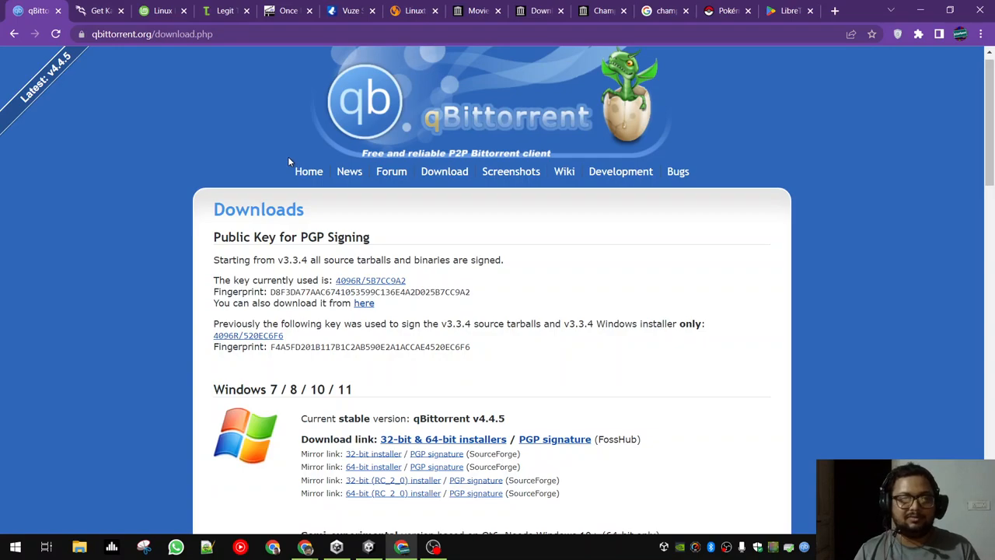
mouse_move(218, 164)
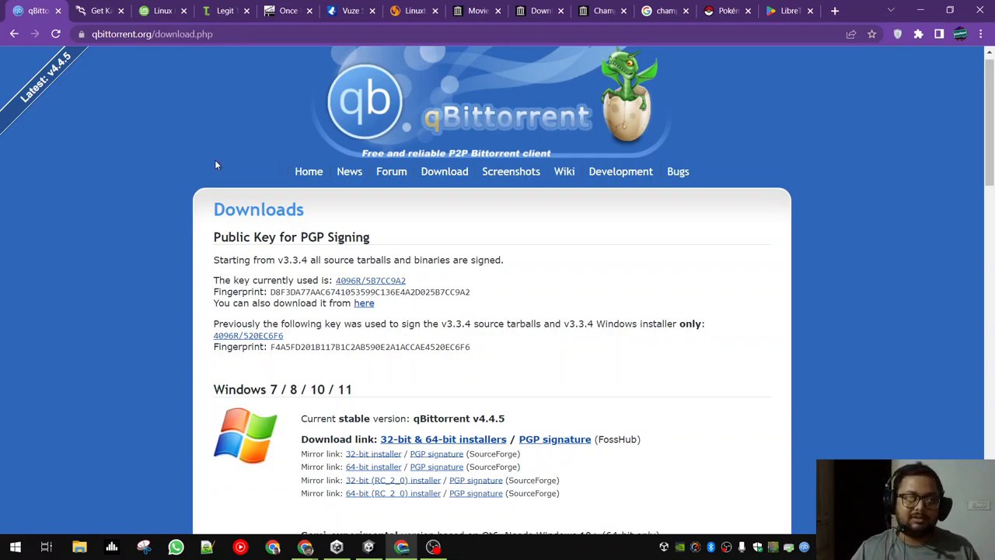
mouse_move(214, 146)
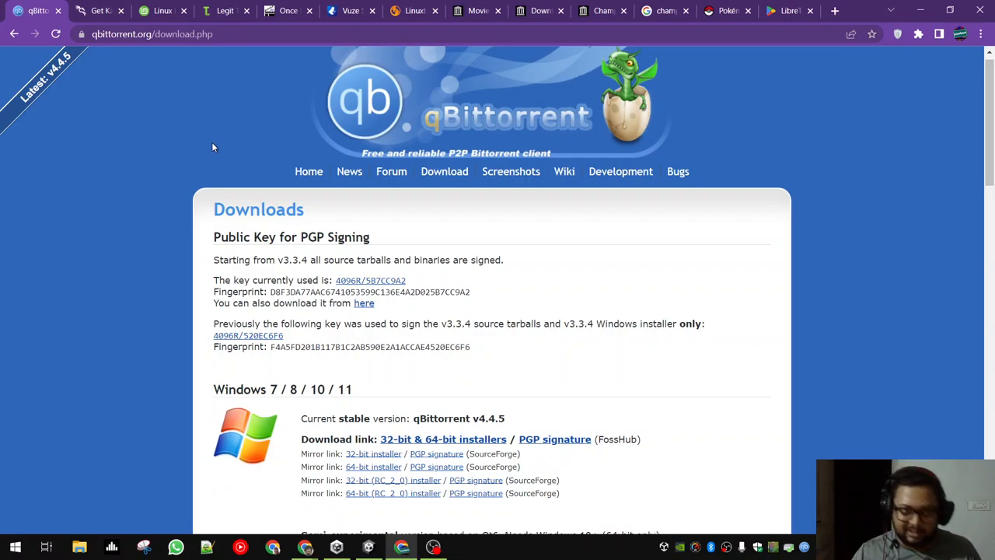
mouse_move(247, 174)
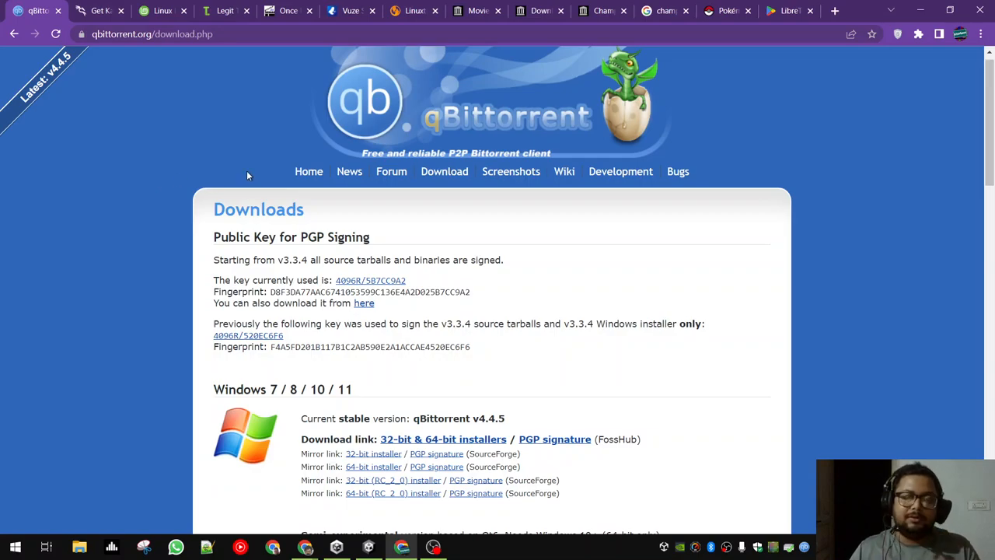
mouse_move(266, 184)
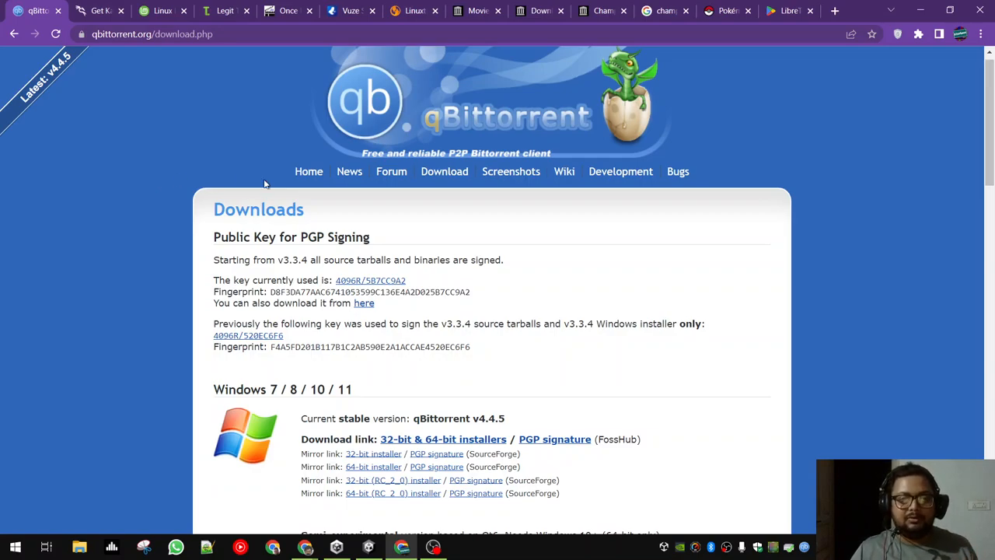
Browse down and back up the Kali Linux home page.
scroll("down", 3)
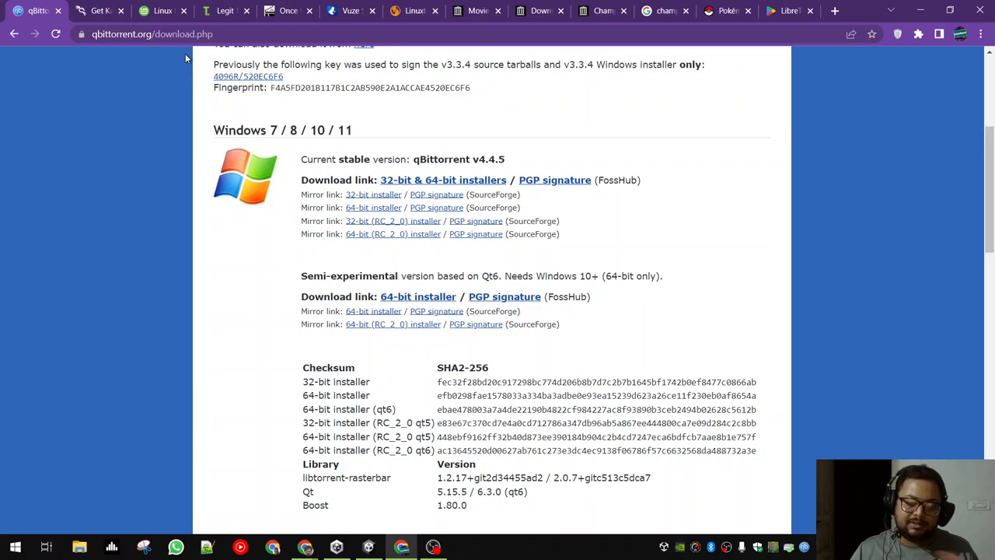
scroll("up", 3)
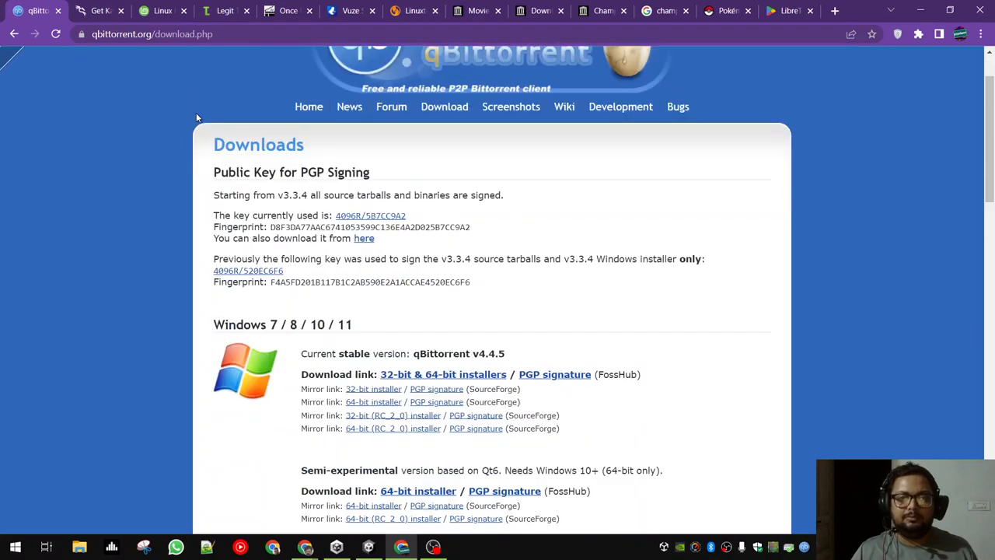
scroll("down", 3)
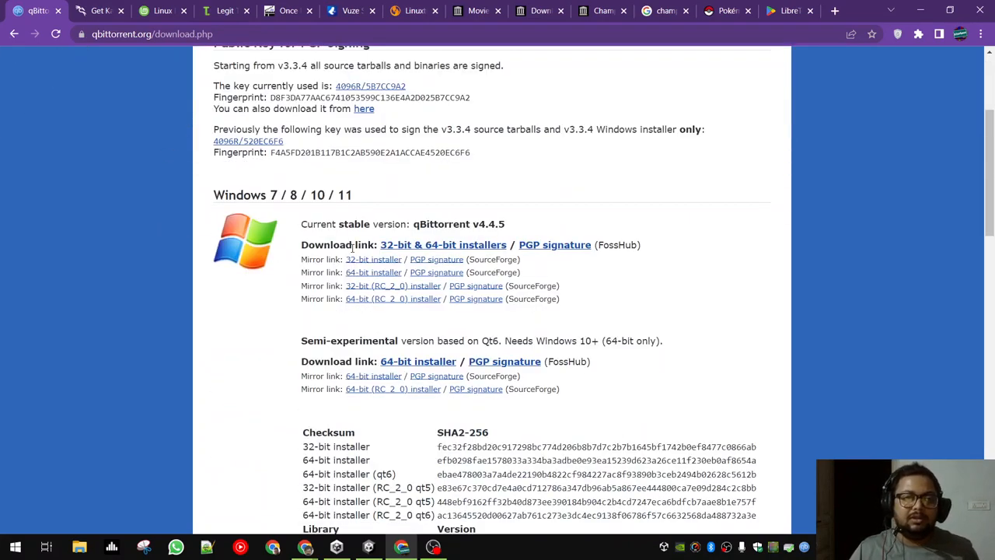
scroll("down", 3)
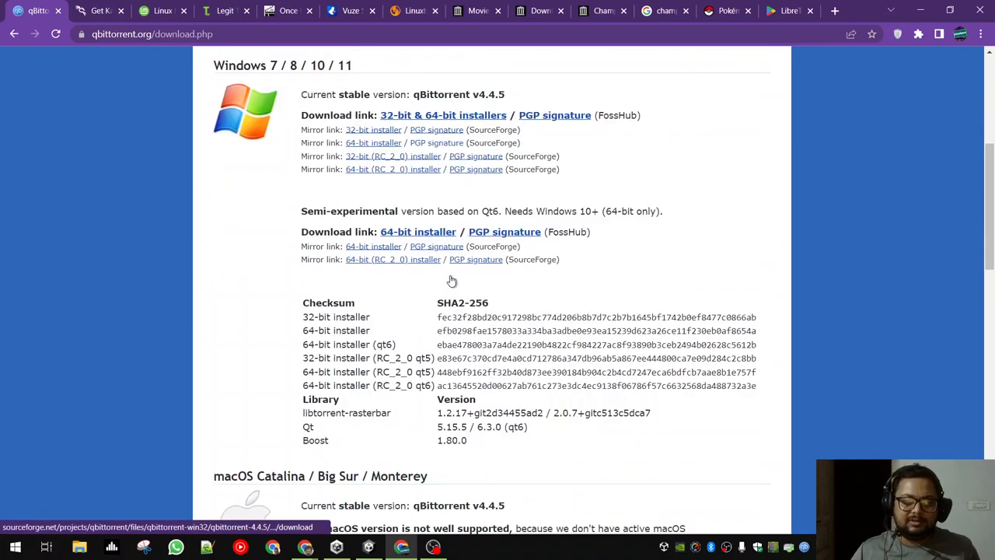
scroll("down", 3)
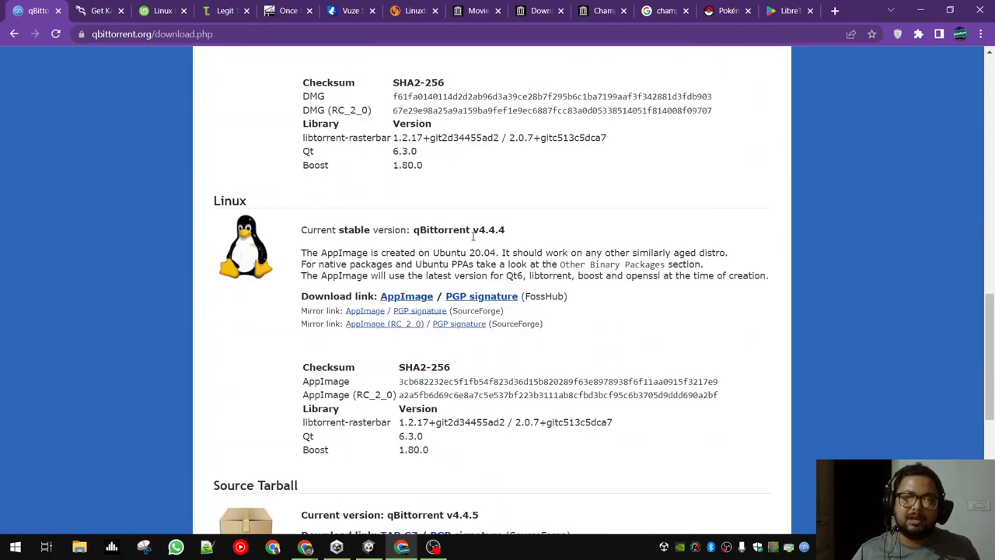
scroll("down", 3)
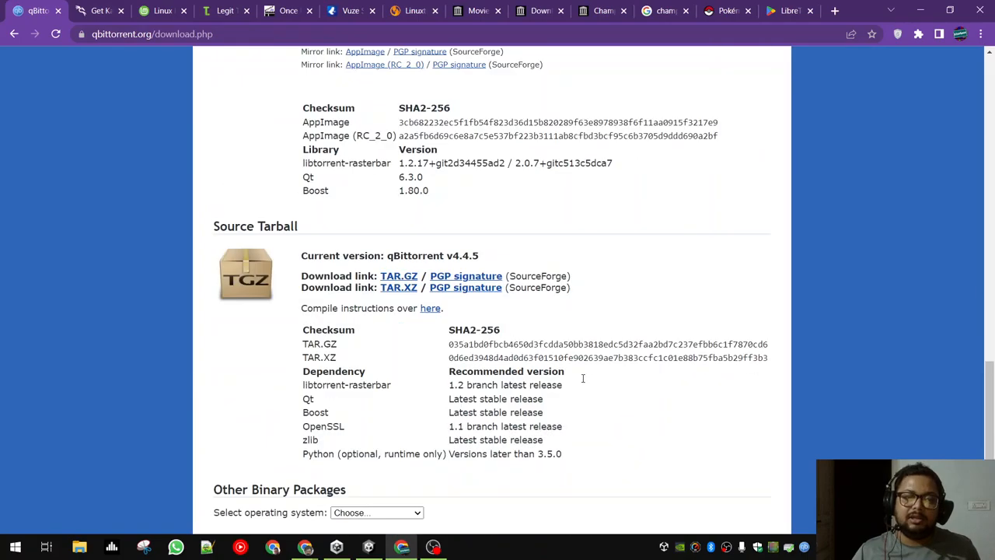
scroll("down", 3)
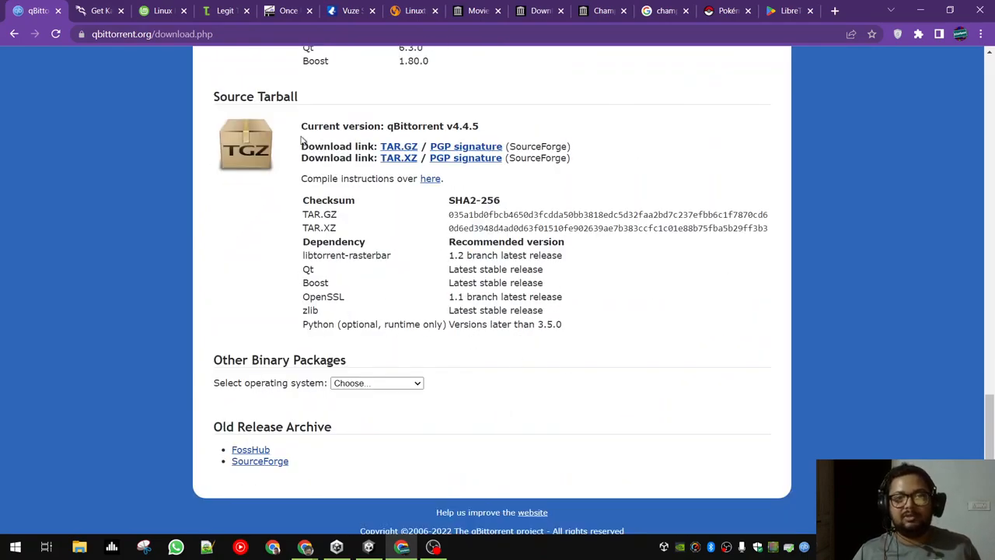
mouse_move(394, 233)
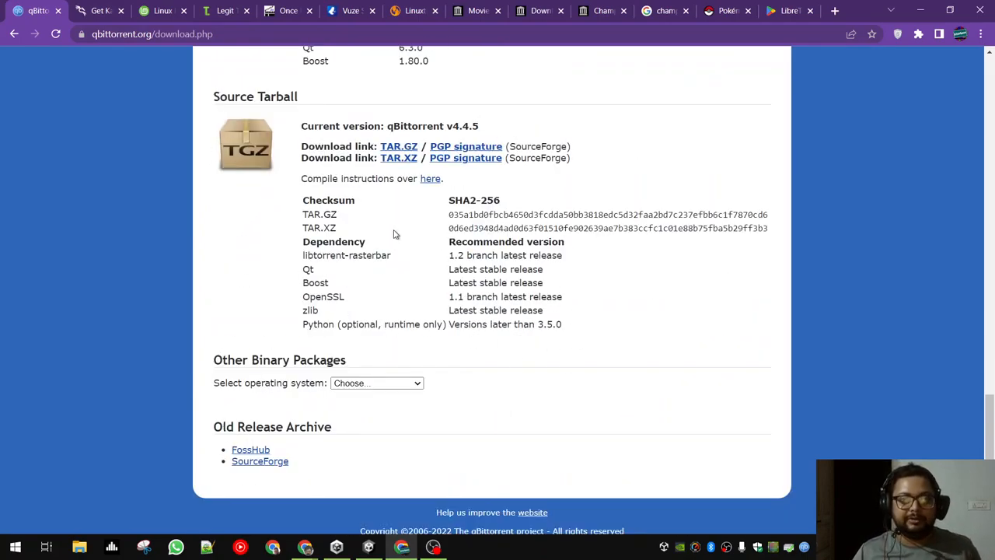
scroll("up", 3)
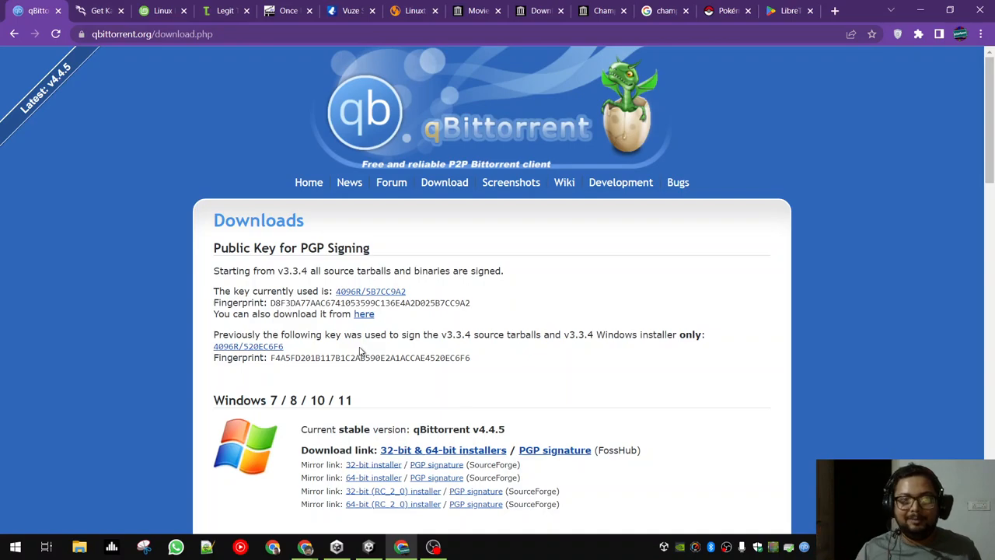
mouse_move(326, 345)
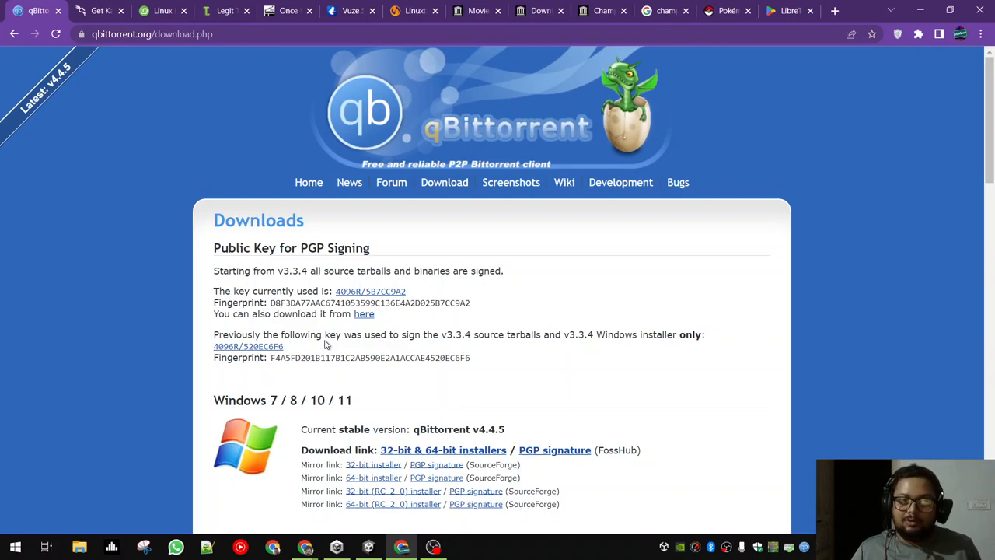
mouse_move(208, 121)
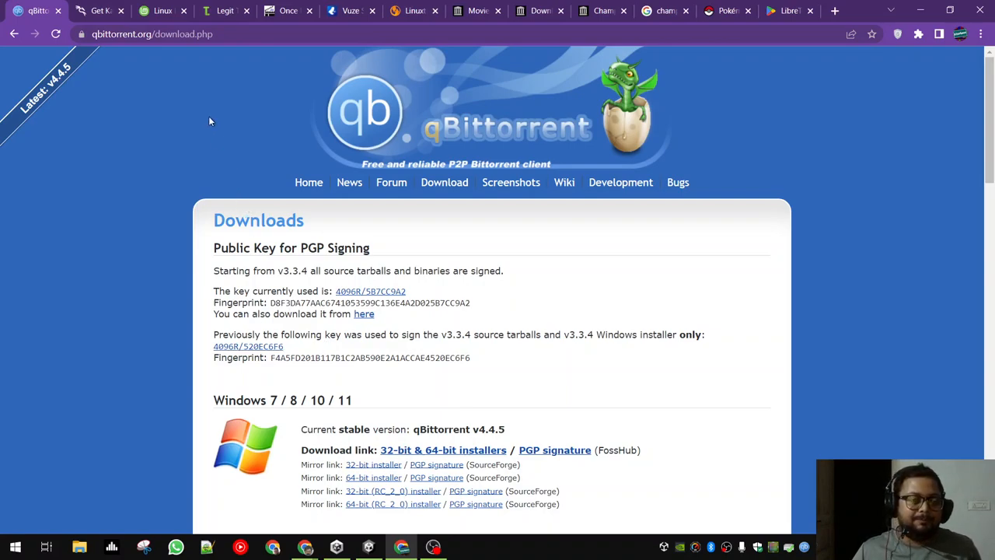
Switch to the Get Kali page and look through the platform cards.
left_click(96, 9)
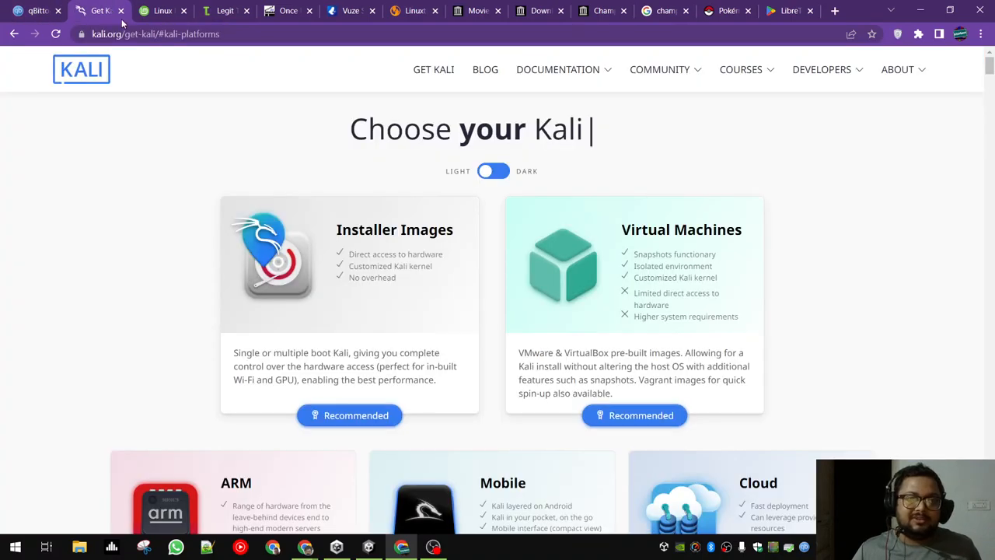
scroll("down", 3)
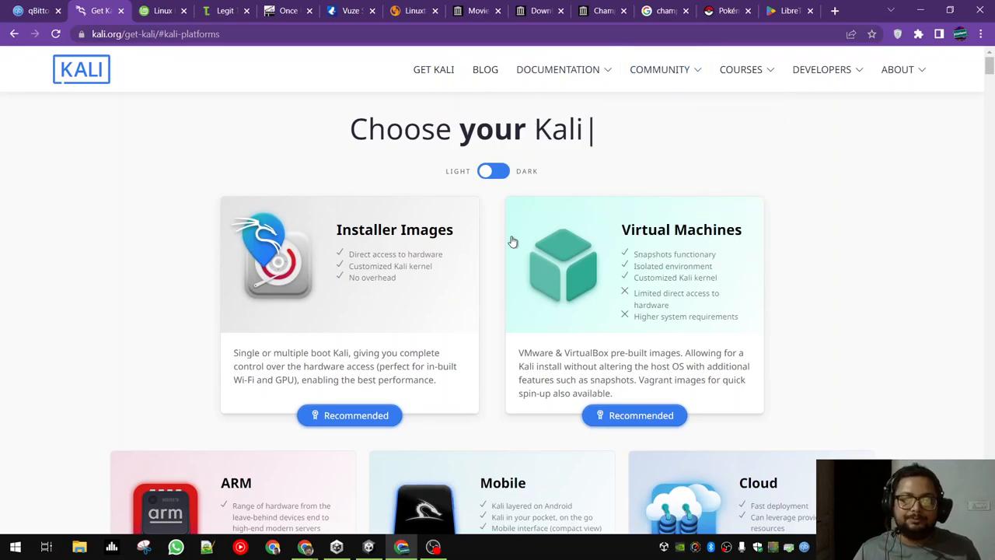
scroll("down", 3)
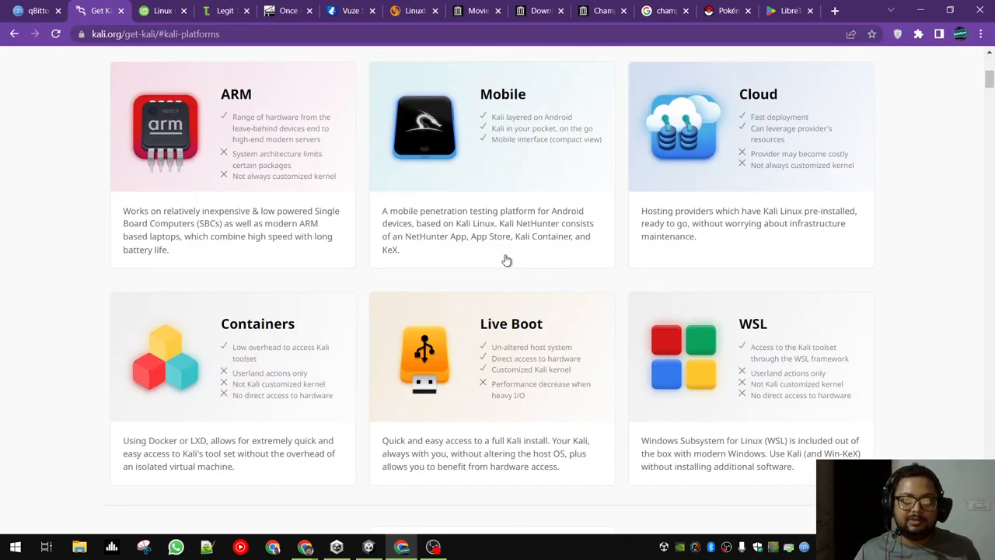
scroll("up", 3)
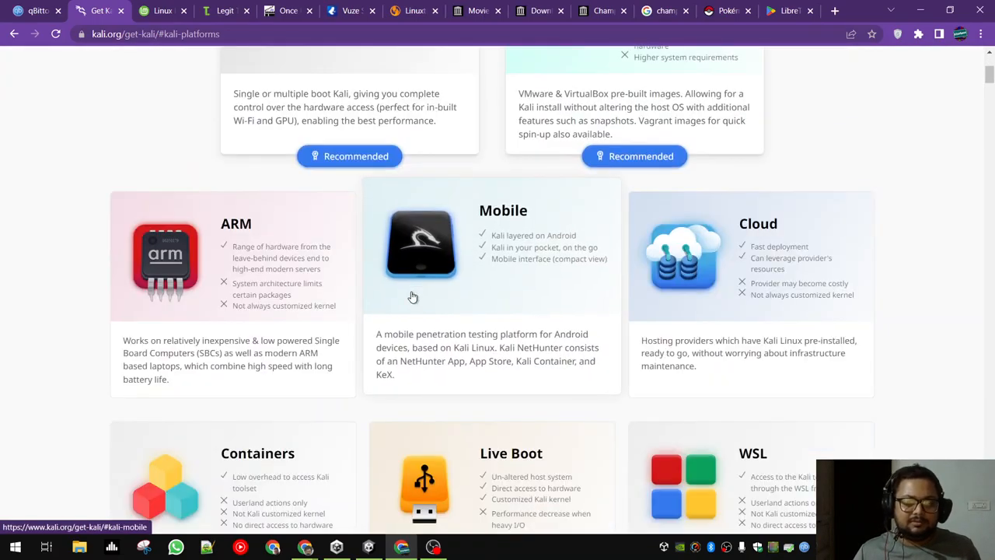
scroll("up", 3)
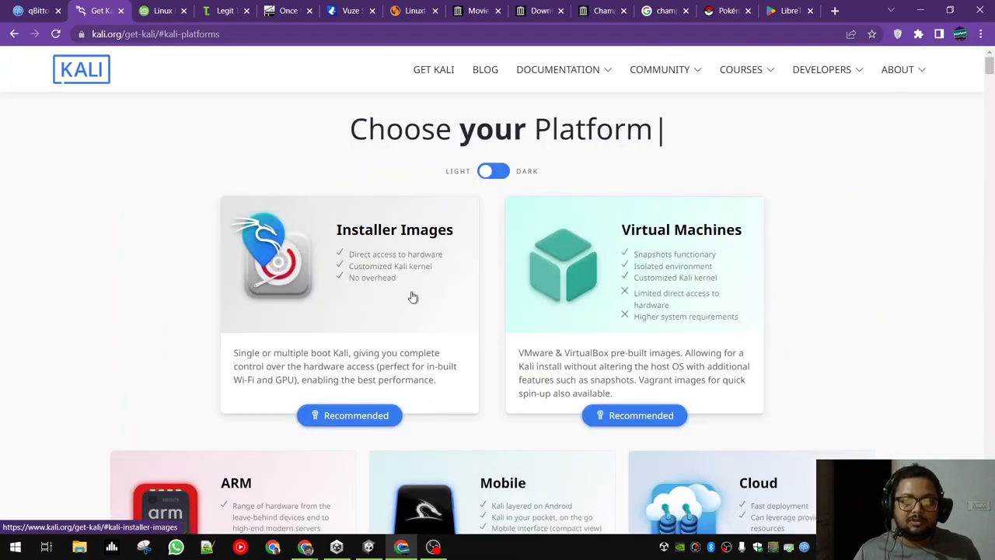
scroll("down", 3)
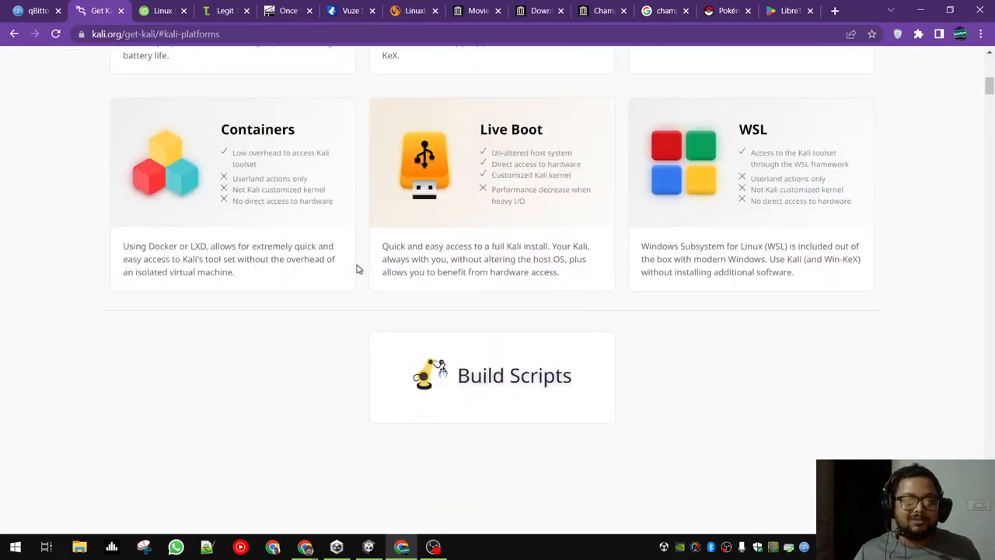
Go to the Installer Images section showing the Kali 2022.3 64-bit installer card.
left_click(261, 65)
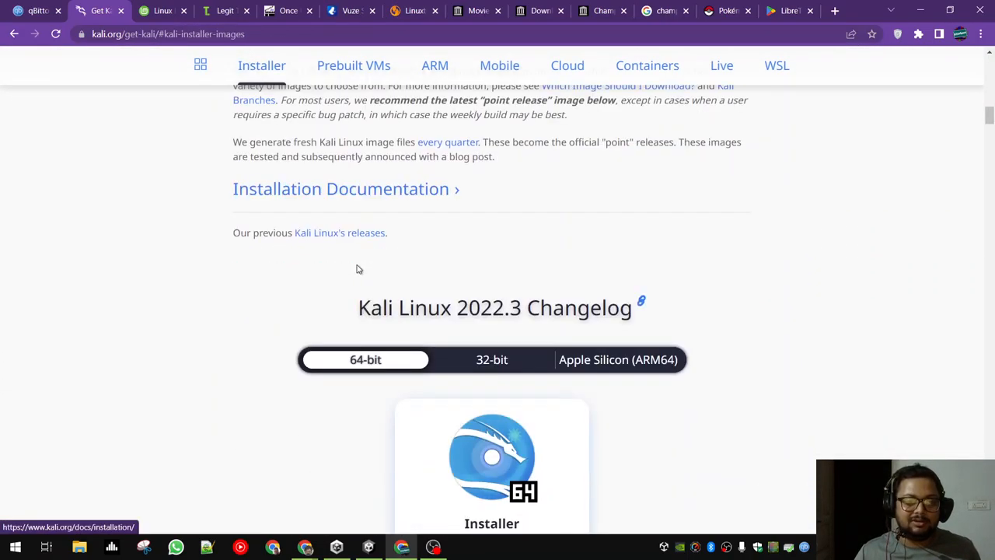
scroll("down", 3)
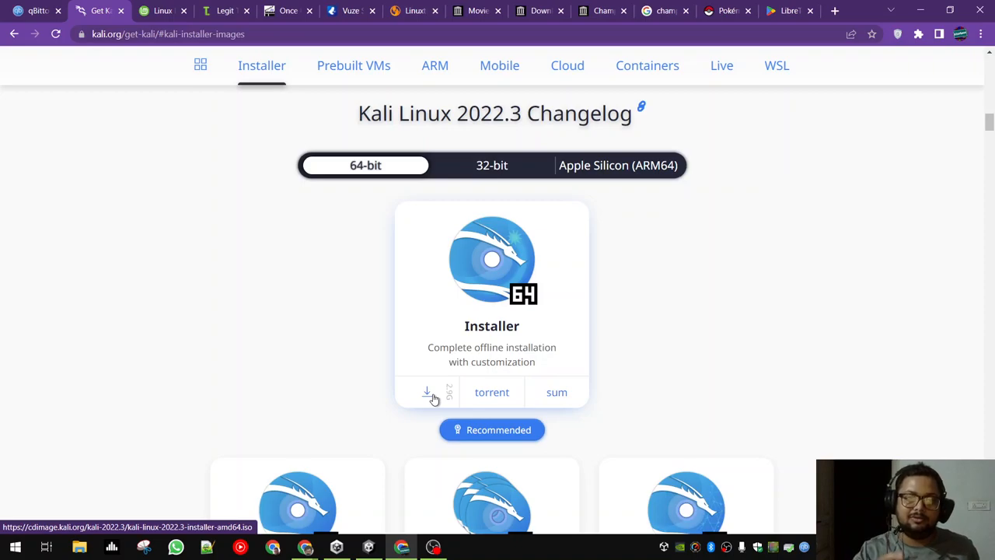
Start the direct 64-bit installer ISO download, then cancel it in Chrome's download bar.
left_click(426, 392)
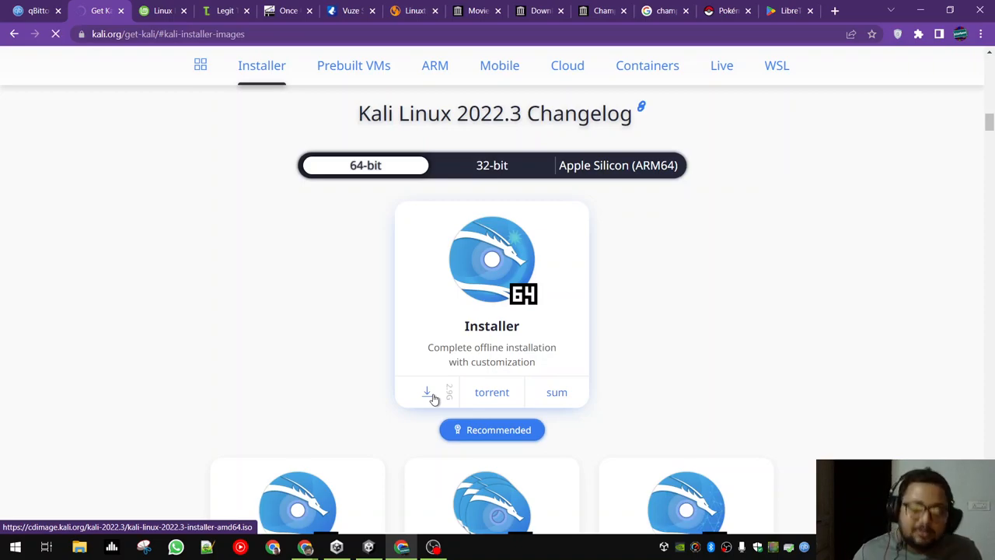
left_click(426, 392)
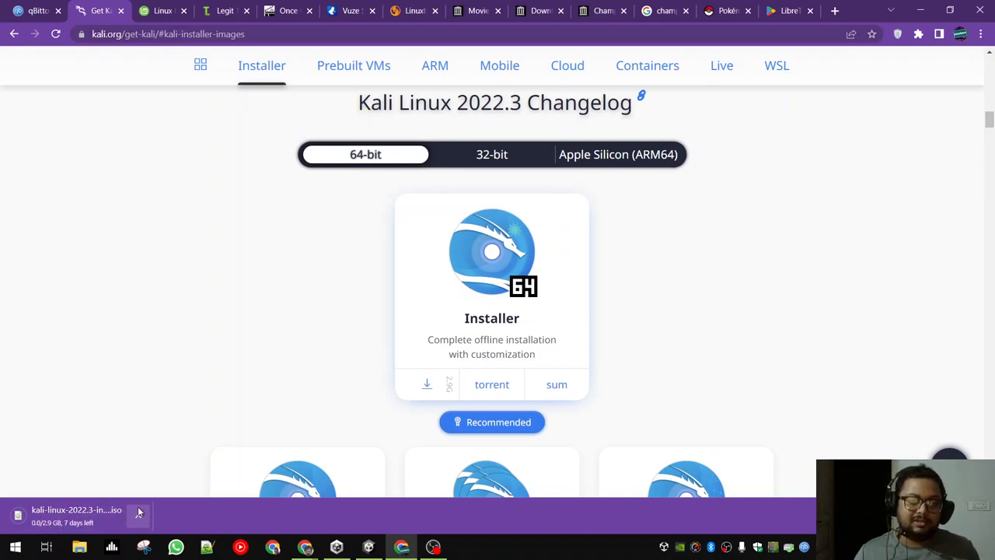
left_click(137, 515)
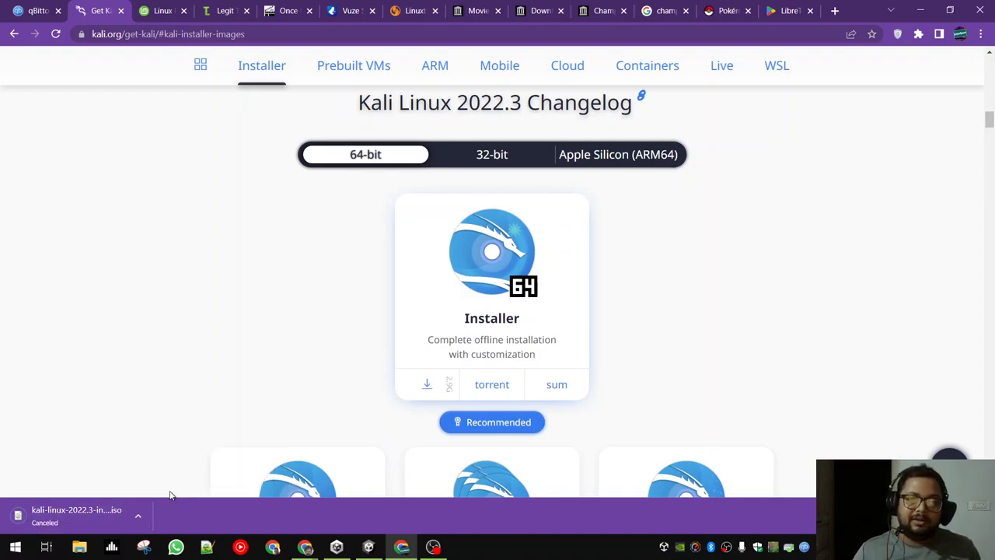
mouse_move(381, 357)
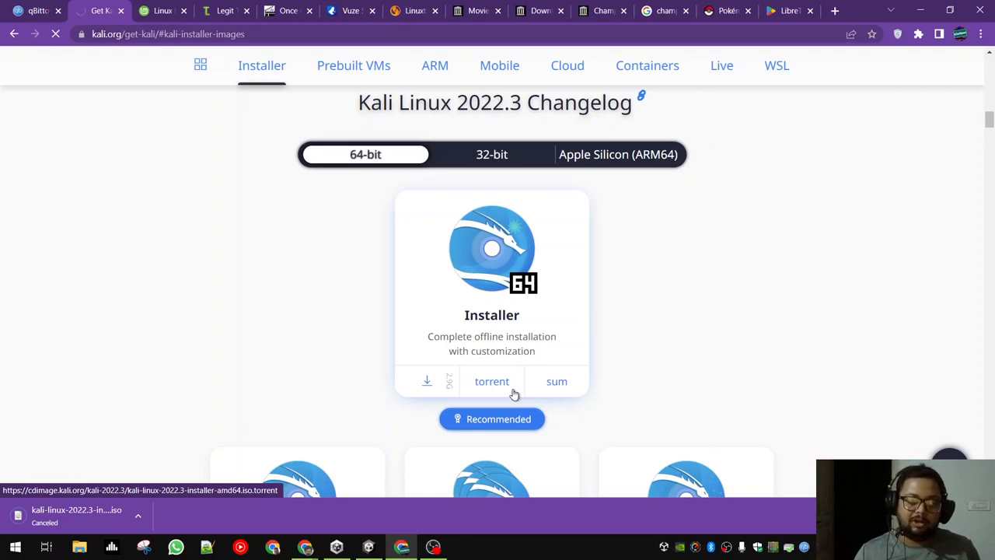
Download the Kali 2022.3 installer amd64 .torrent file and open it in qBittorrent.
left_click(491, 380)
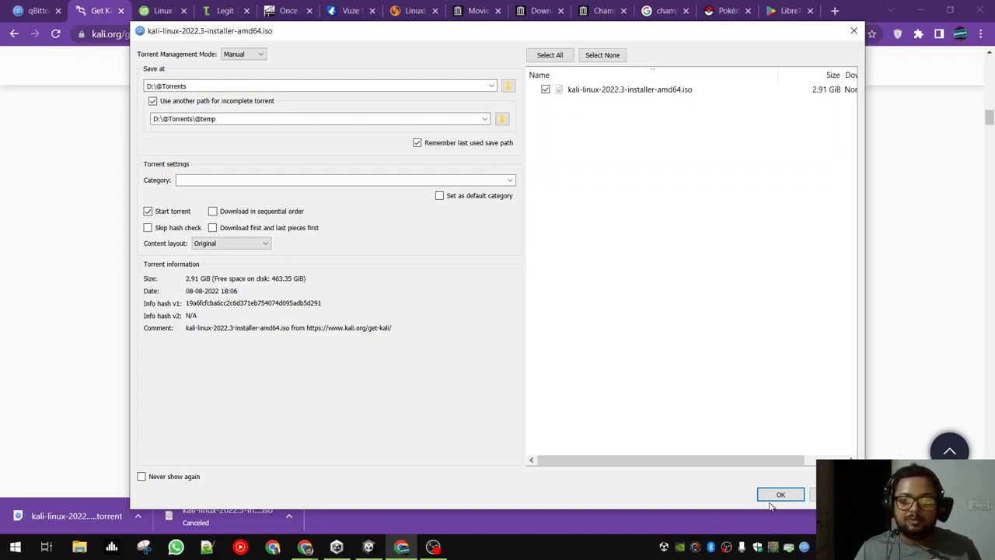
Confirm the Add Torrent dialog so the Kali installer downloads beside the seeding Once_Upon_a_Time.avi.
left_click(780, 494)
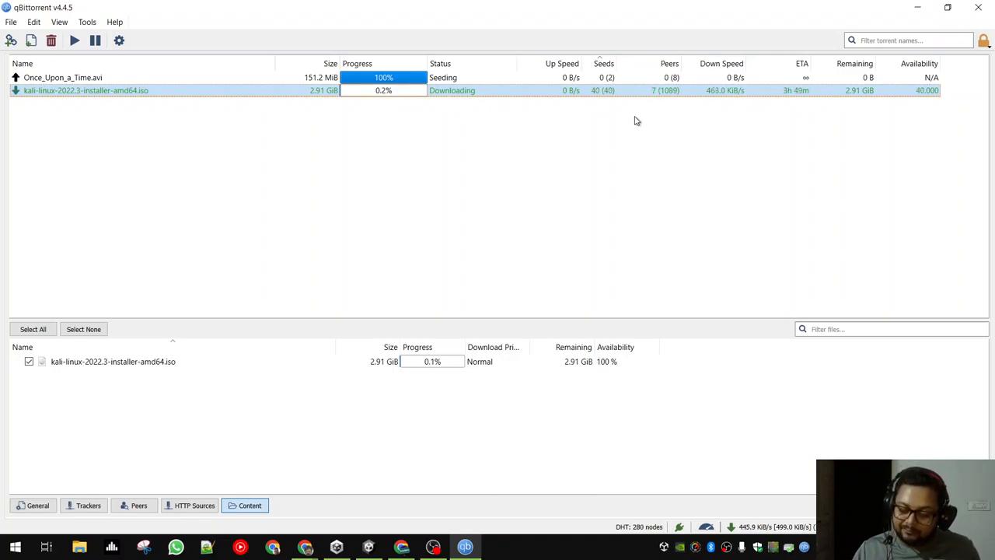
mouse_move(607, 149)
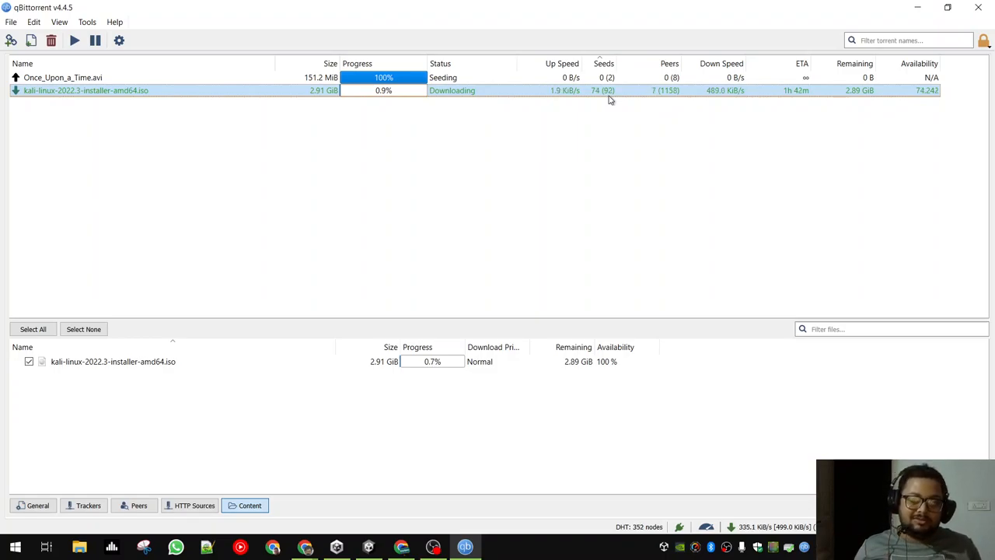
left_click(50, 41)
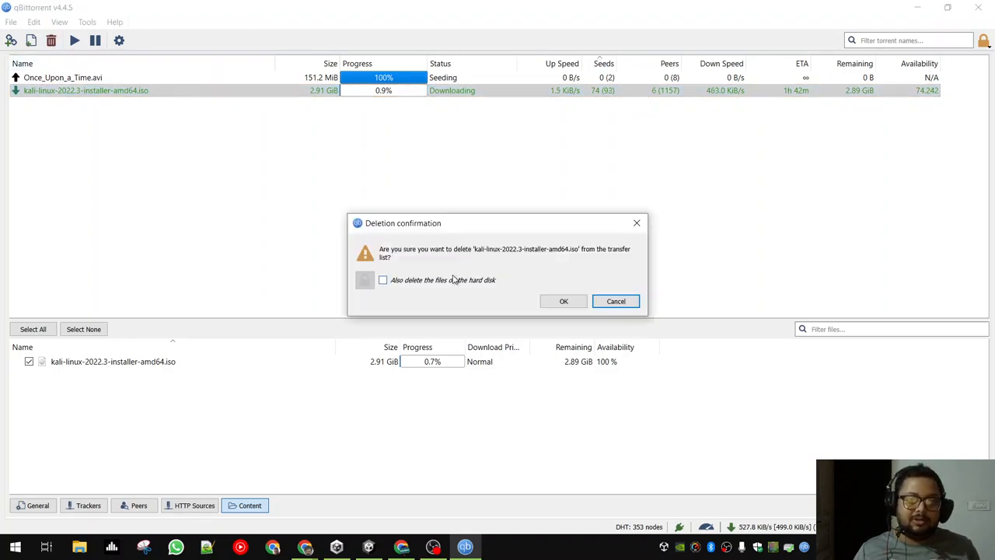
left_click(563, 301)
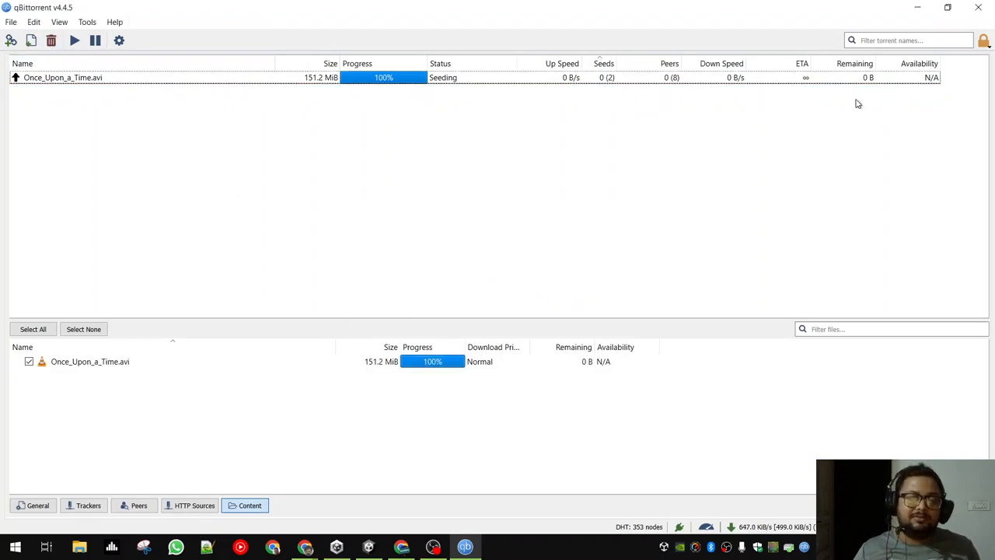
mouse_move(544, 170)
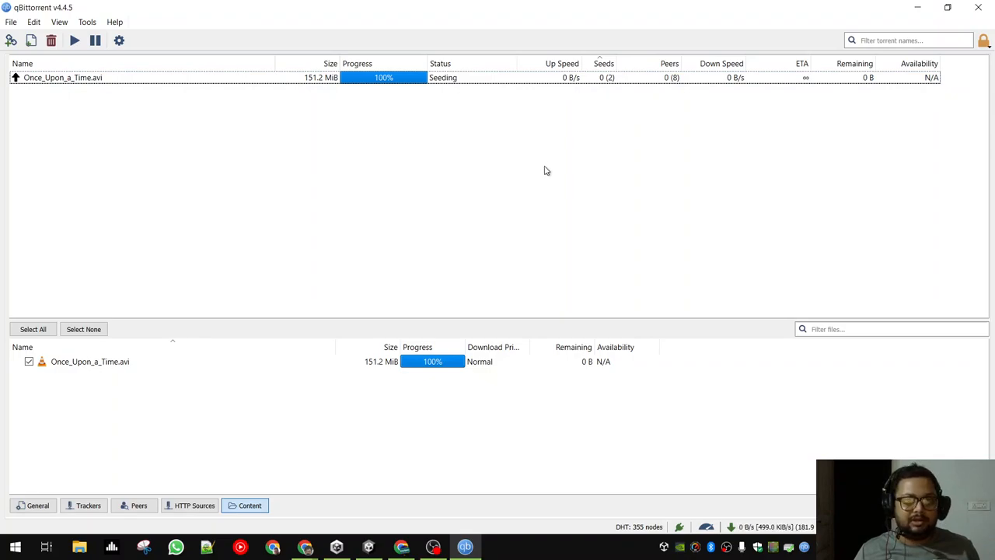
mouse_move(534, 143)
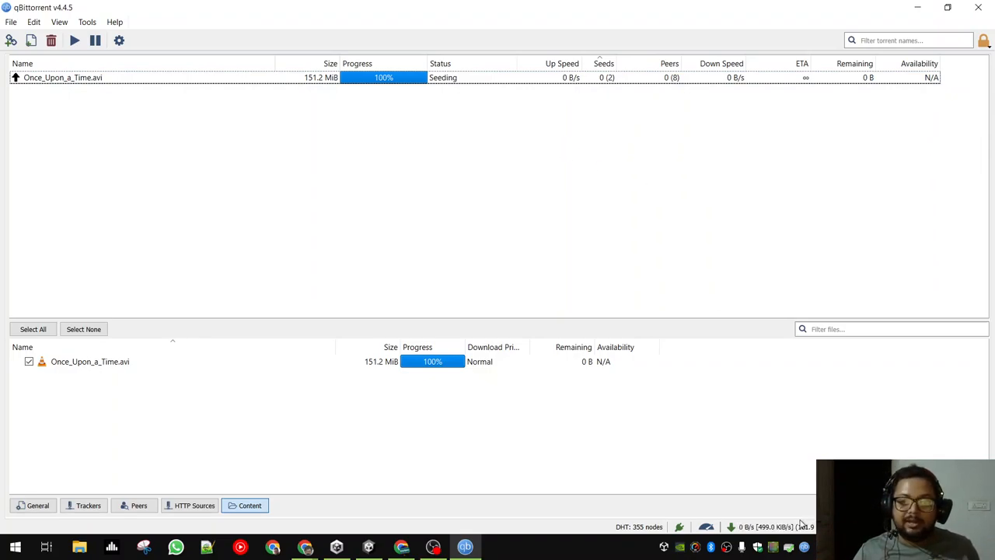
left_click(730, 525)
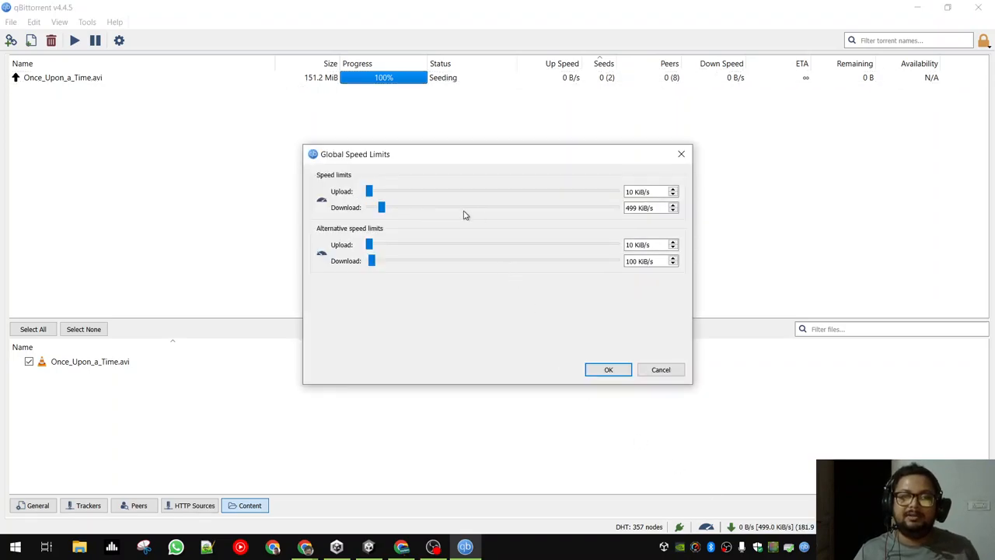
mouse_move(482, 200)
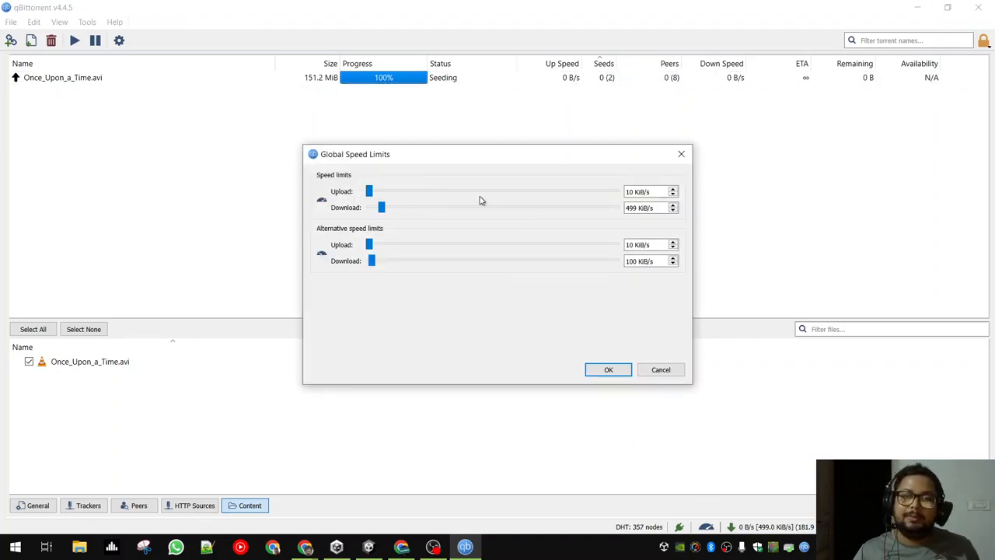
left_click(610, 370)
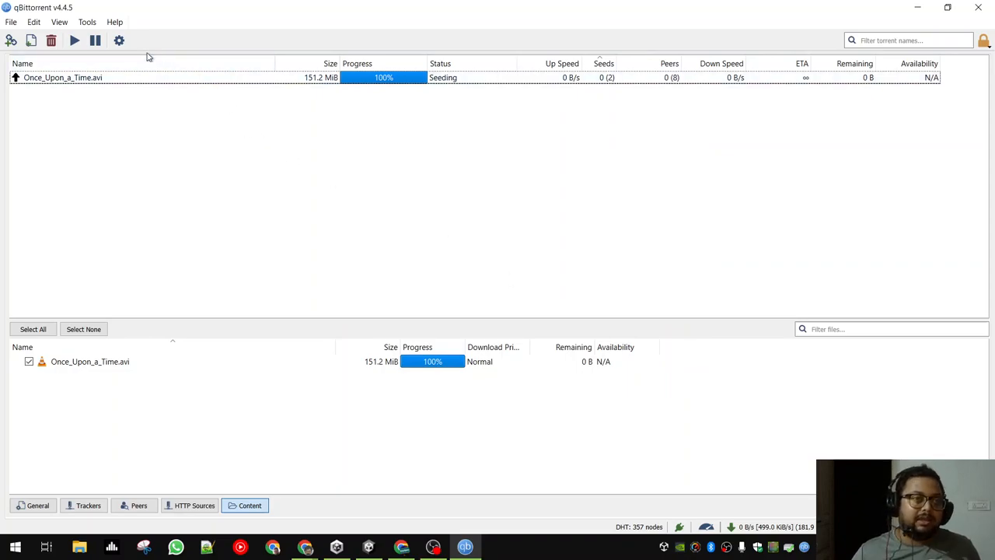
In Options > Speed, toggle 'Schedule the use of alternative rate limits' on and back off.
left_click(118, 41)
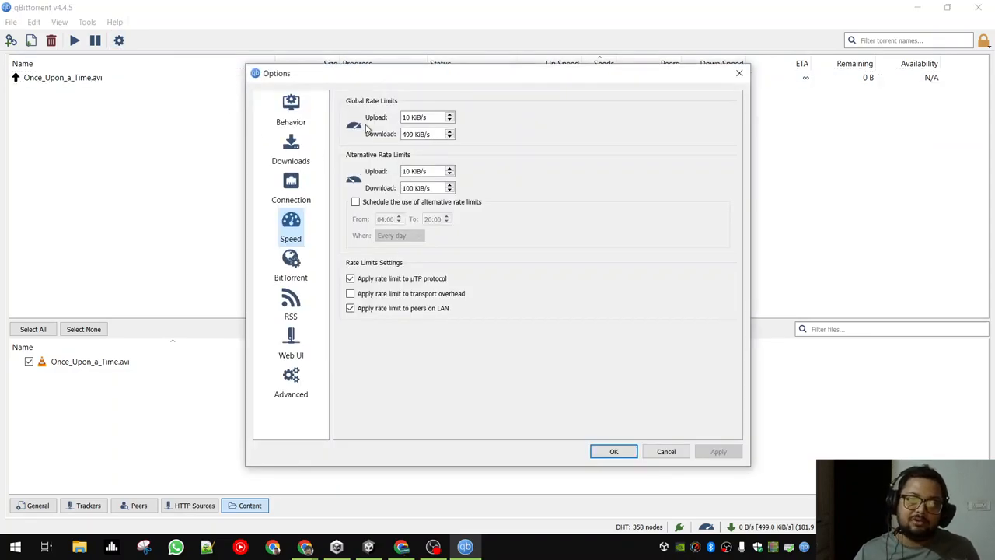
left_click(355, 202)
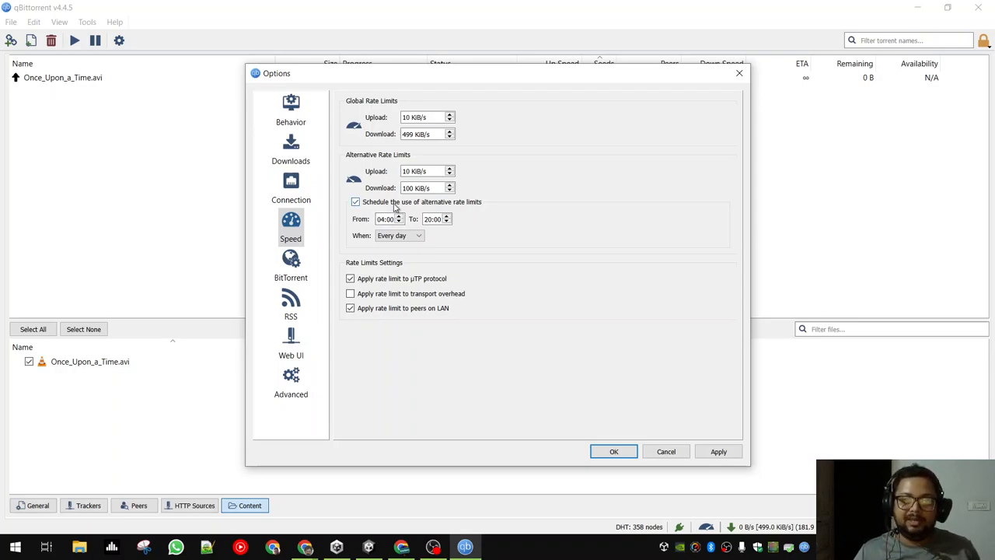
left_click(355, 202)
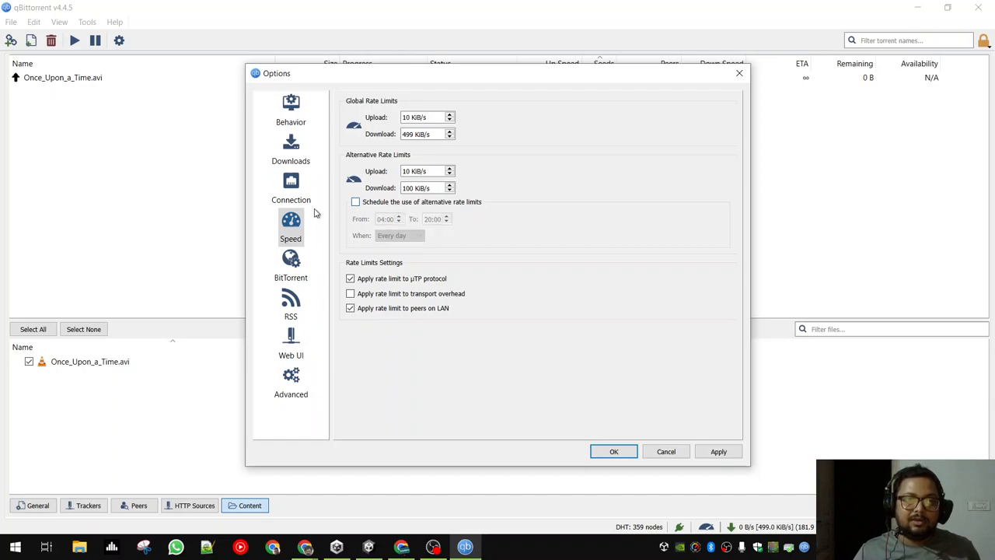
Review the Behaviour, BitTorrent, Advanced and Downloads settings pages.
left_click(291, 109)
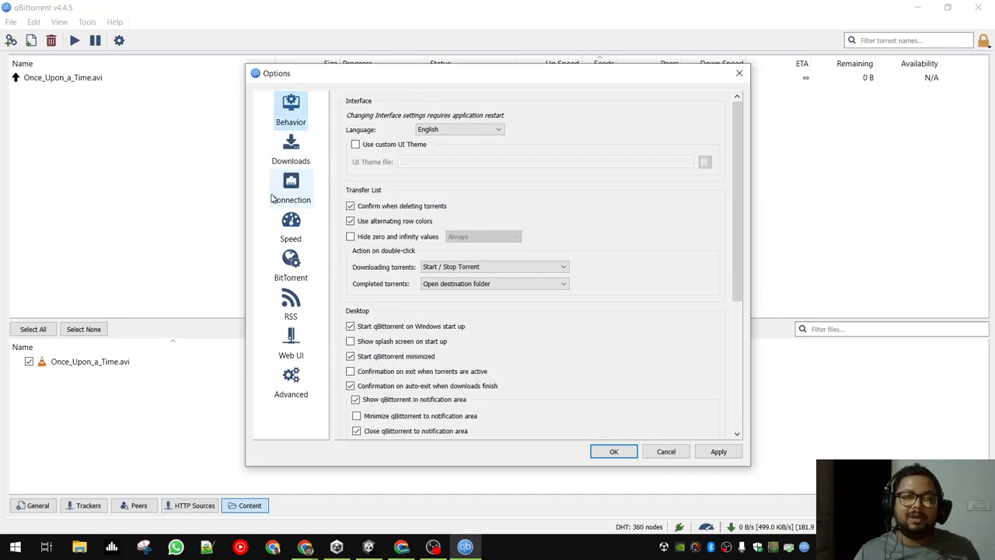
left_click(291, 264)
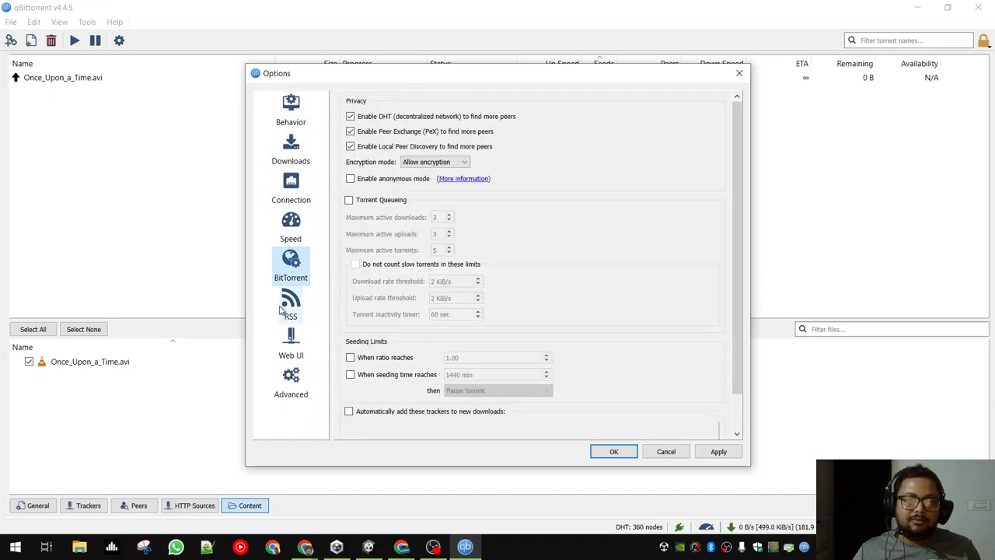
left_click(290, 381)
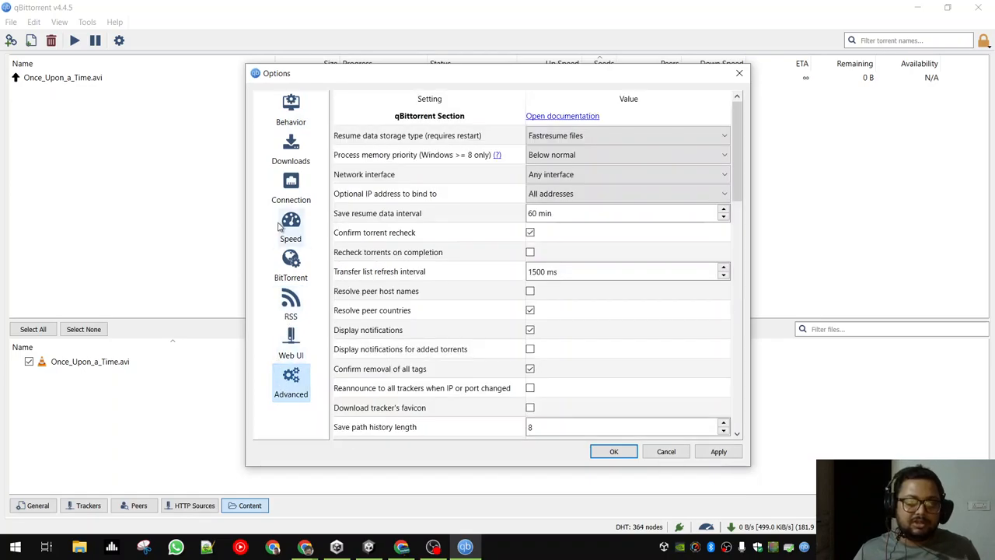
left_click(290, 148)
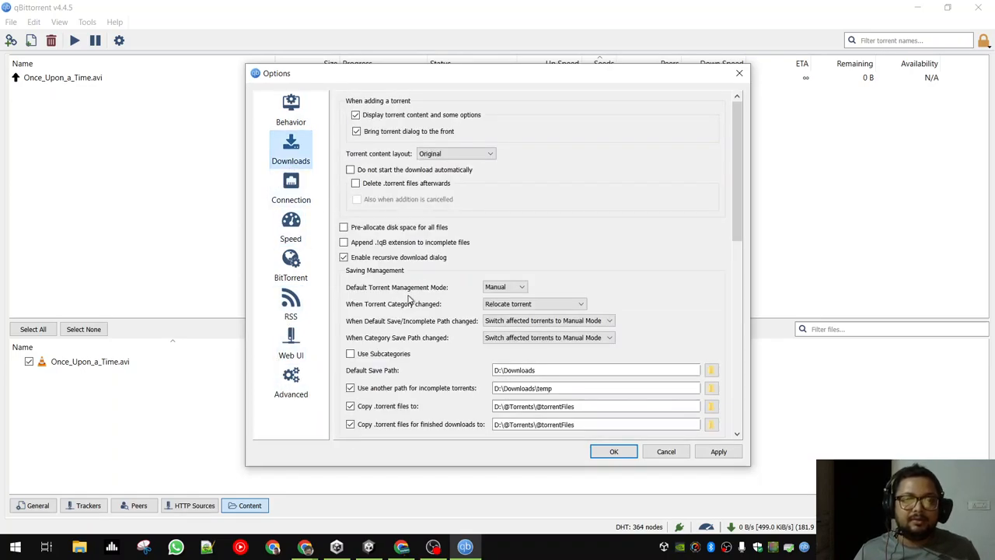
scroll("down", 3)
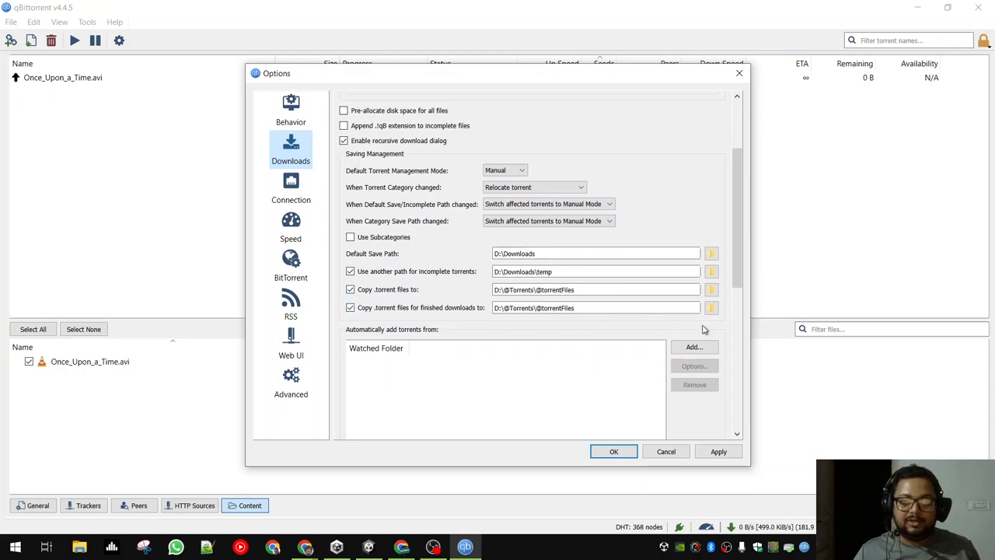
mouse_move(724, 250)
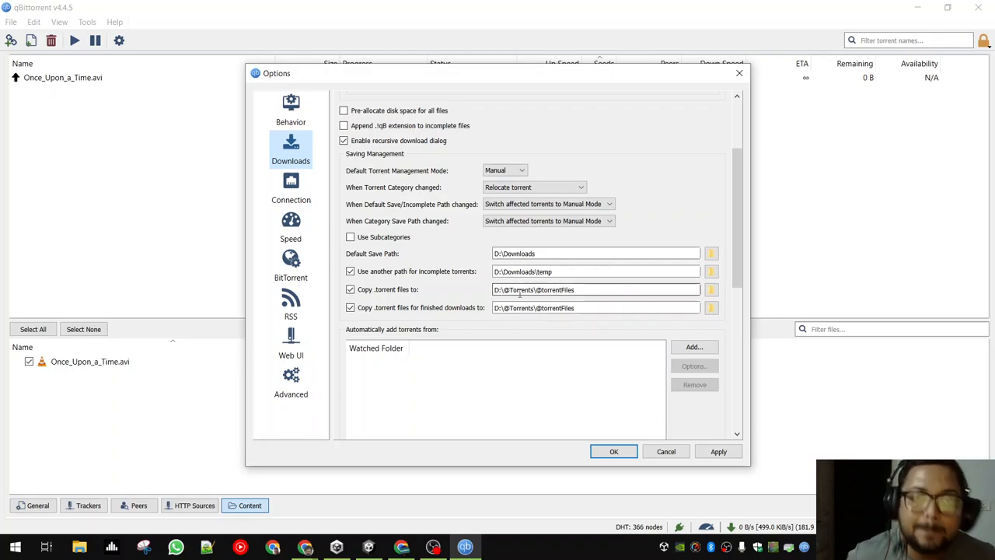
scroll("up", 3)
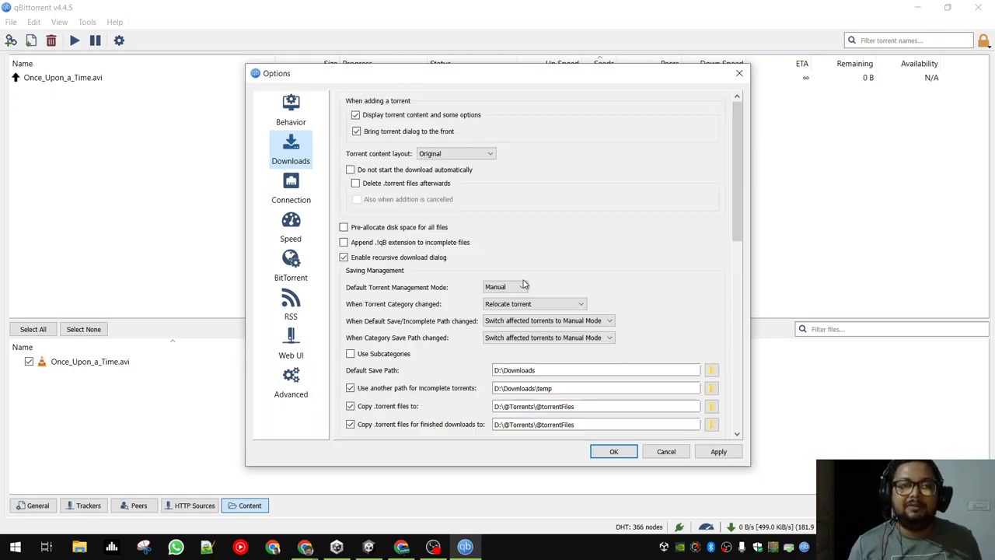
scroll("down", 3)
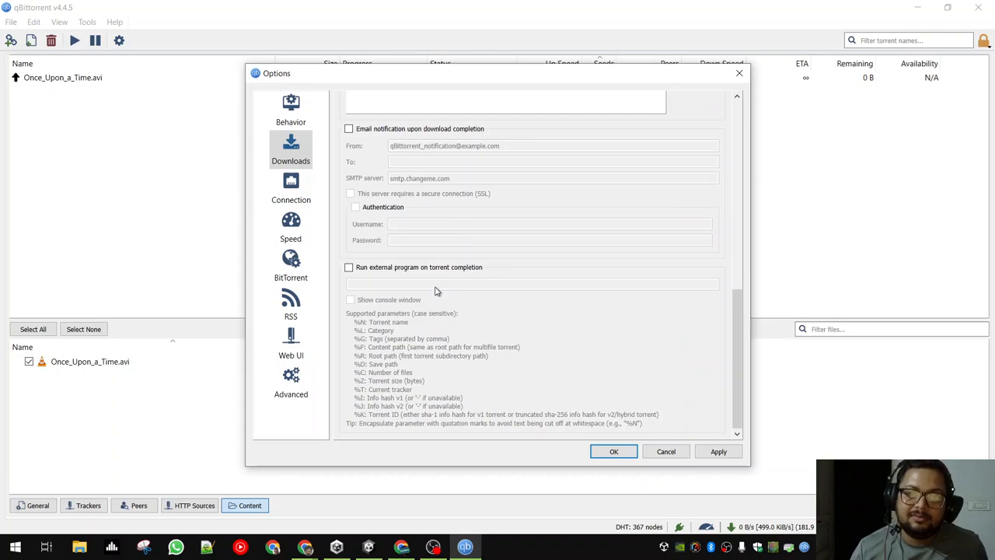
Revisit Behaviour, then review the Connection settings and leave the options.
left_click(291, 109)
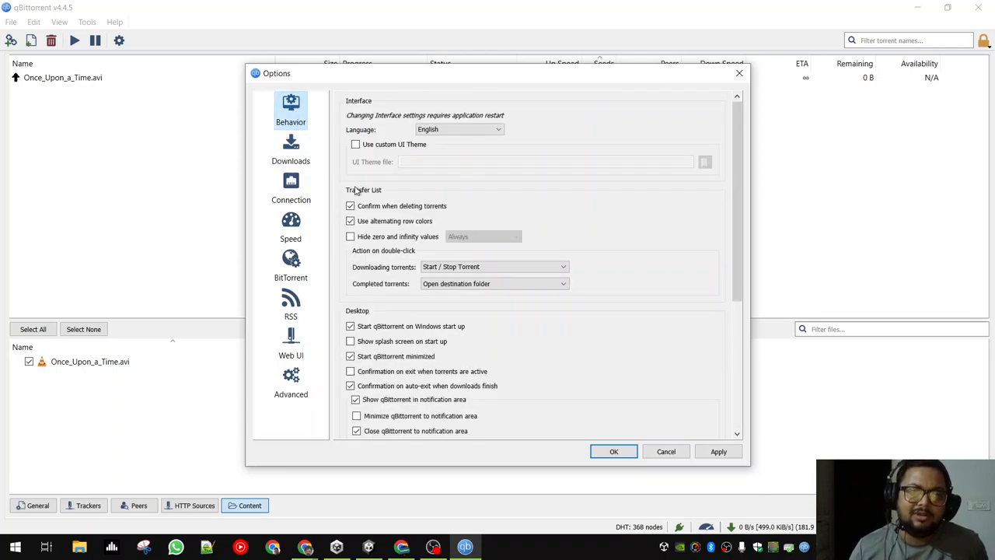
left_click(290, 186)
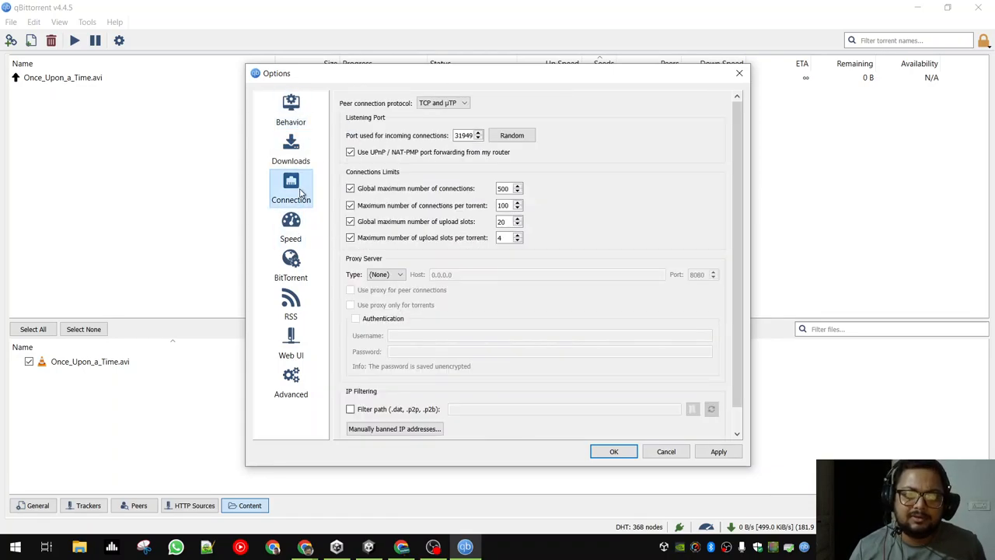
left_click(291, 381)
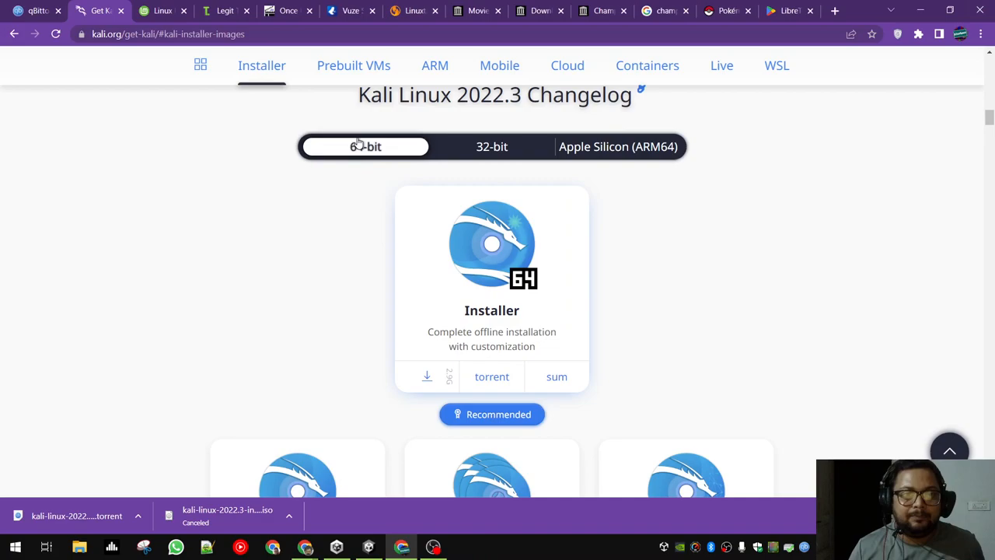
mouse_move(488, 392)
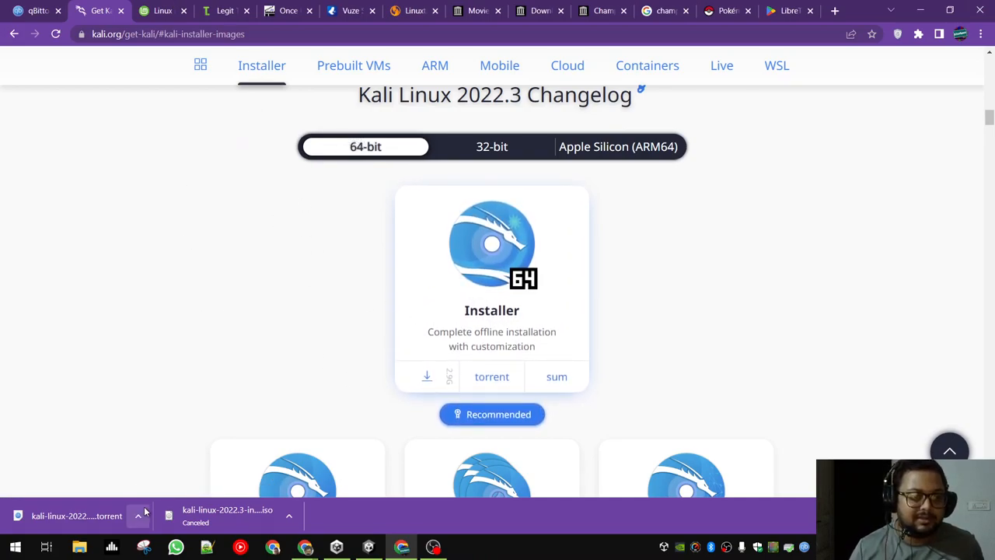
Show the downloaded kali-linux torrent file in its folder from Chrome's download bar.
left_click(137, 516)
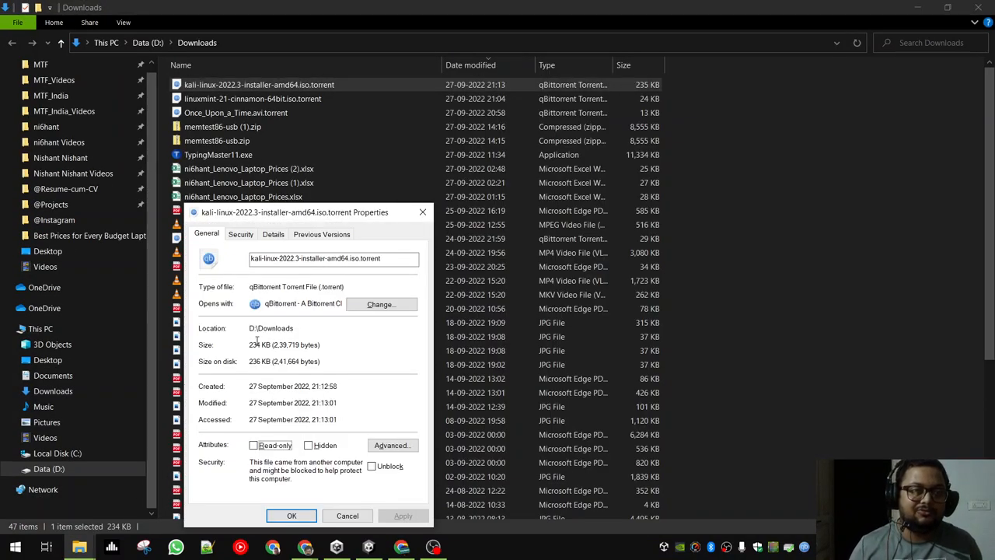
View the torrent file's Details and General properties, then return to the browser.
left_click(274, 233)
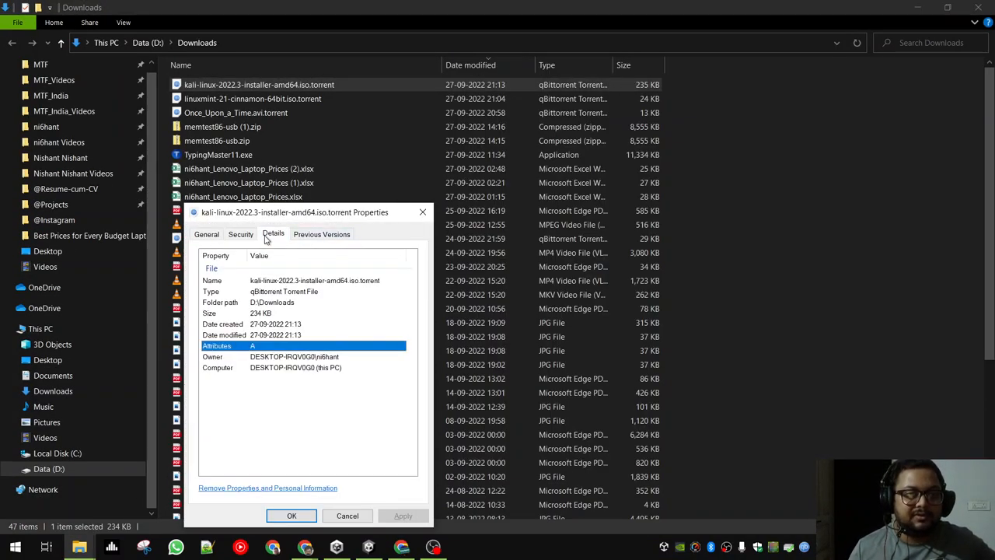
left_click(205, 233)
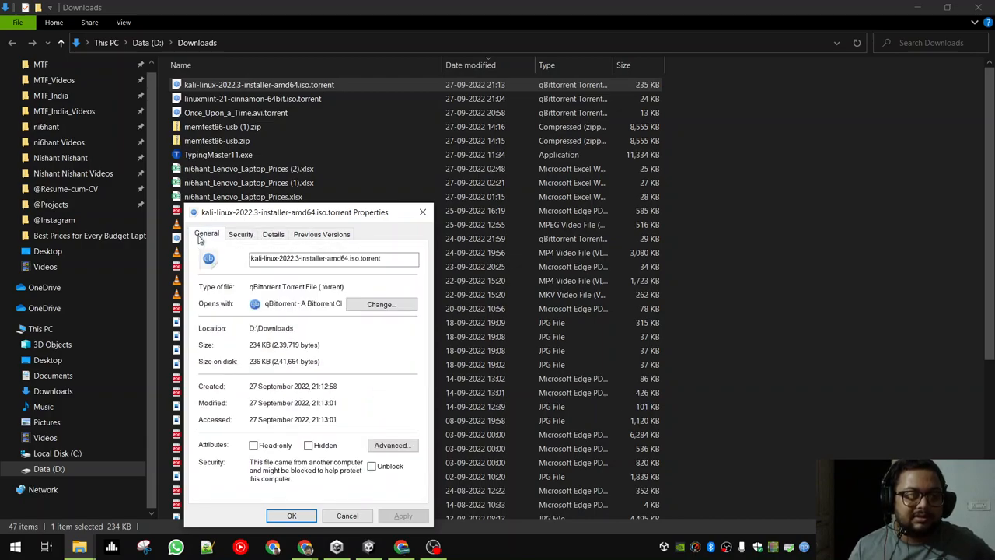
double_click(330, 286)
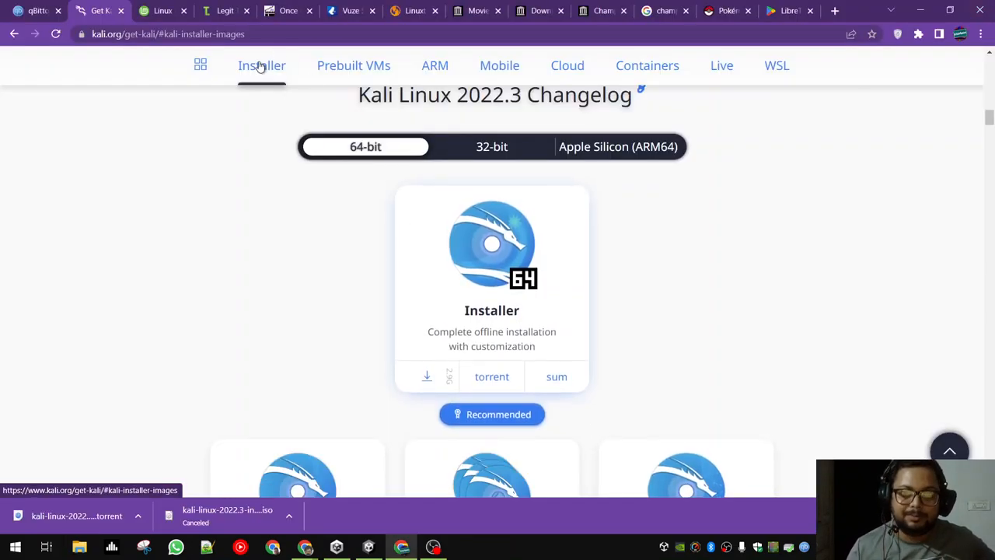
Browse the Linux Mint 21 Cinnamon page through the download mirrors and back up to Information.
left_click(161, 10)
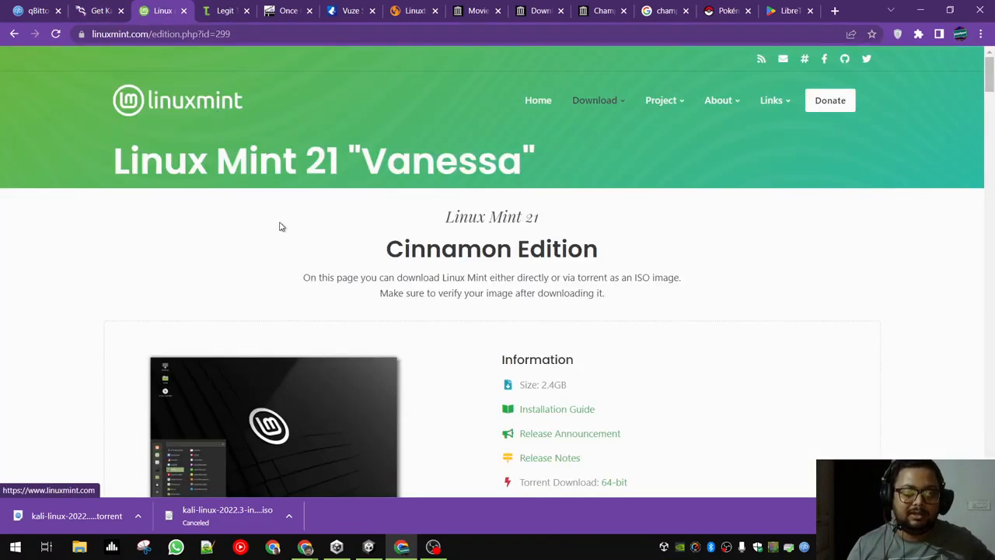
scroll("down", 3)
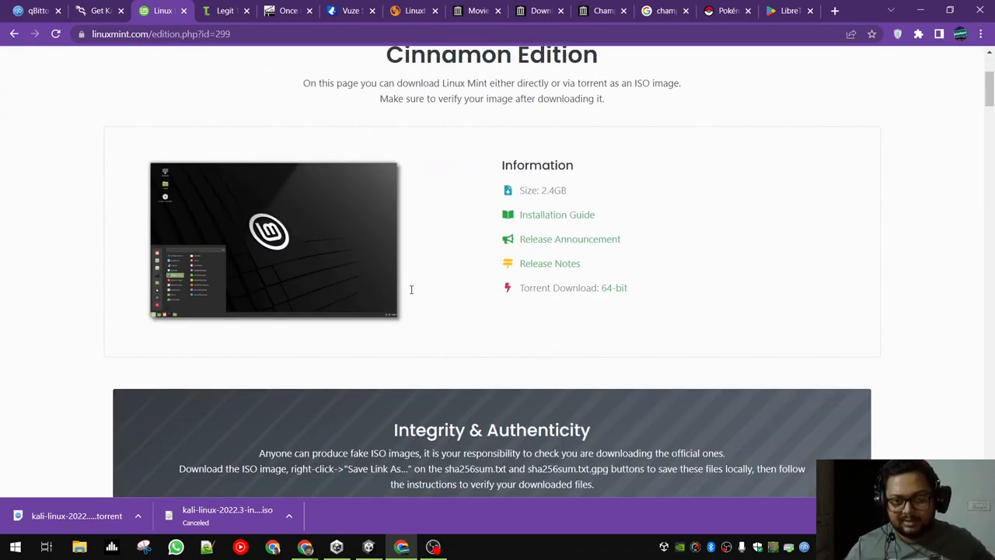
mouse_move(367, 306)
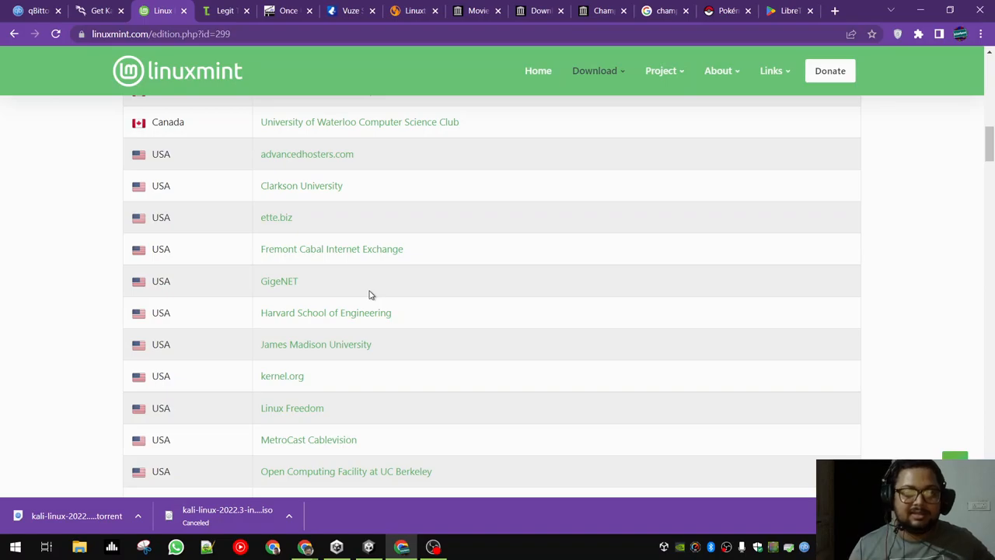
scroll("up", 3)
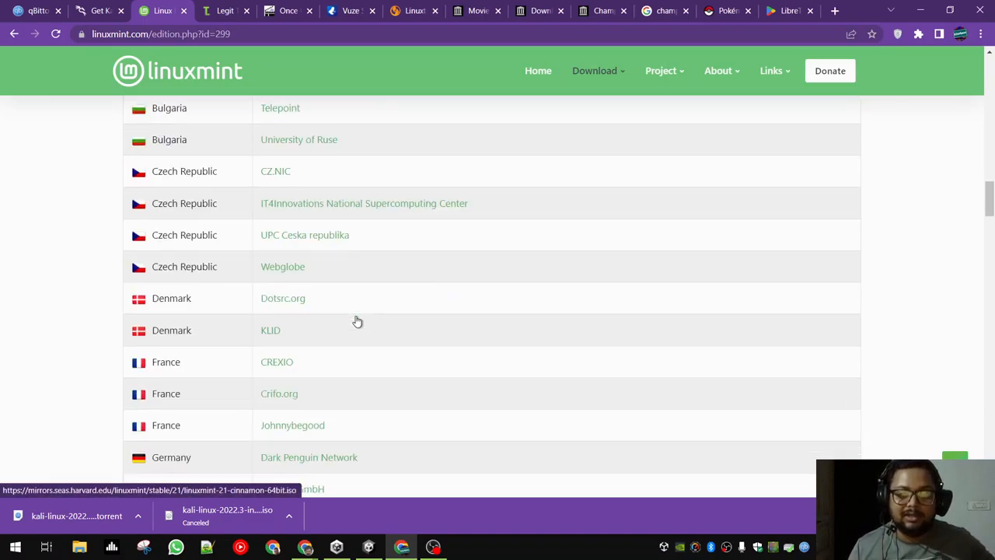
scroll("down", 3)
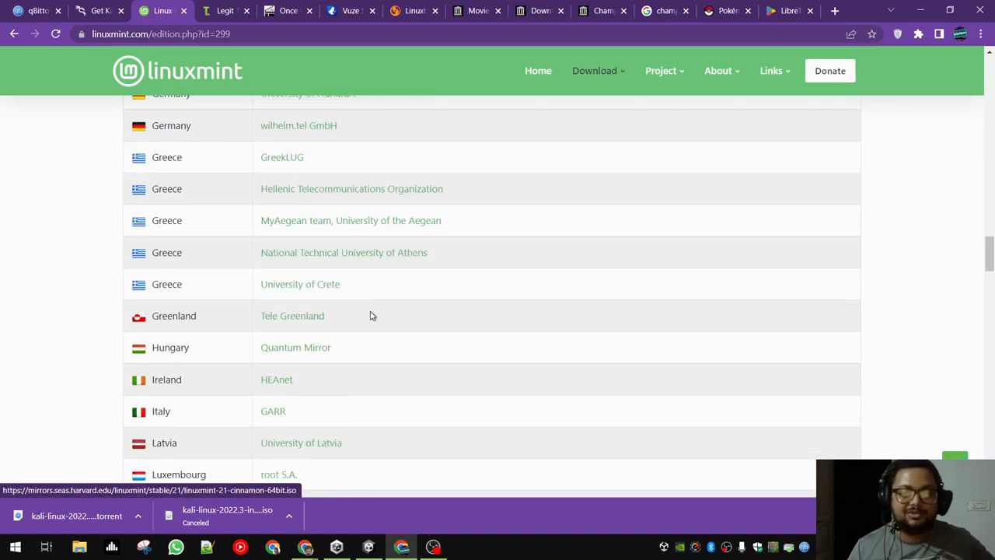
scroll("down", 3)
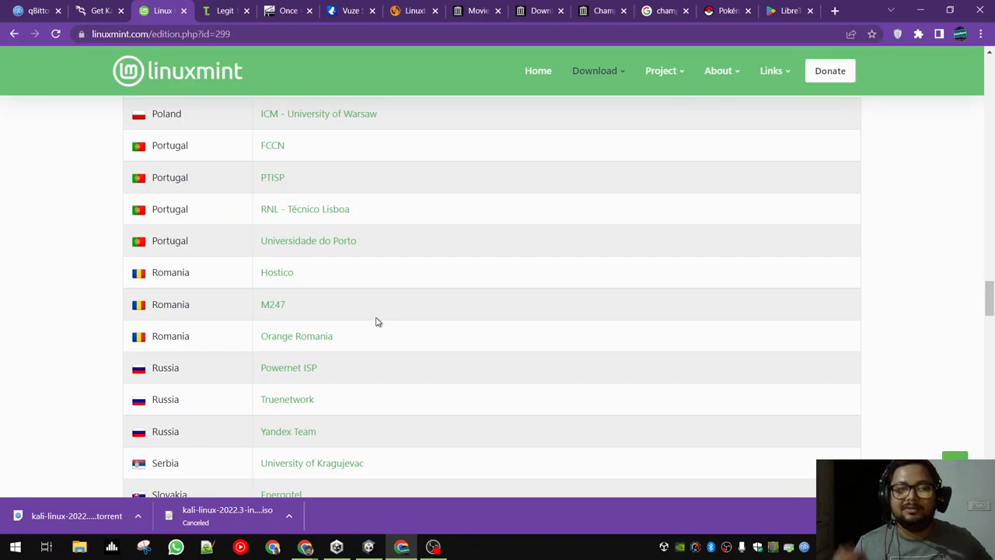
scroll("up", 3)
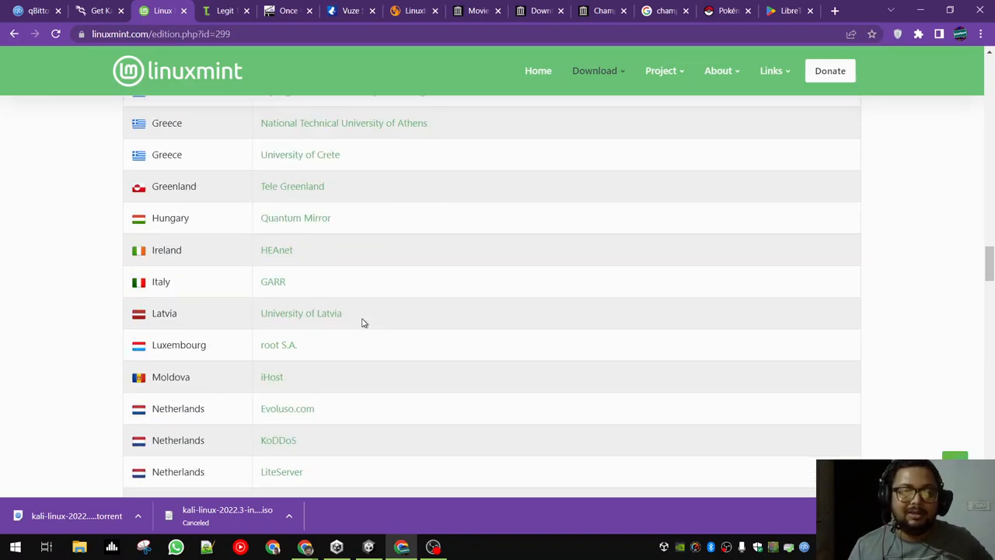
scroll("up", 3)
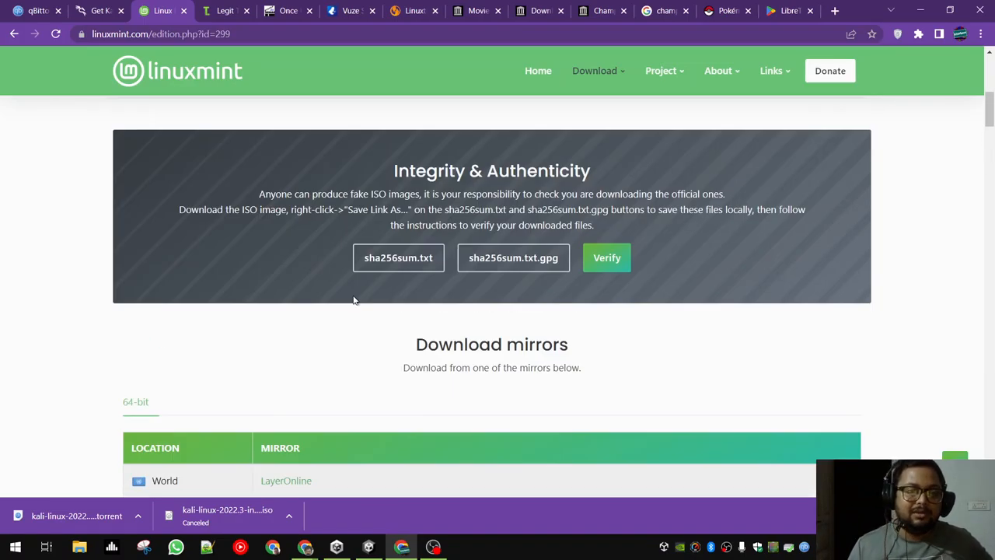
scroll("down", 3)
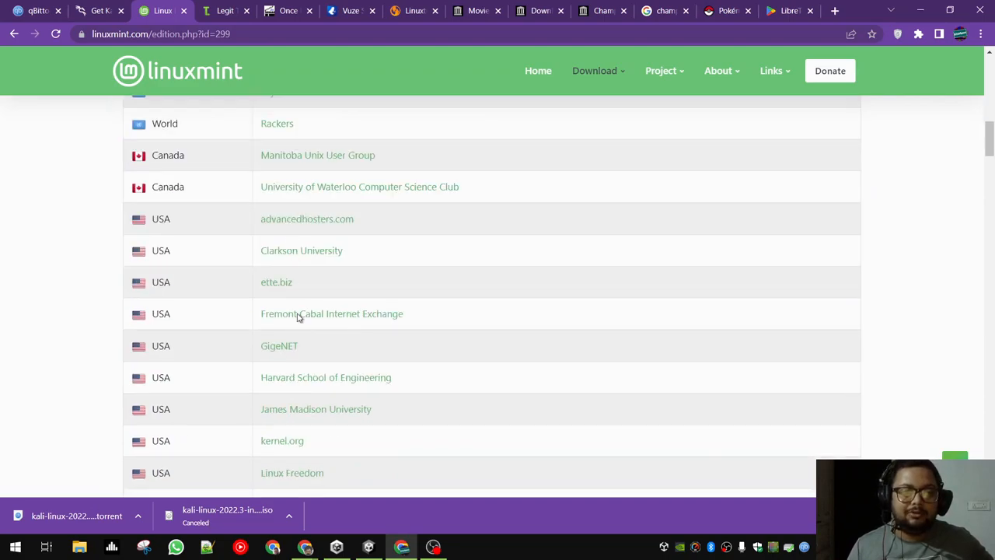
scroll("down", 3)
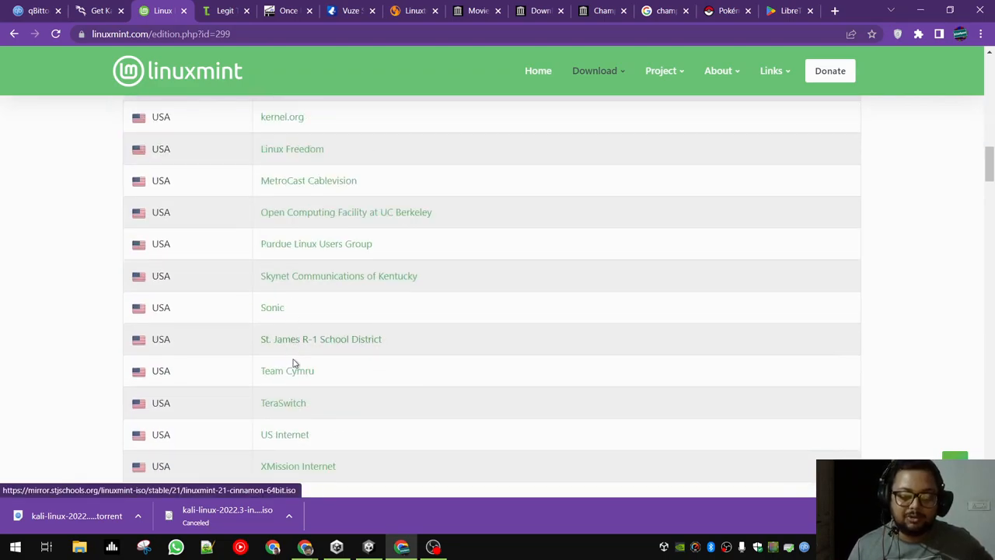
scroll("up", 3)
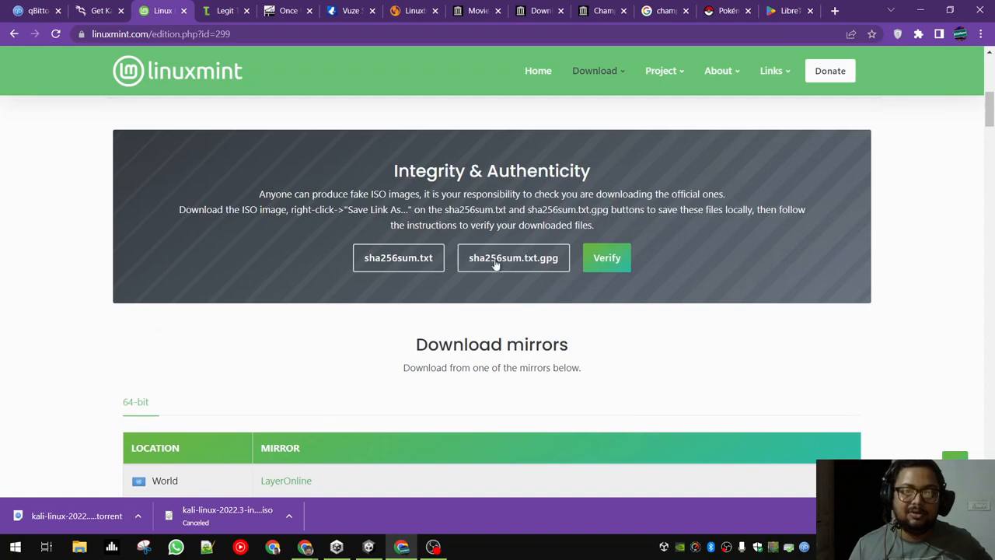
scroll("up", 3)
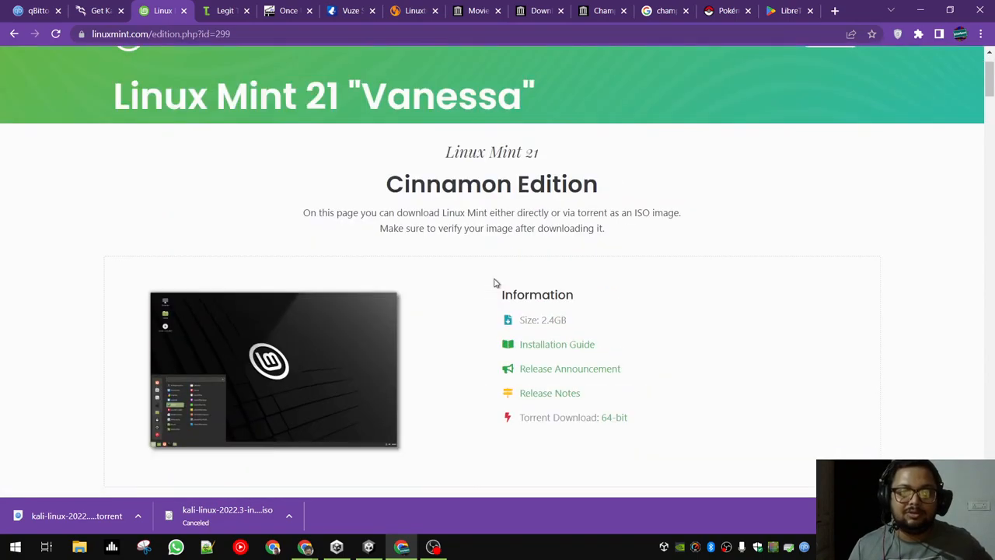
Download the Linux Mint 64-bit torrent, review its 2.28 GB ISO in qBittorrent's add dialog, then close it.
left_click(612, 417)
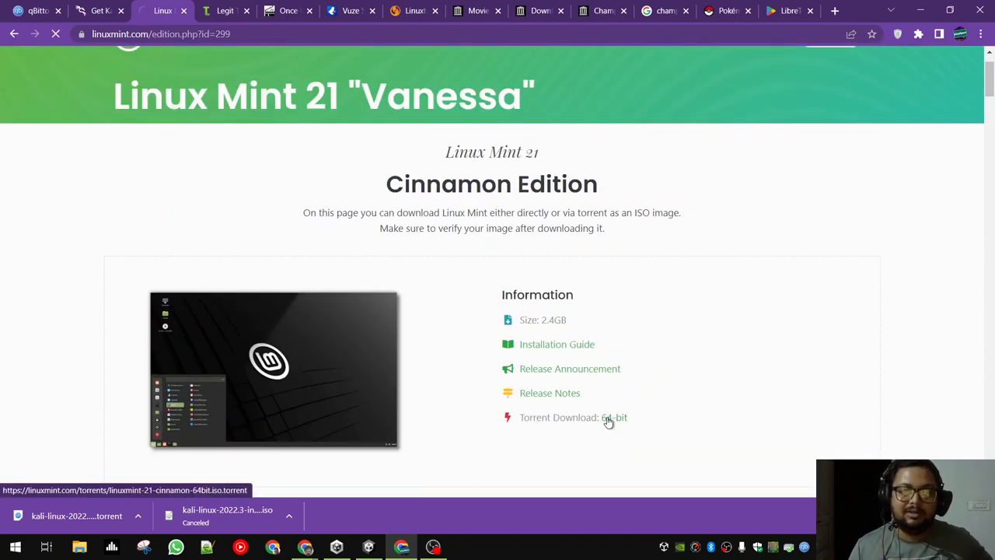
left_click(614, 417)
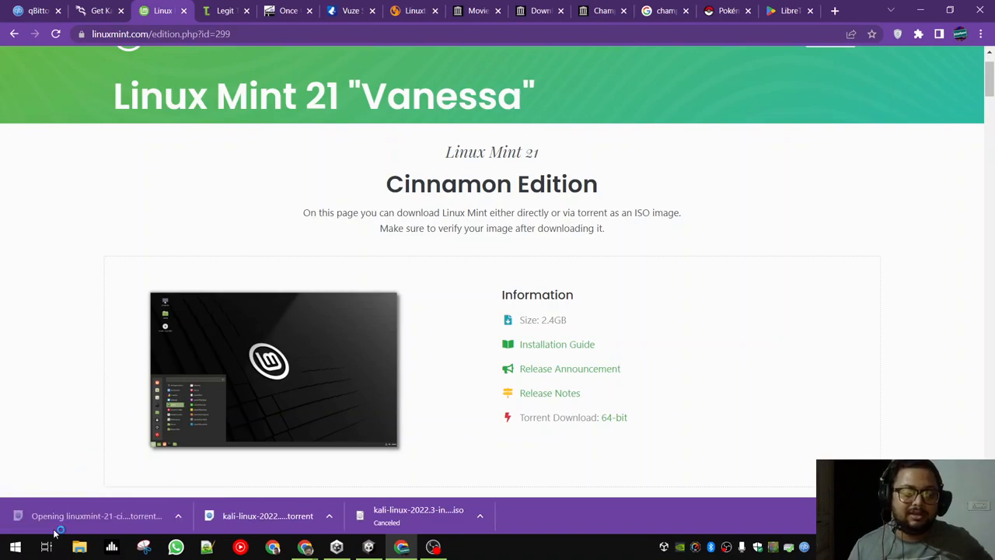
left_click(97, 516)
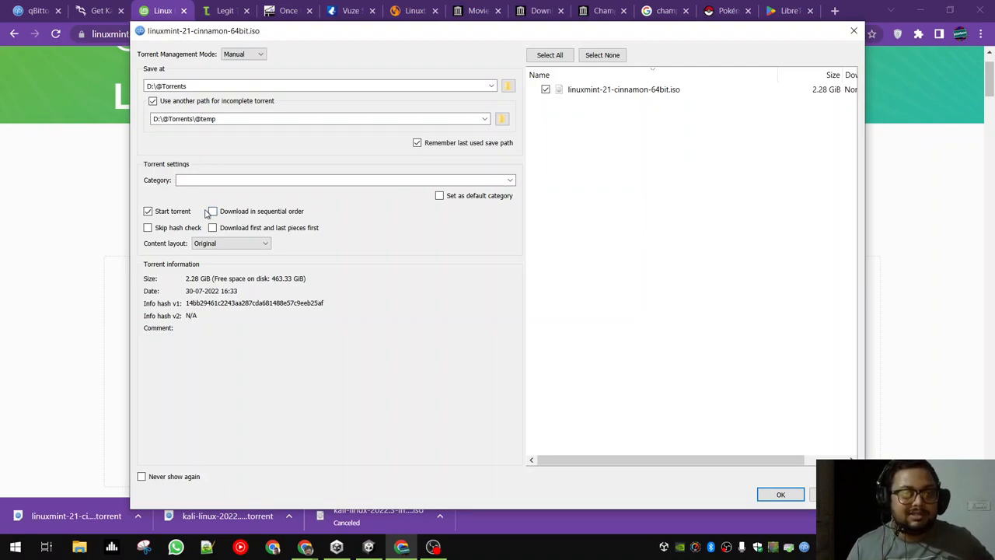
mouse_move(277, 217)
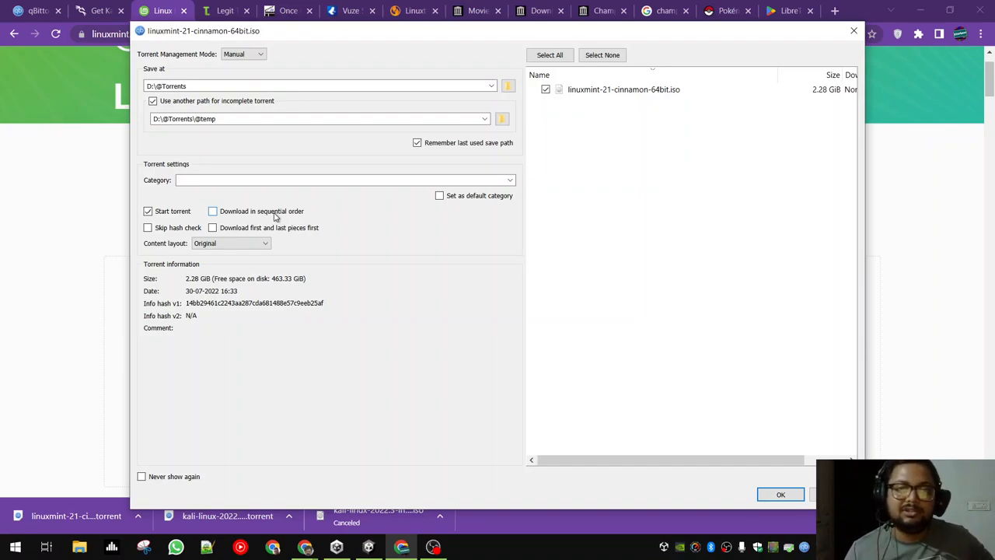
left_click(780, 494)
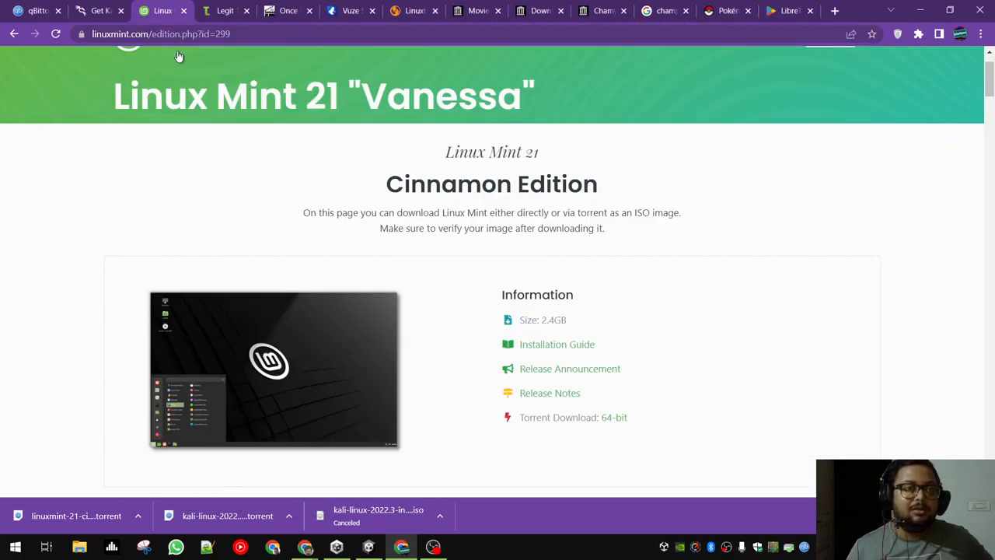
Close the qBittorrent and Kali tabs, glance at Public Domain Torrents, and return to Legit Torrents.
left_click(58, 10)
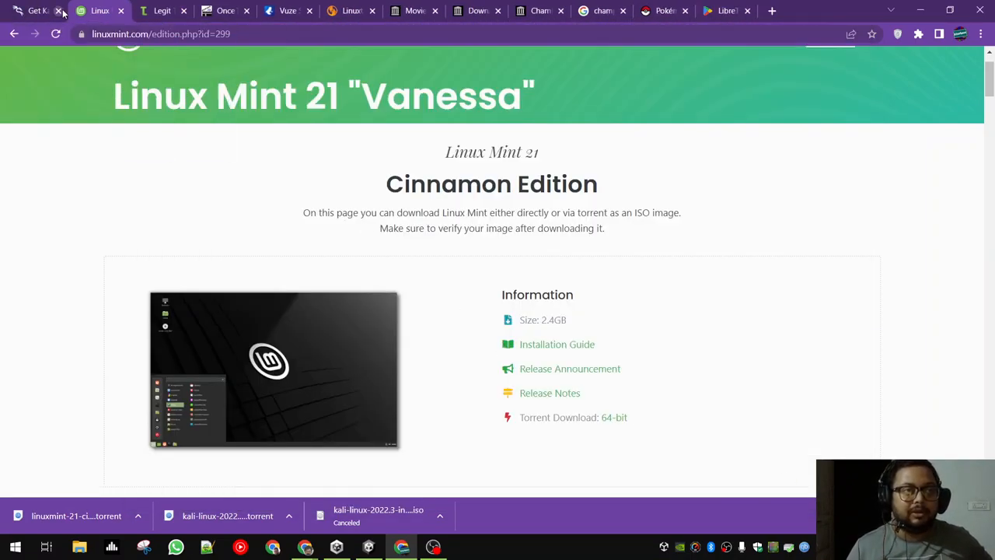
left_click(162, 9)
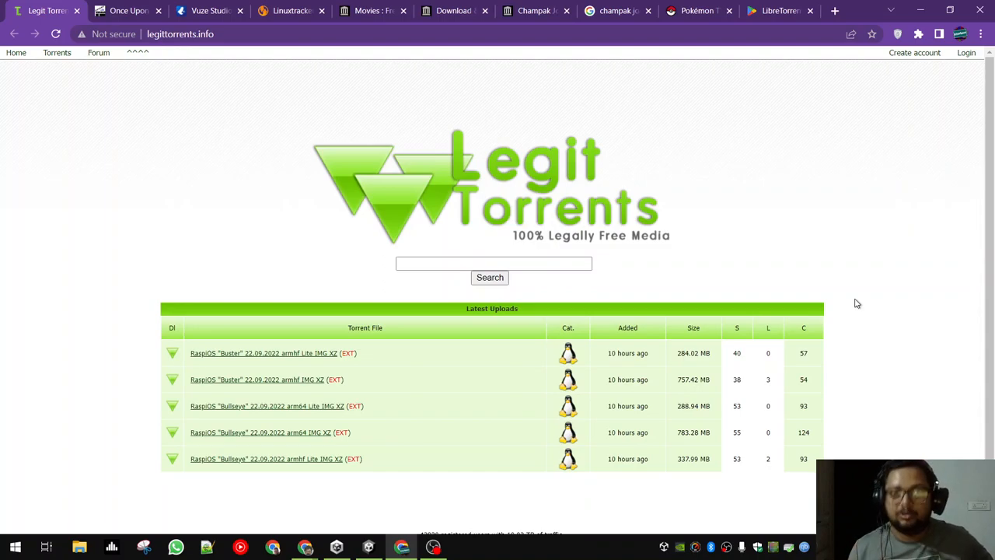
mouse_move(282, 53)
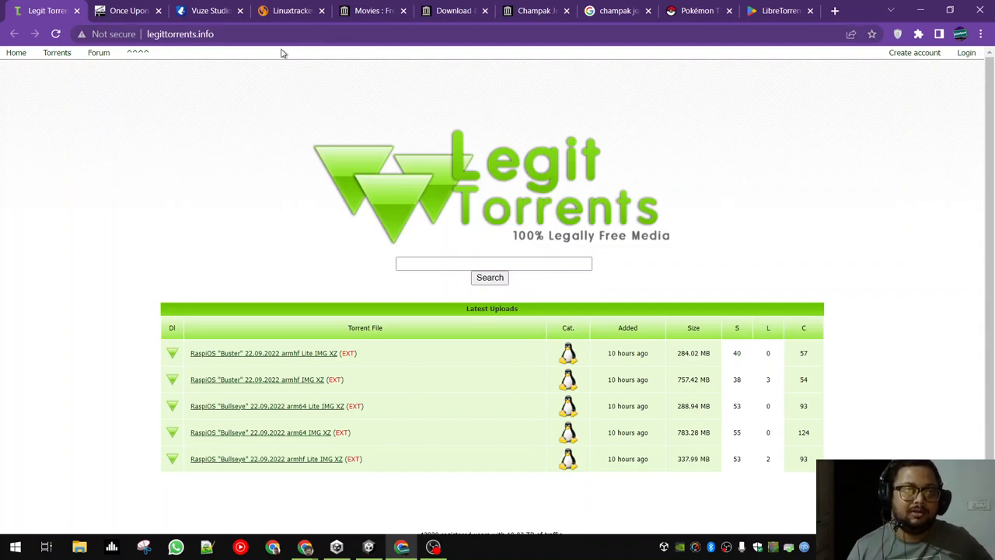
left_click(128, 10)
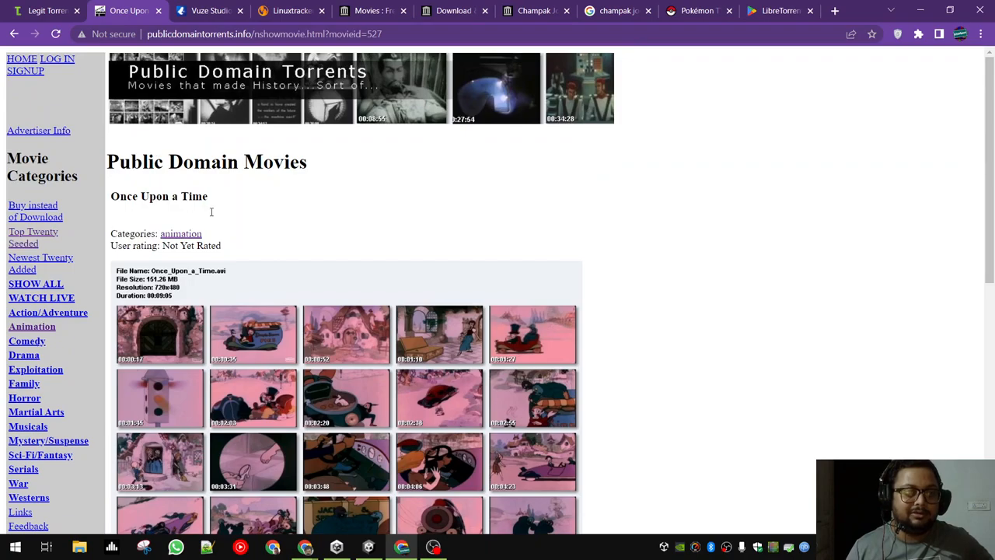
scroll("down", 3)
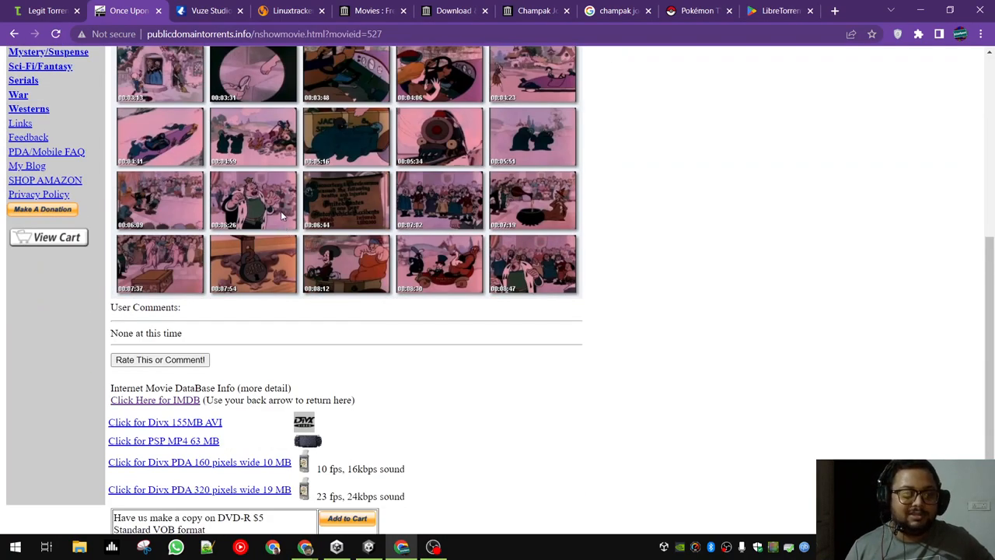
left_click(44, 9)
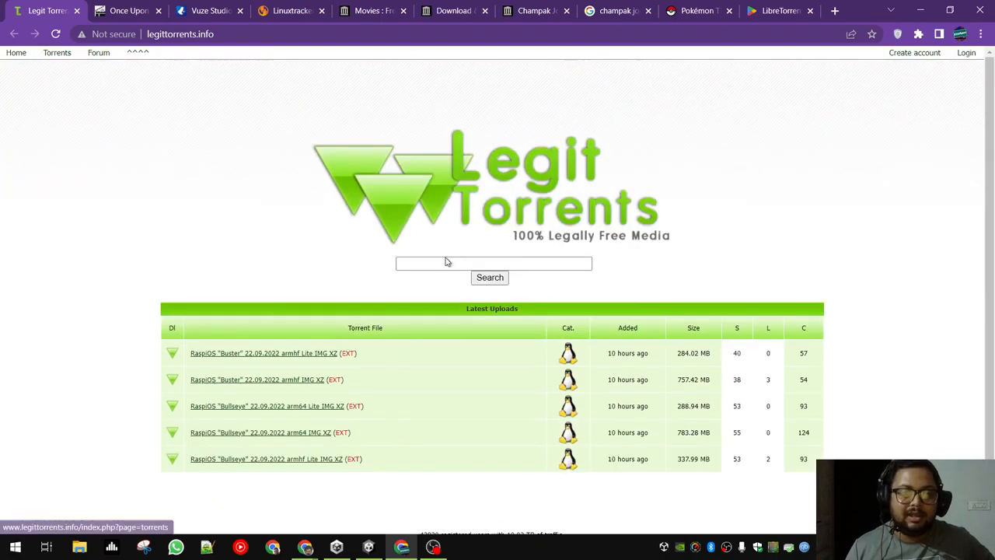
Search Legit Torrents for 'movie' and view the Big Buck Bunny Movie details.
type("movie")
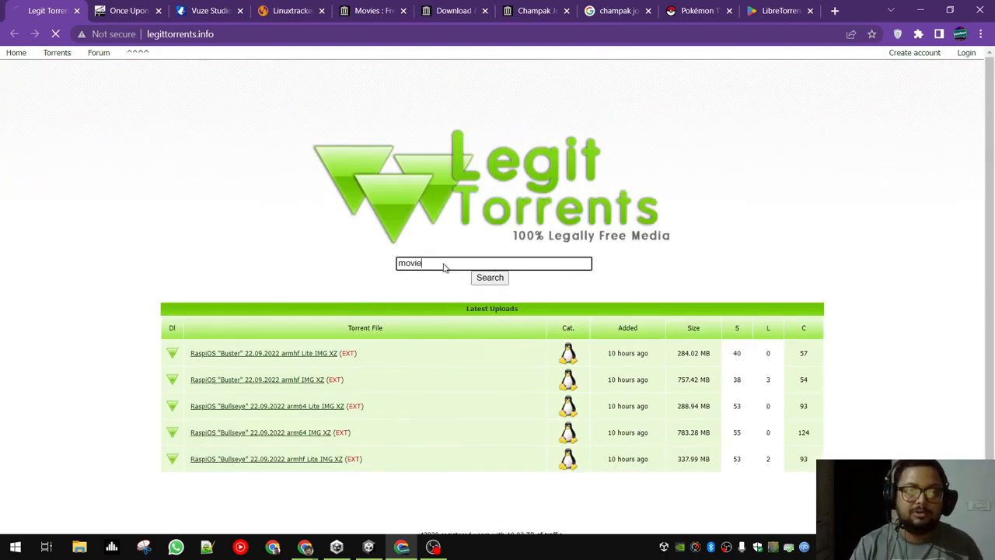
left_click(489, 276)
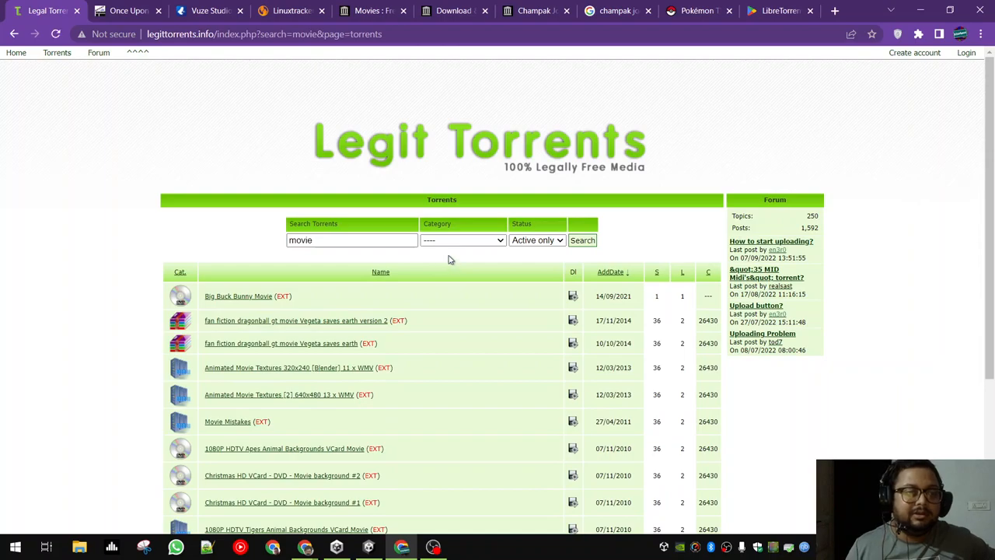
mouse_move(230, 302)
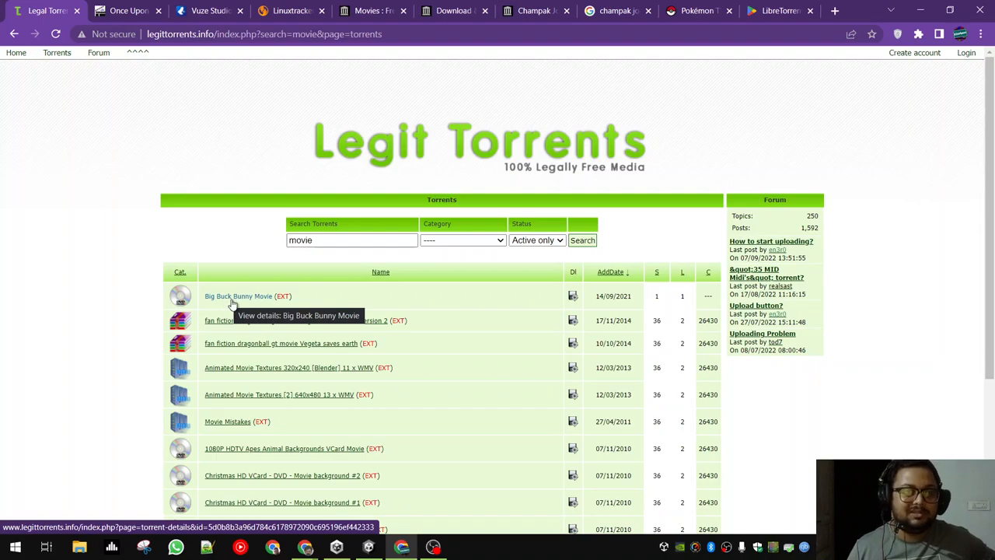
left_click(238, 295)
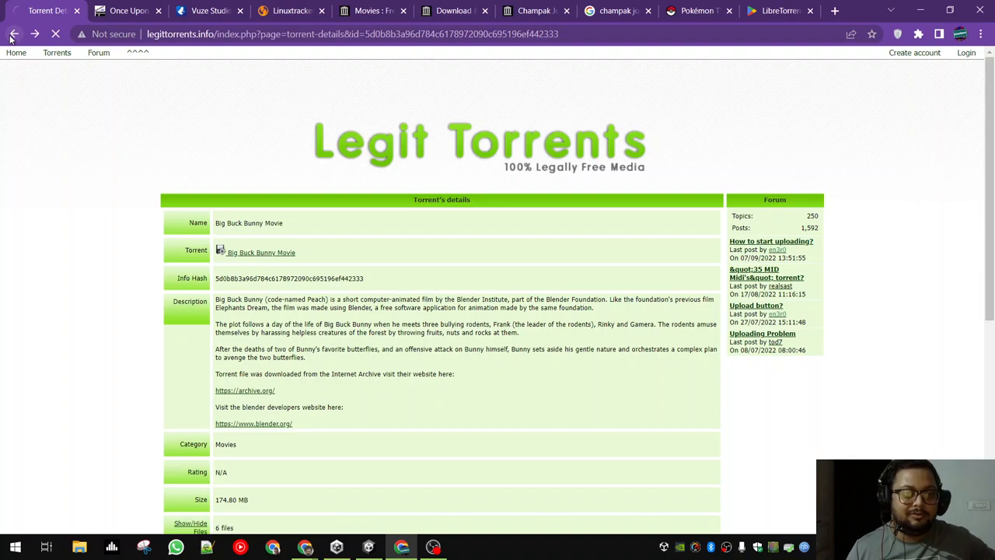
left_click(13, 34)
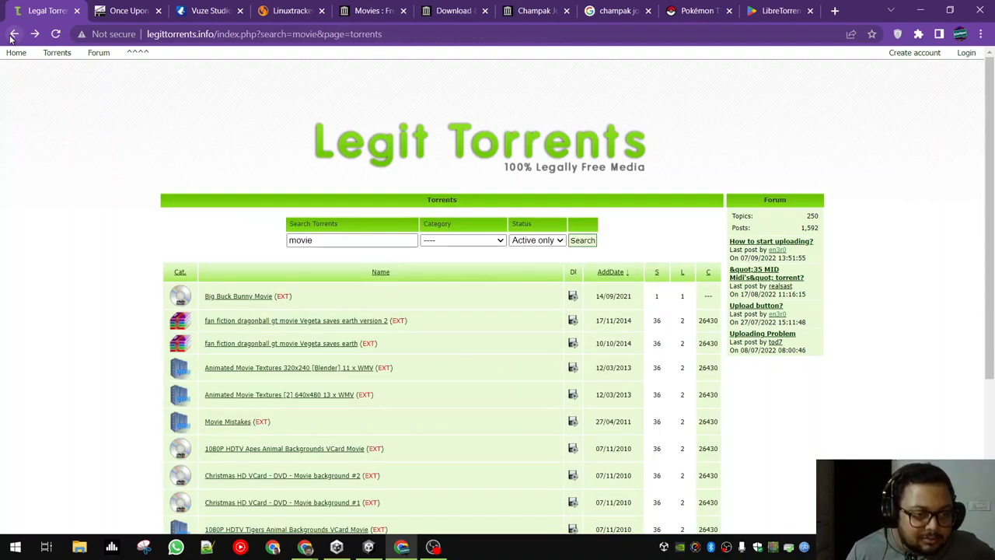
mouse_move(263, 407)
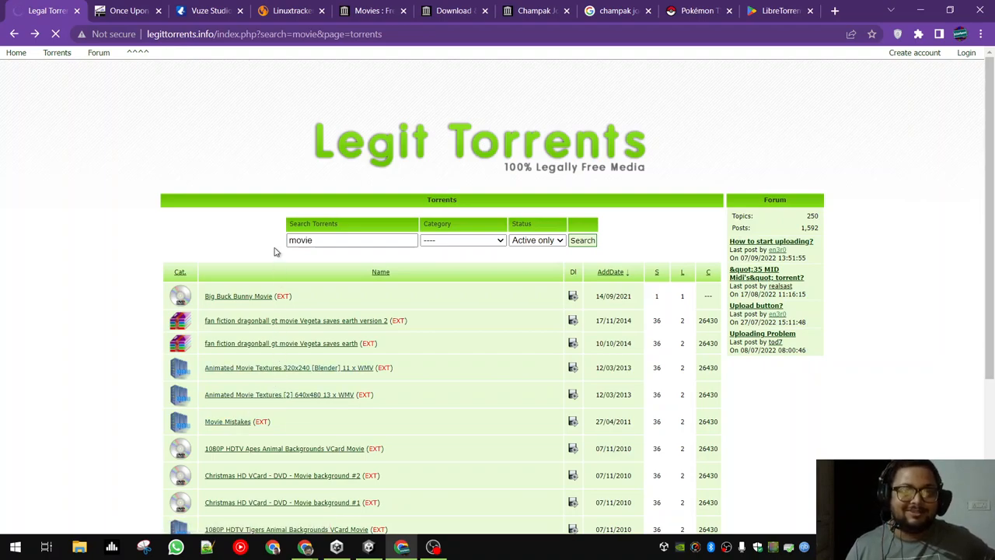
Open the Movie Mistakes torrent's details page and look it over.
left_click(227, 421)
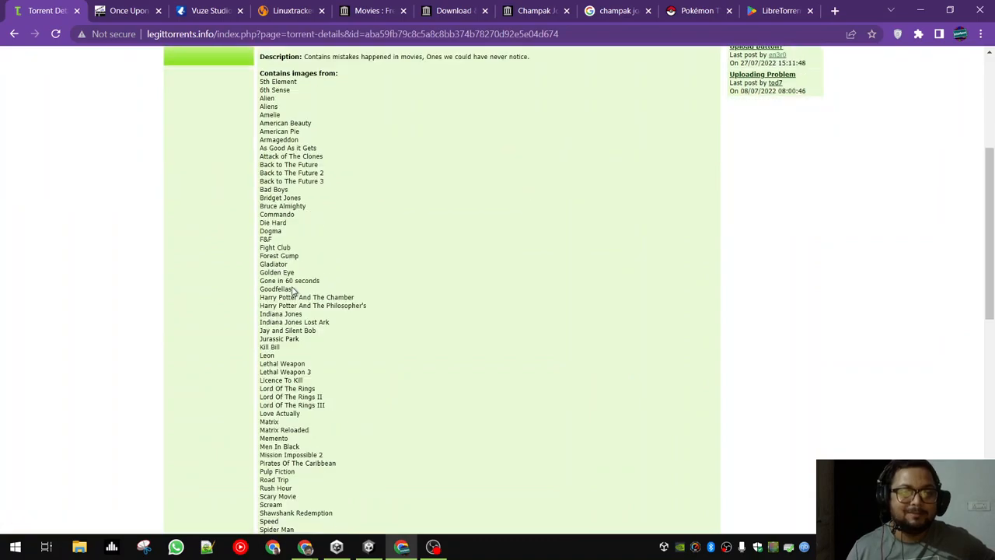
scroll("up", 3)
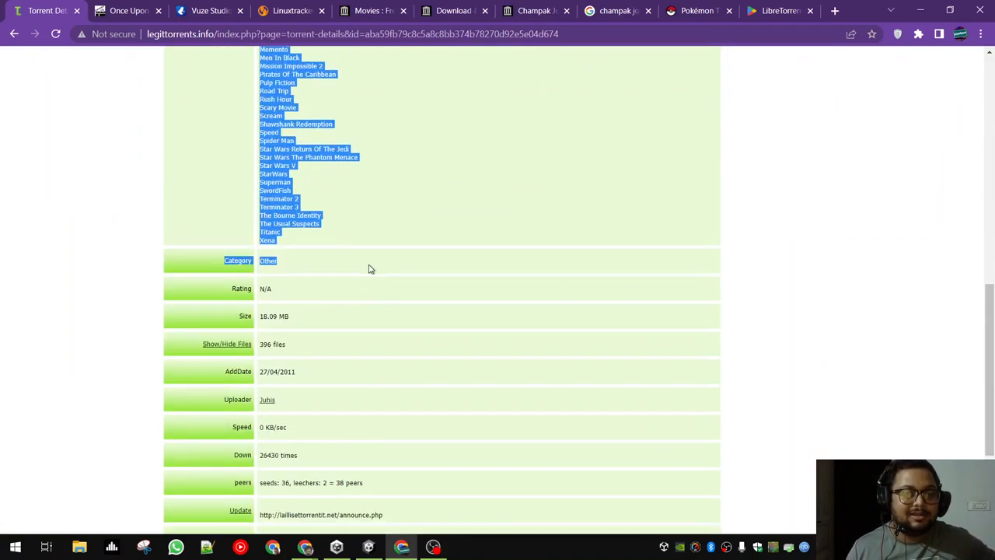
scroll("down", 3)
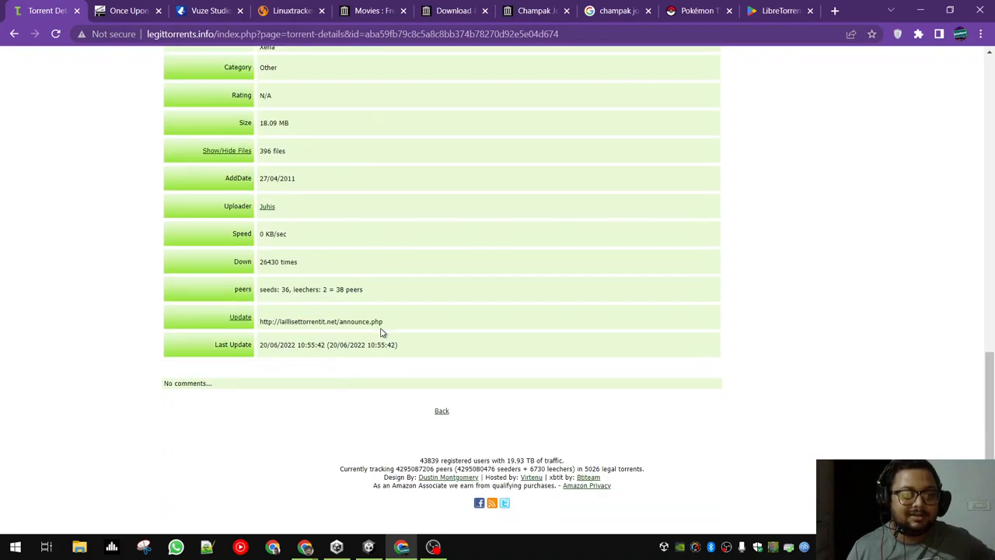
scroll("up", 3)
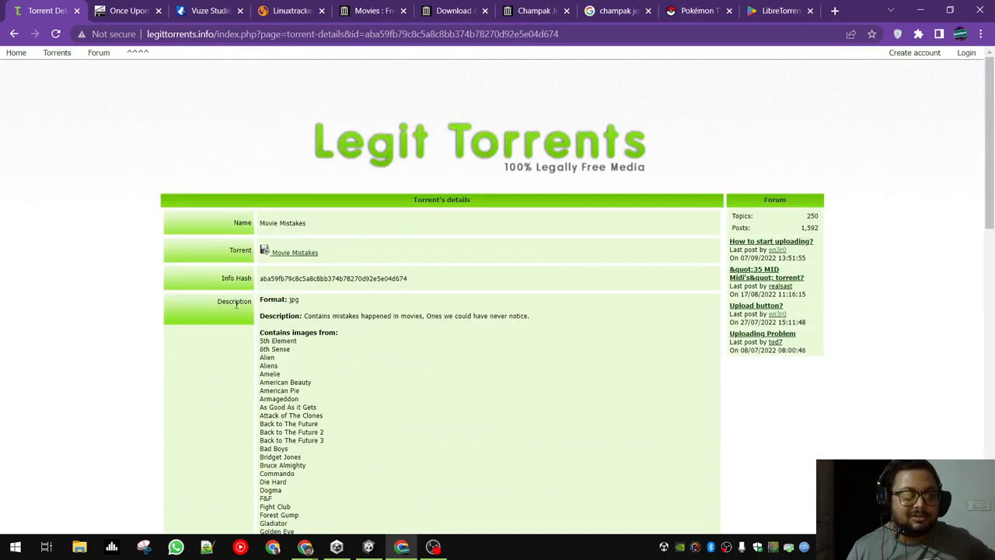
mouse_move(293, 251)
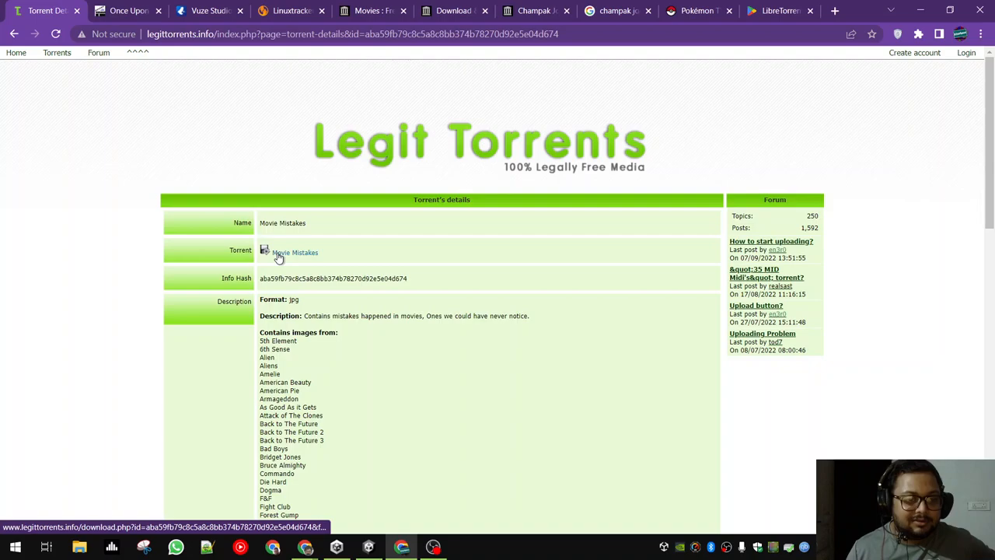
Add the Movie Mistakes torrent with every file deselected except the F&F folder.
left_click(295, 252)
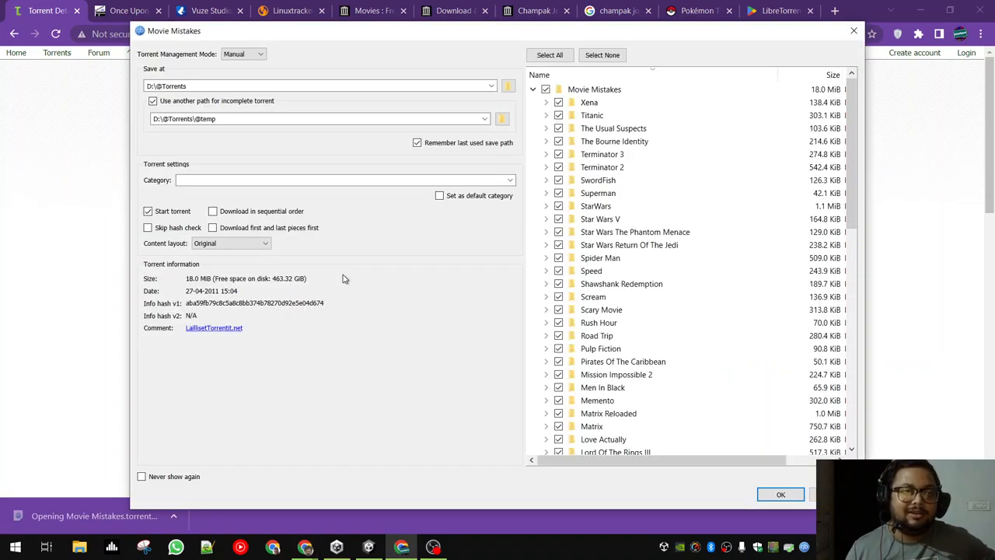
scroll("down", 3)
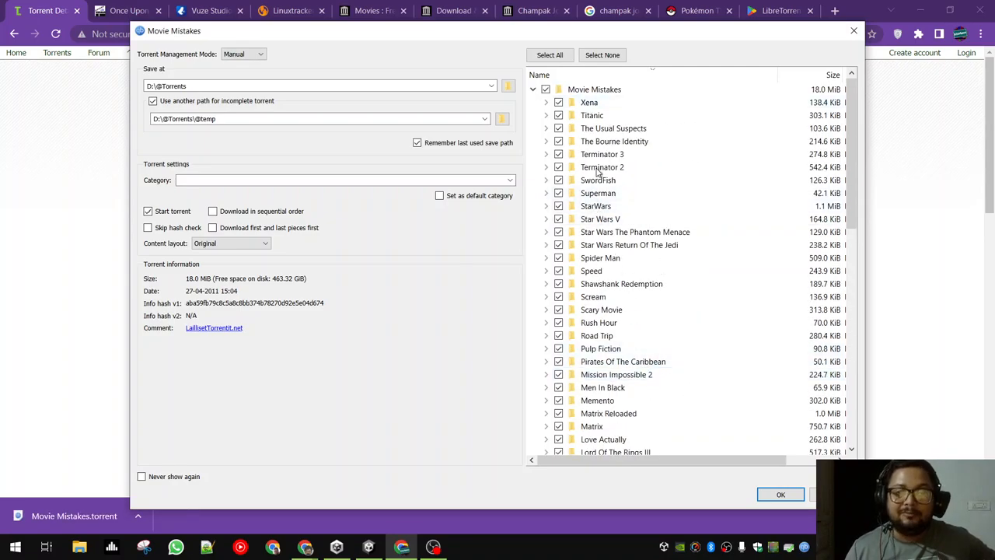
left_click(546, 88)
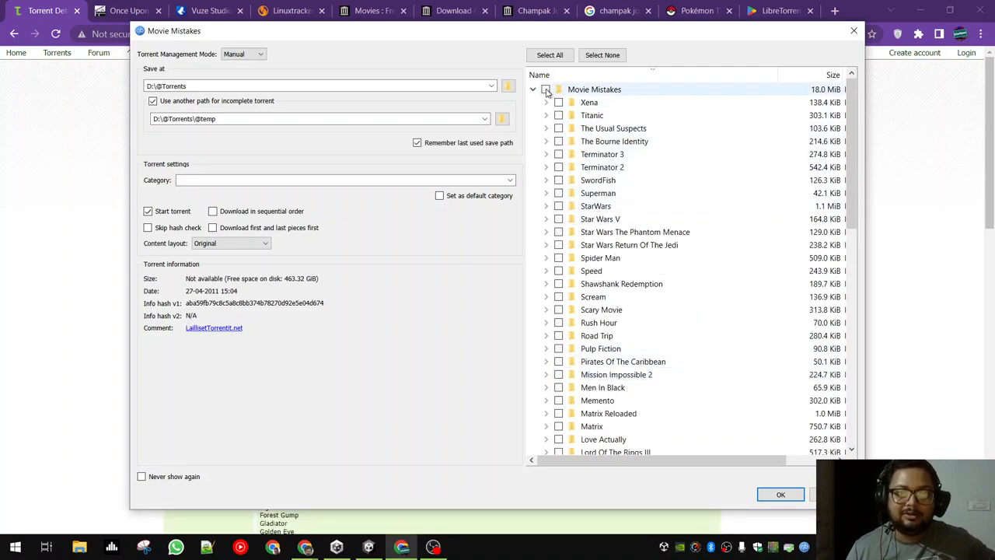
scroll("down", 3)
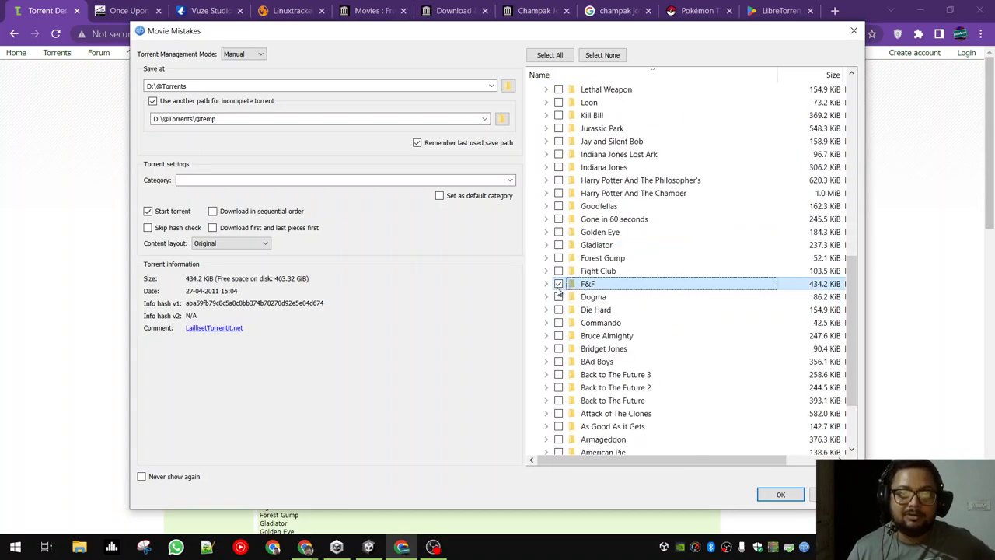
left_click(558, 283)
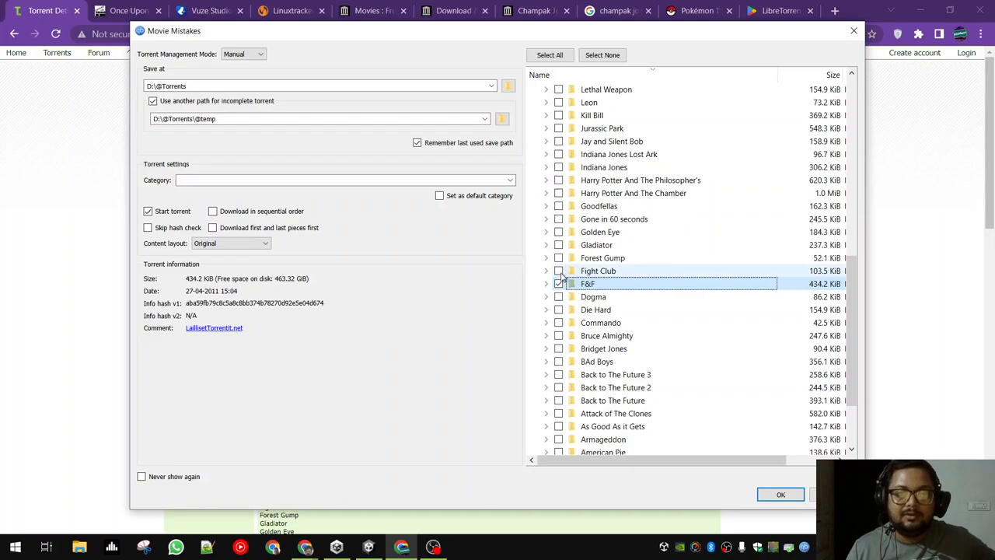
left_click(558, 193)
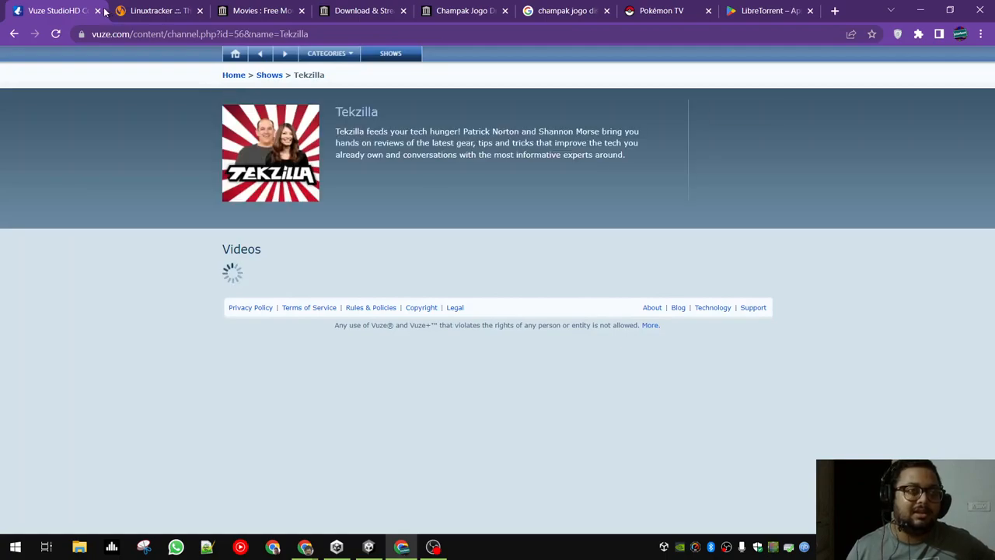
Close the Vuze Tekzilla page, browse Linux Tracker's Last Upload list, then close that tab.
left_click(99, 9)
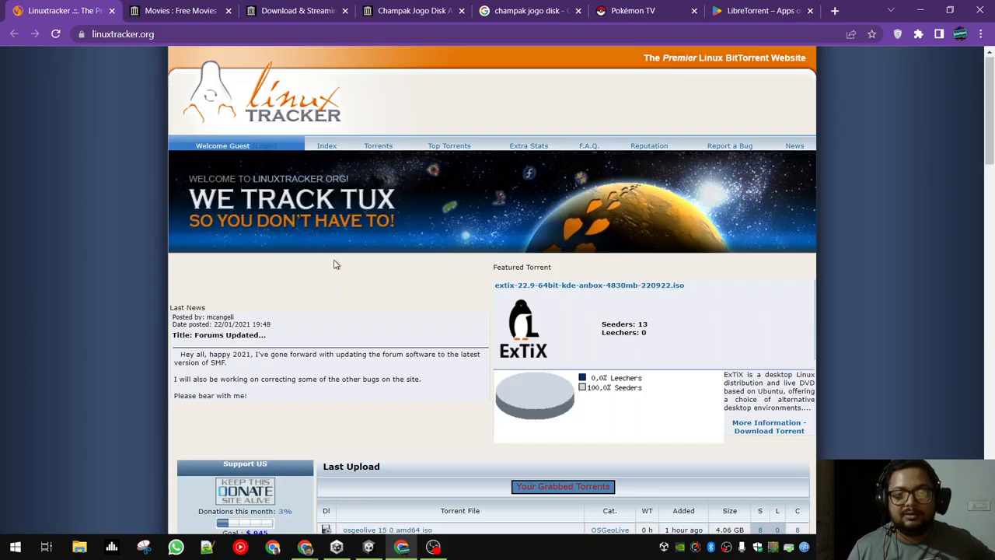
scroll("down", 3)
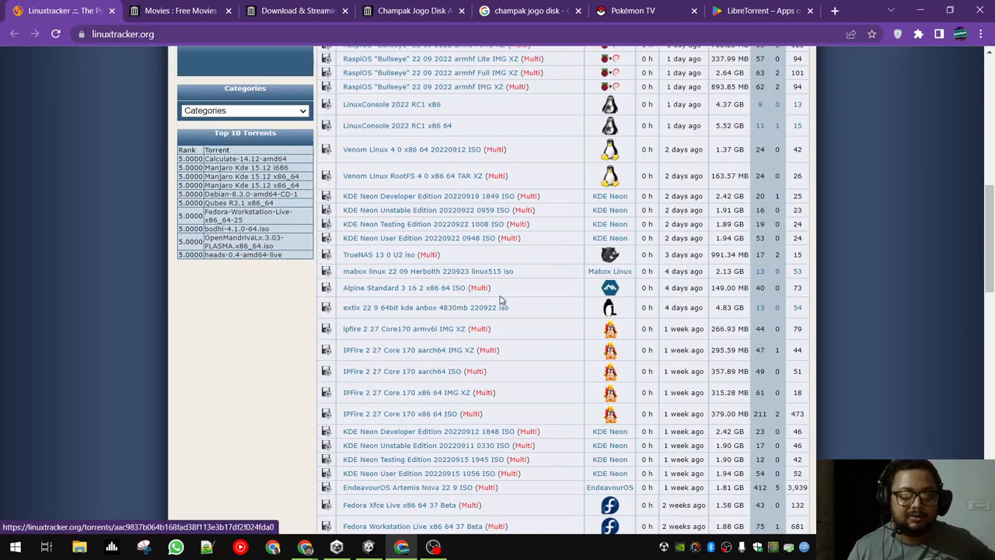
scroll("up", 3)
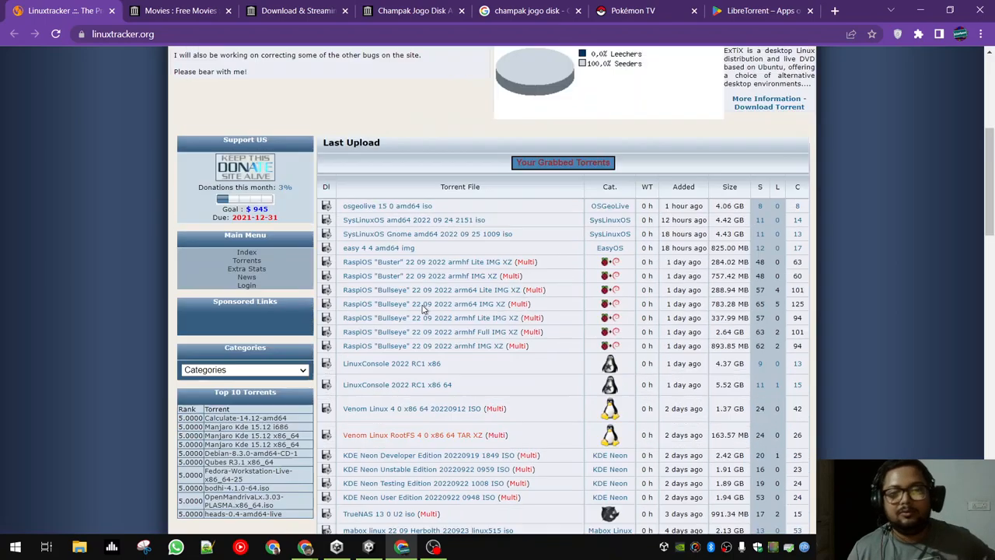
scroll("down", 3)
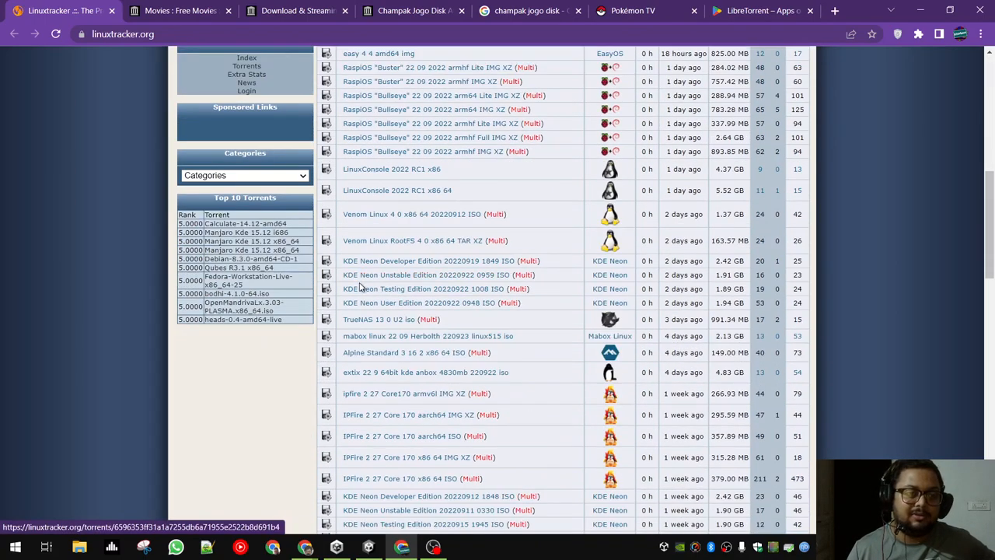
scroll("up", 3)
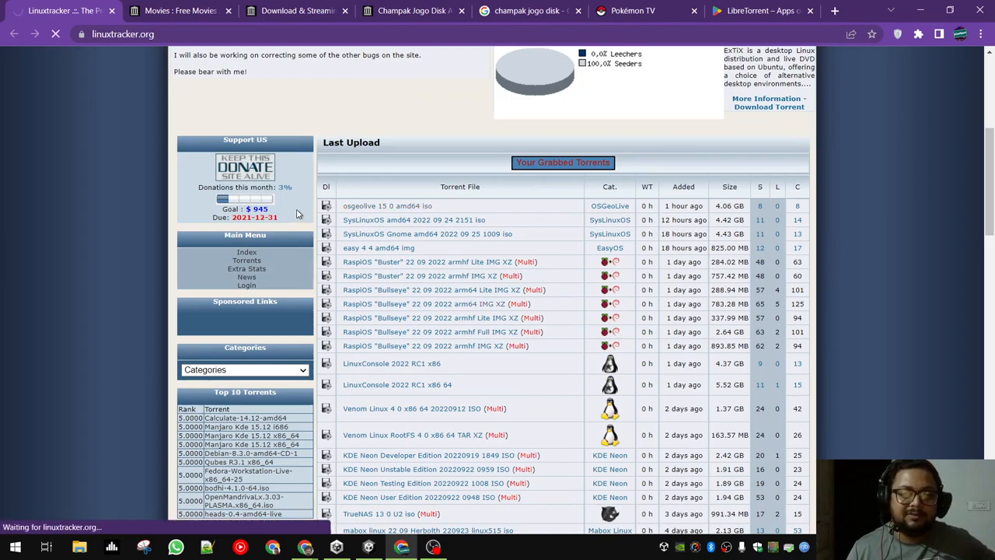
left_click(385, 205)
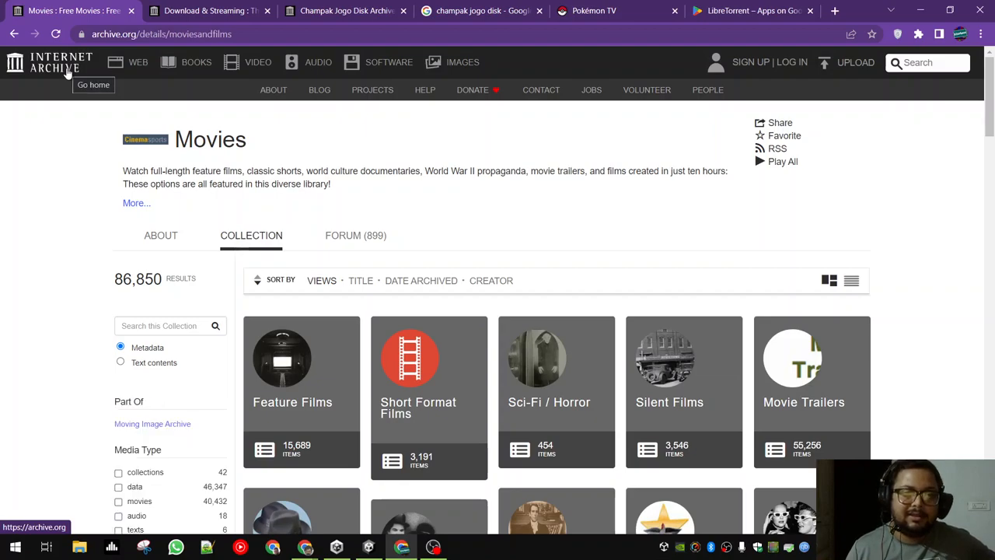
mouse_move(448, 204)
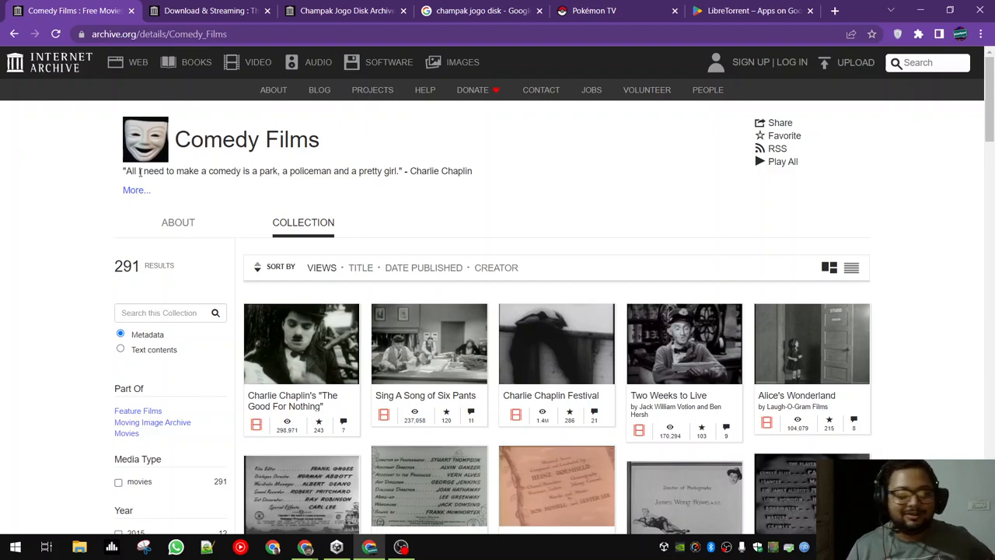
mouse_move(402, 149)
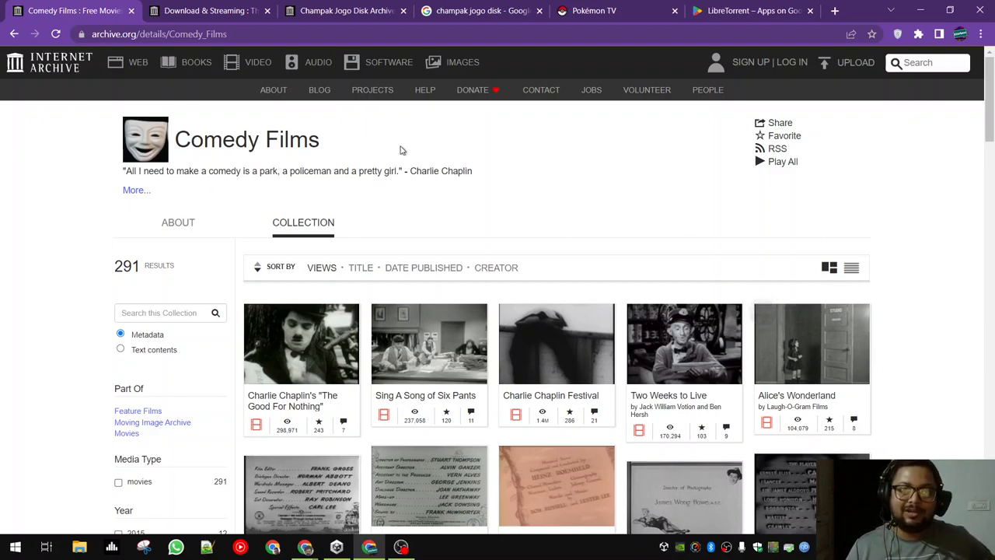
mouse_move(218, 6)
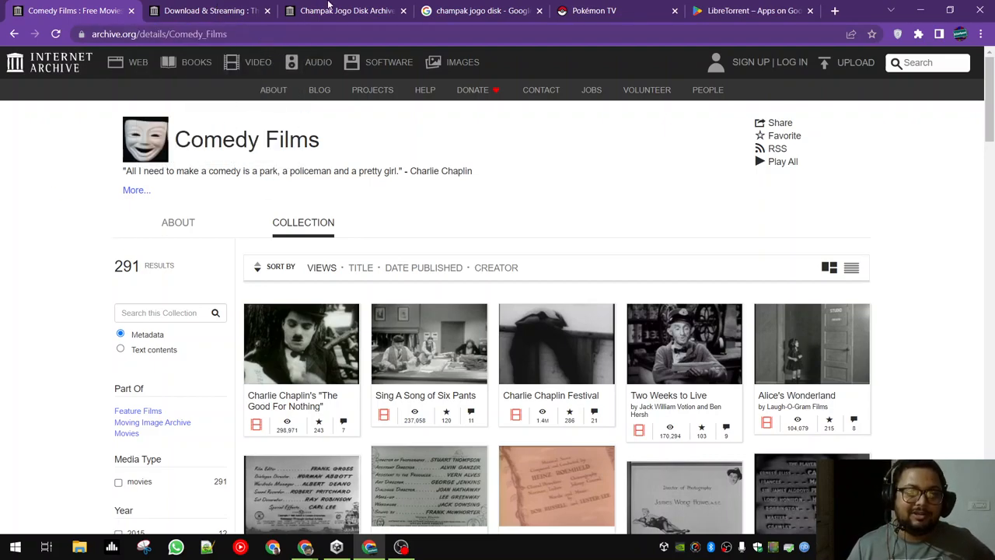
View the Champak Jogo Disk Archive item, then the Google image results for it.
left_click(345, 9)
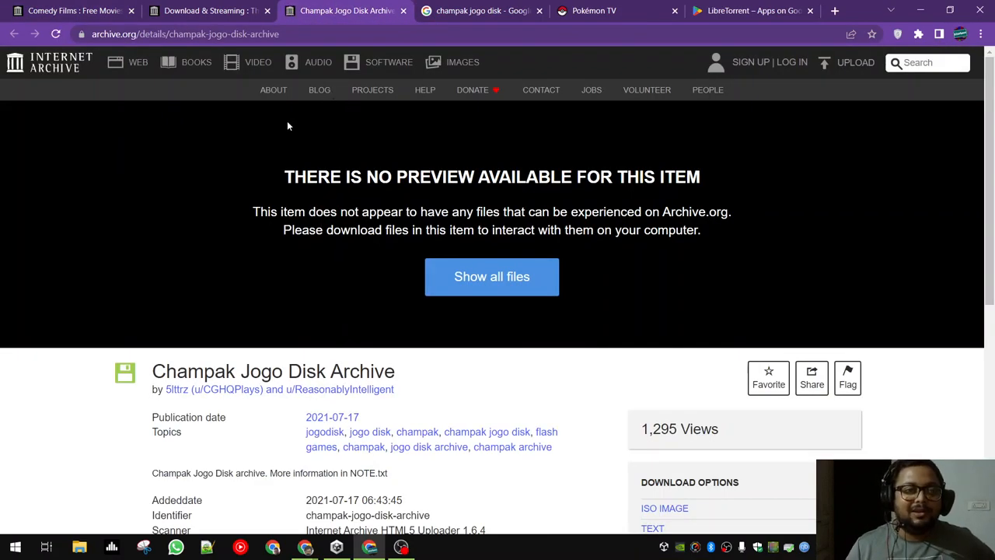
mouse_move(288, 348)
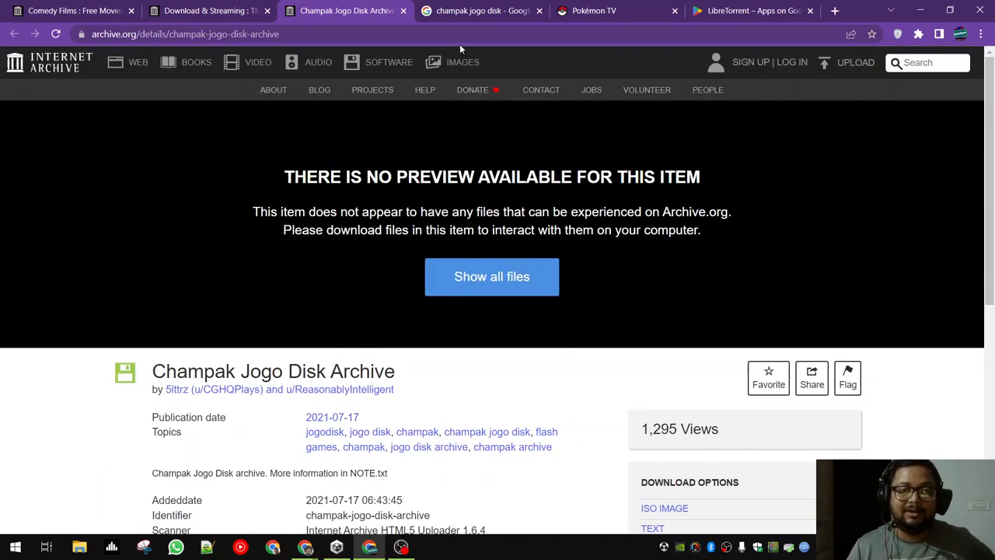
left_click(482, 9)
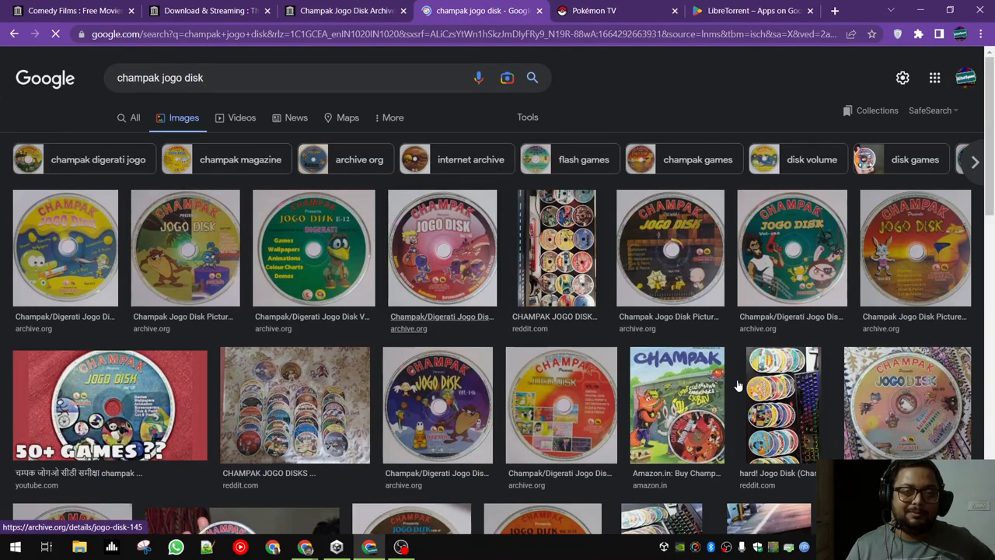
Browse the Champak disc images, preview the photo of many discs, then close the results tab.
scroll("down", 3)
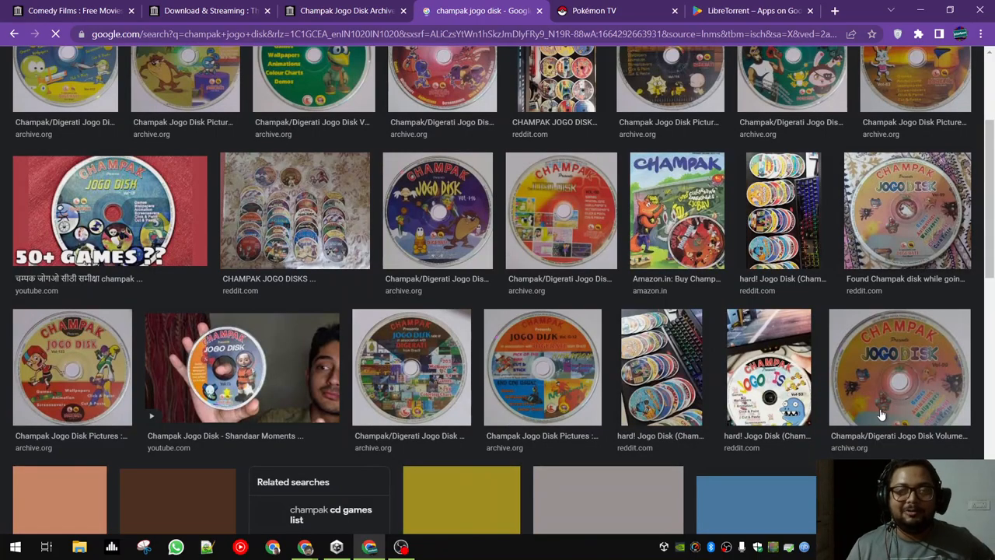
scroll("down", 3)
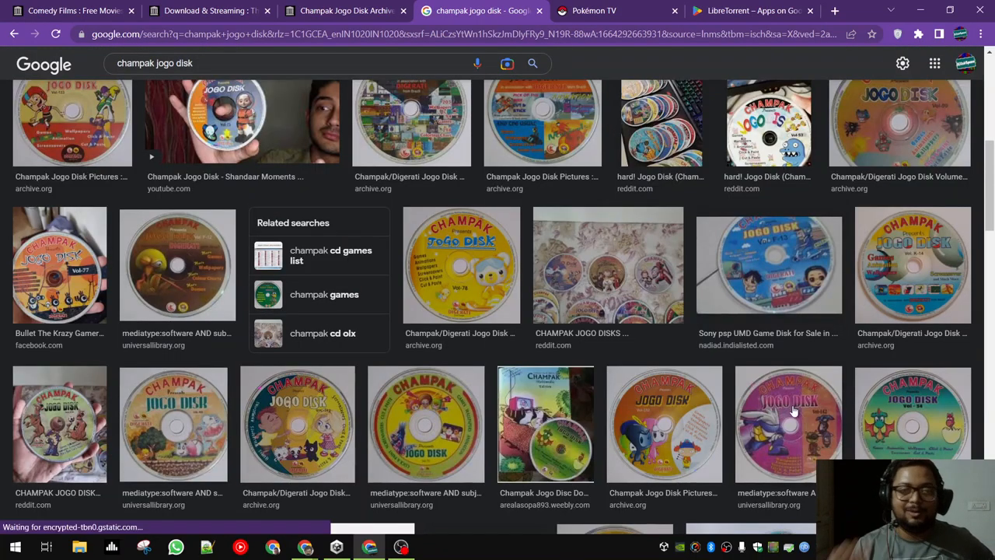
scroll("down", 3)
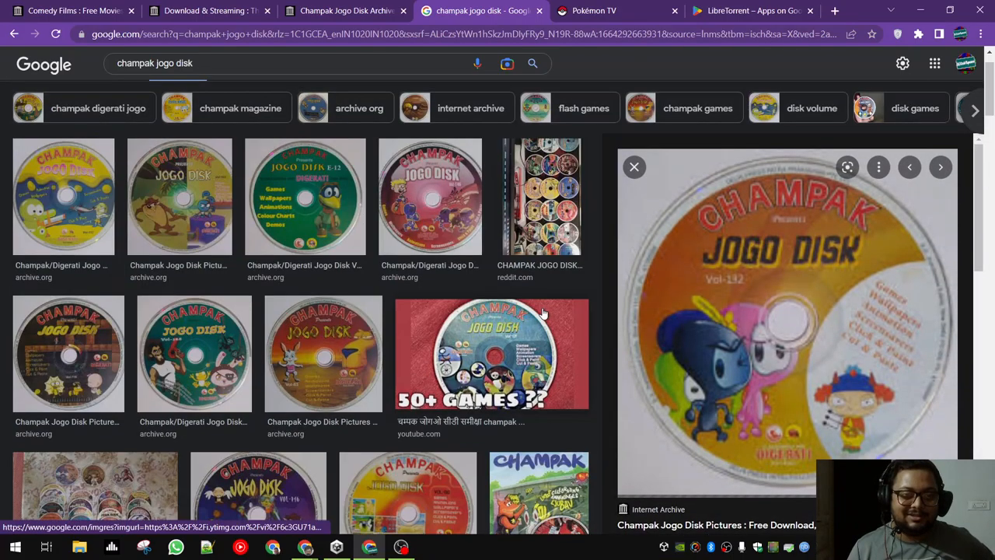
left_click(541, 195)
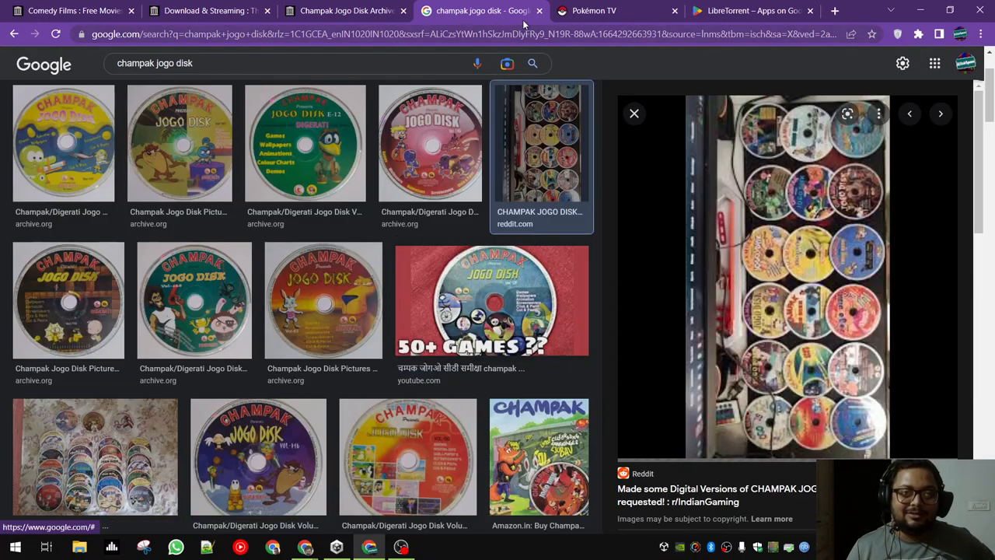
left_click(342, 10)
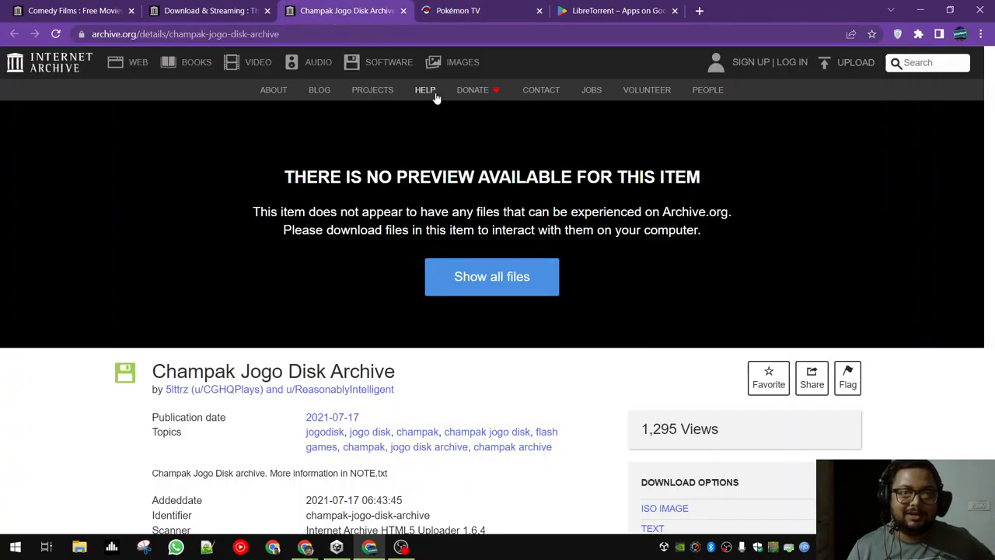
Under Download Options get the TORRENT file and review its ISO volumes in qBittorrent's add dialog.
scroll("down", 3)
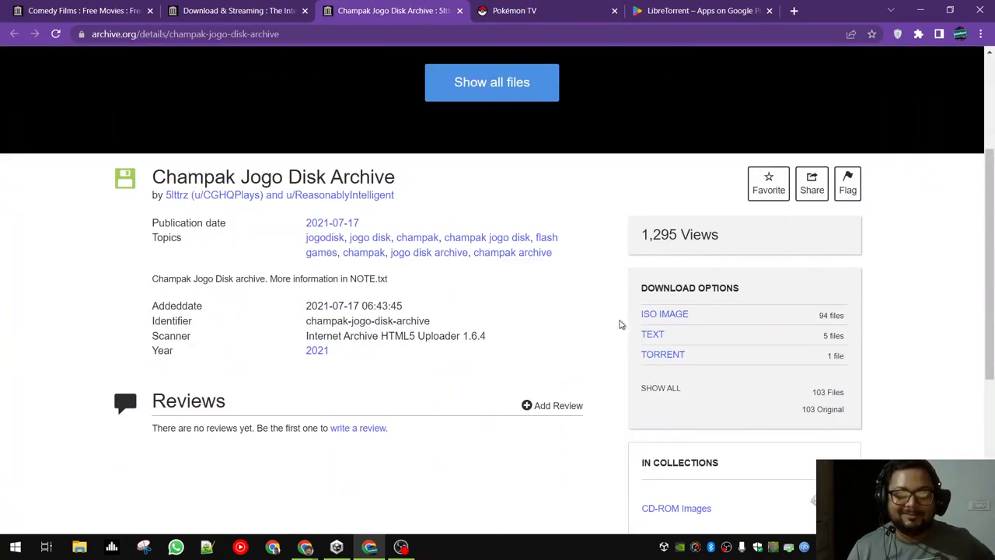
mouse_move(628, 302)
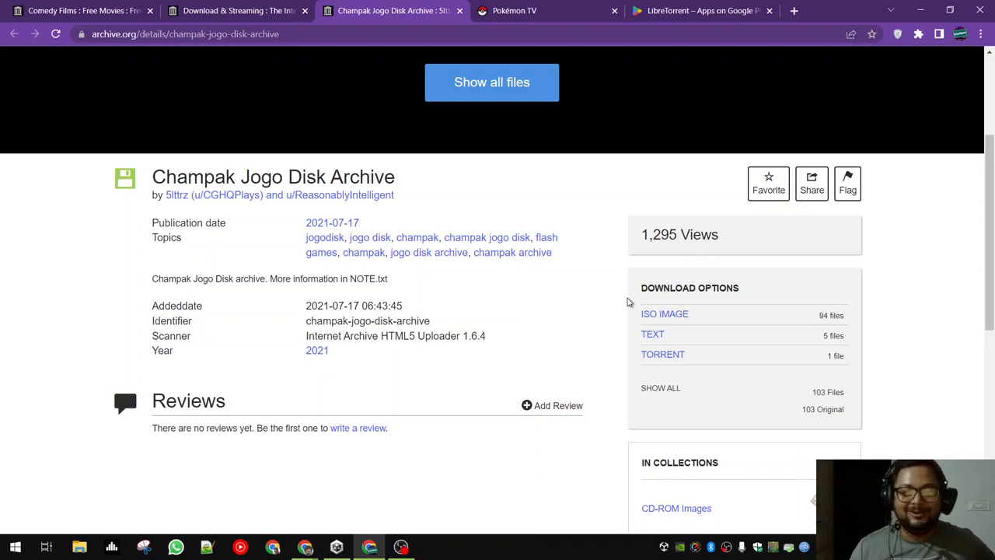
mouse_move(665, 314)
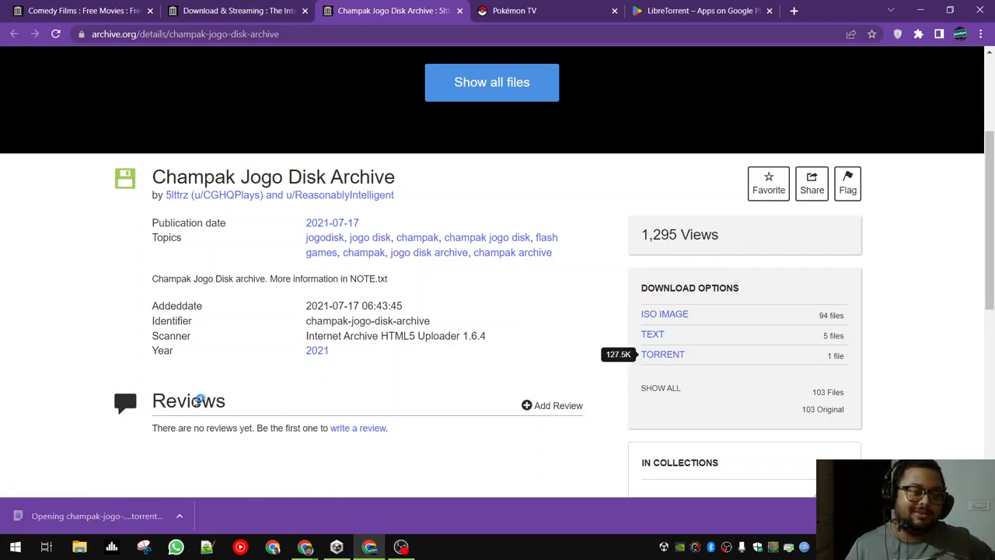
left_click(663, 354)
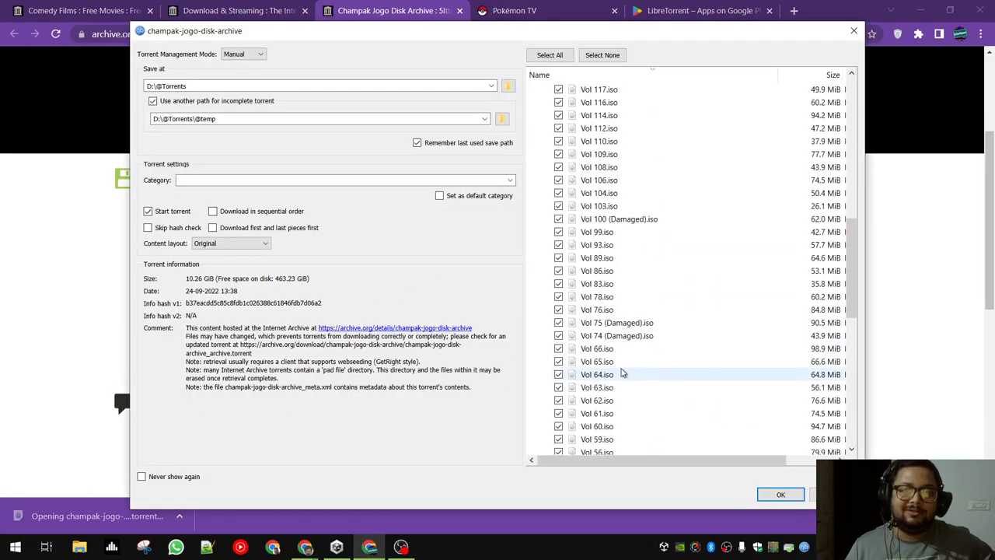
scroll("down", 3)
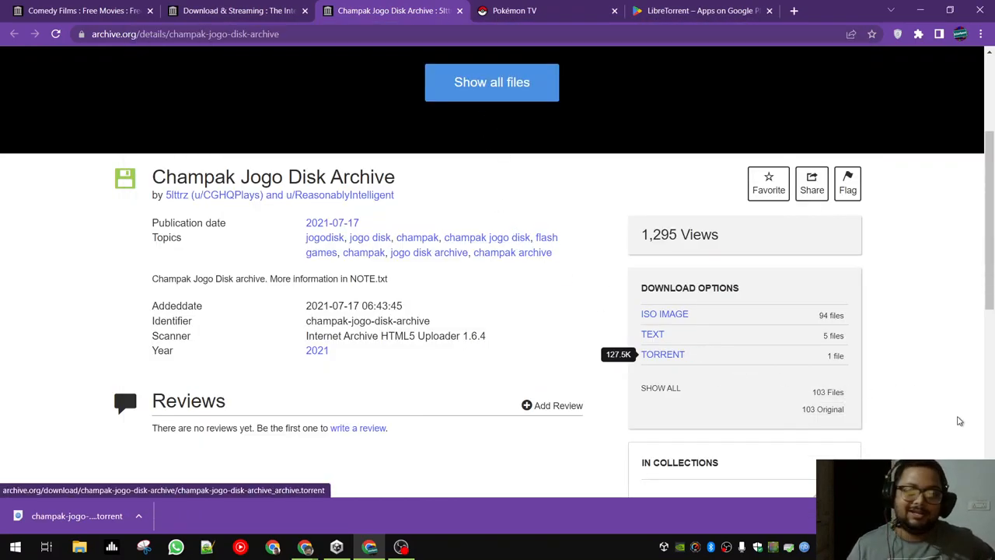
scroll("down", 3)
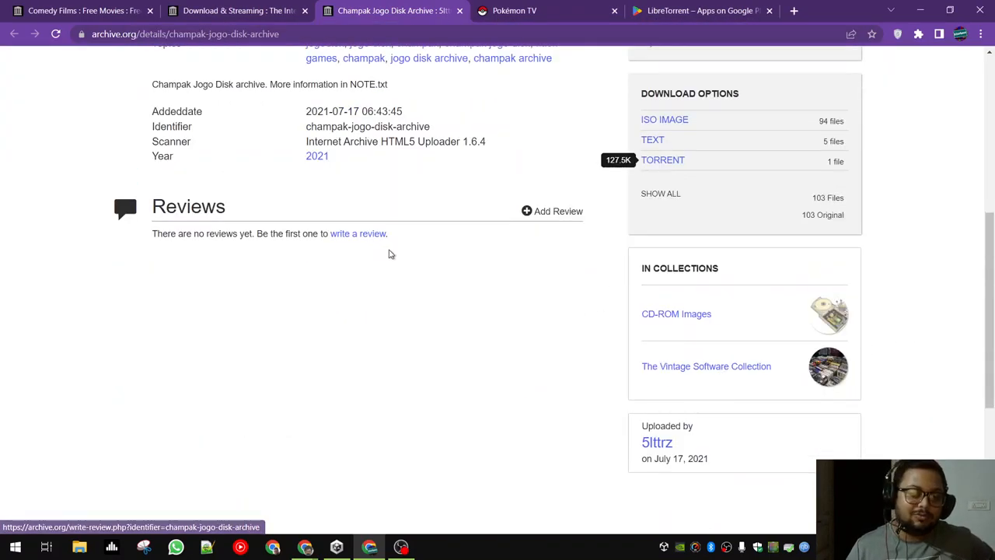
scroll("up", 3)
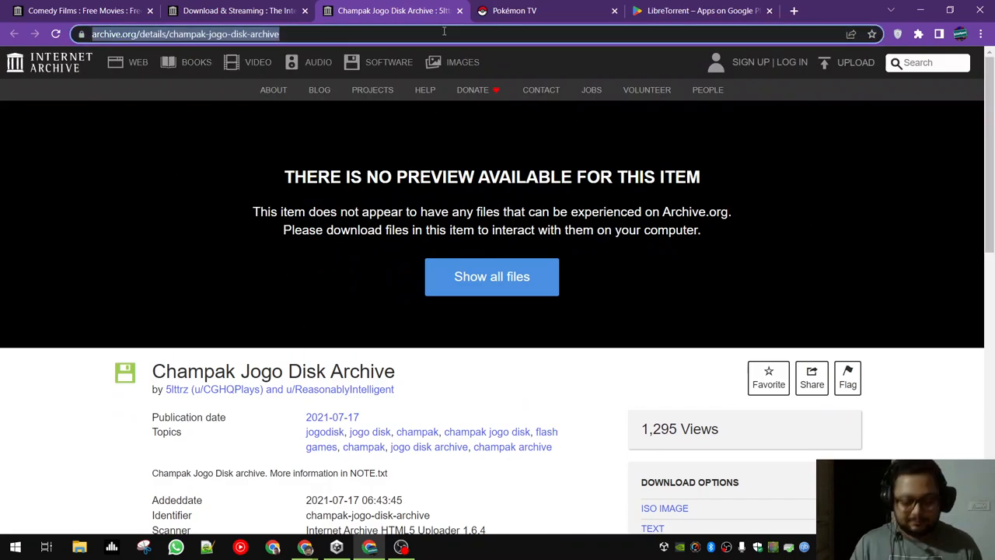
Search Google for 'magnet files torrent' and open Vuze's All About Magnet Links article.
type("maf")
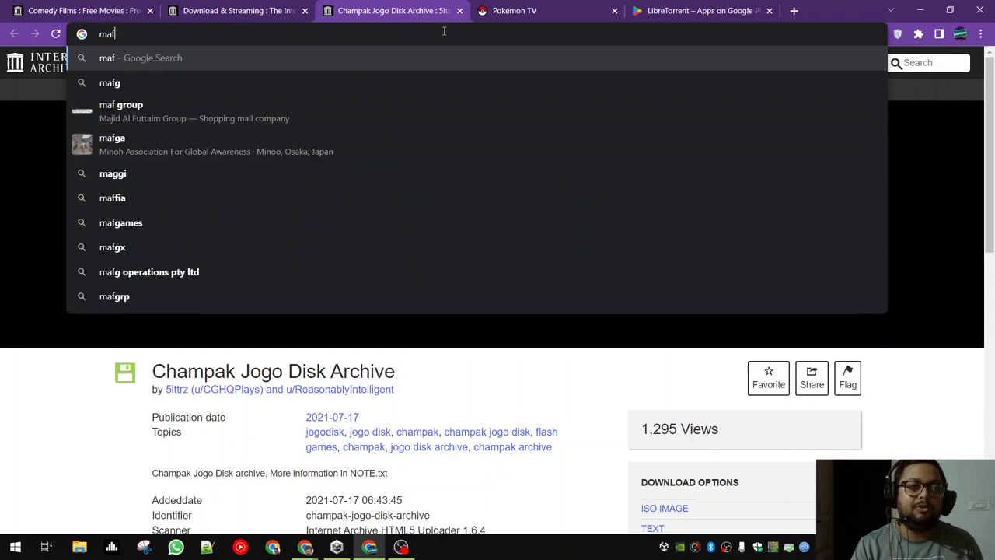
type("magnet files")
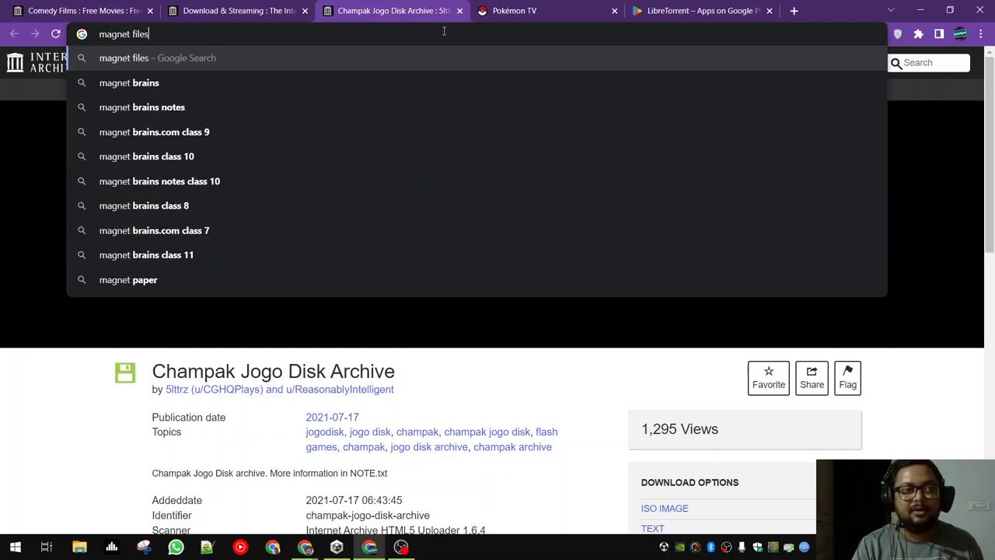
type("torrent")
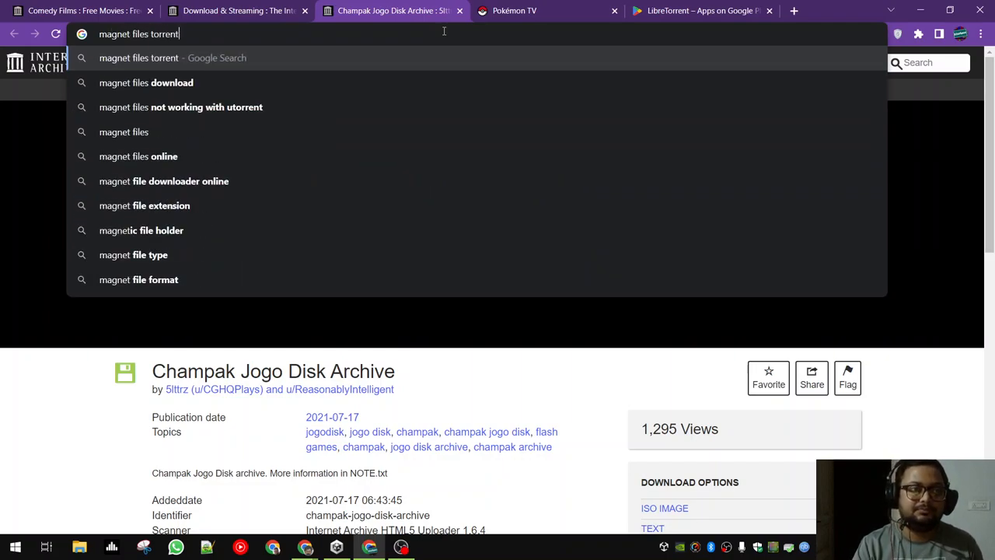
key("Return")
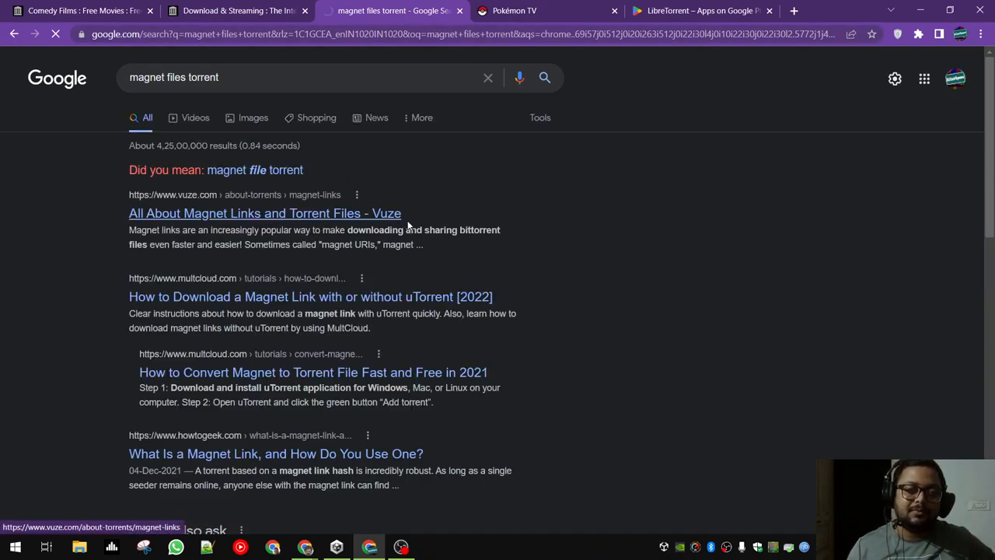
left_click(264, 213)
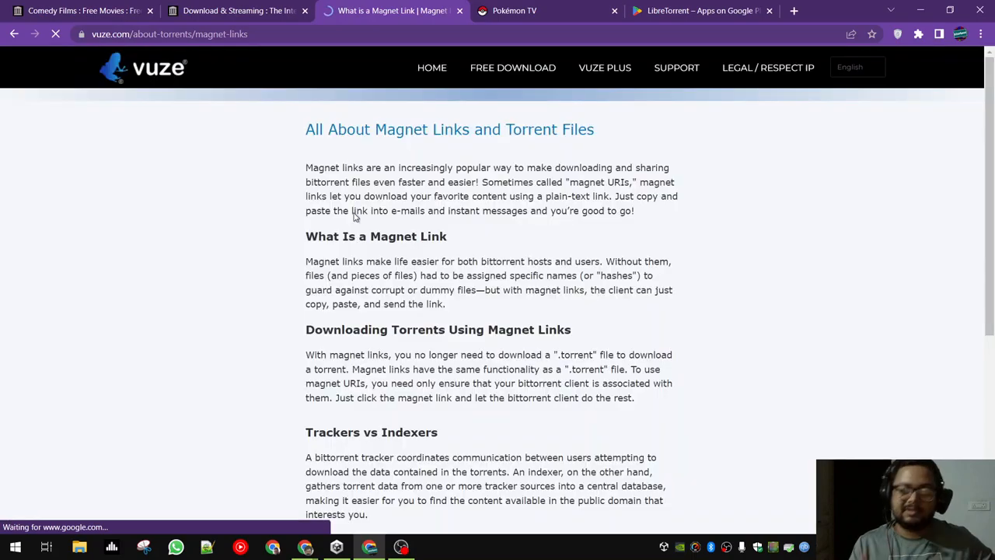
scroll("down", 3)
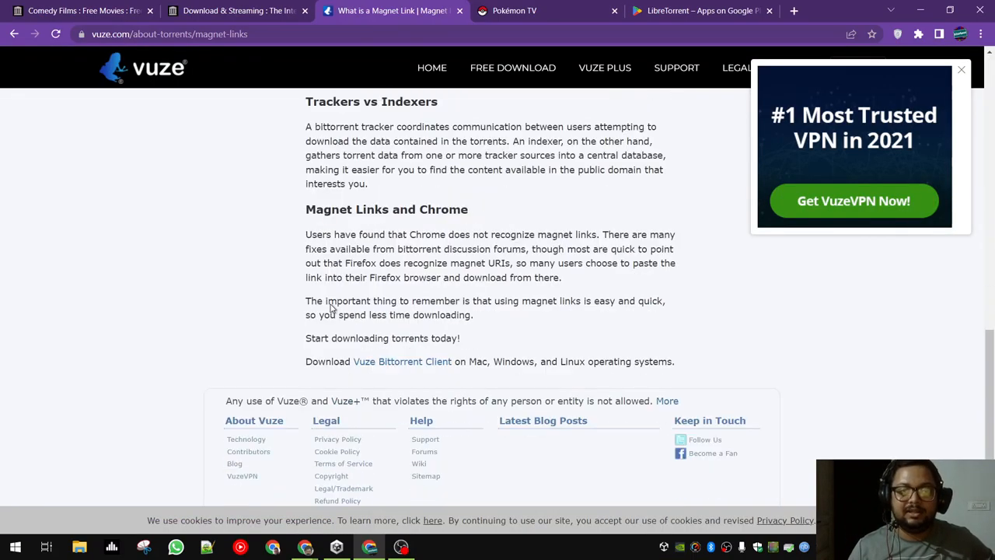
scroll("up", 3)
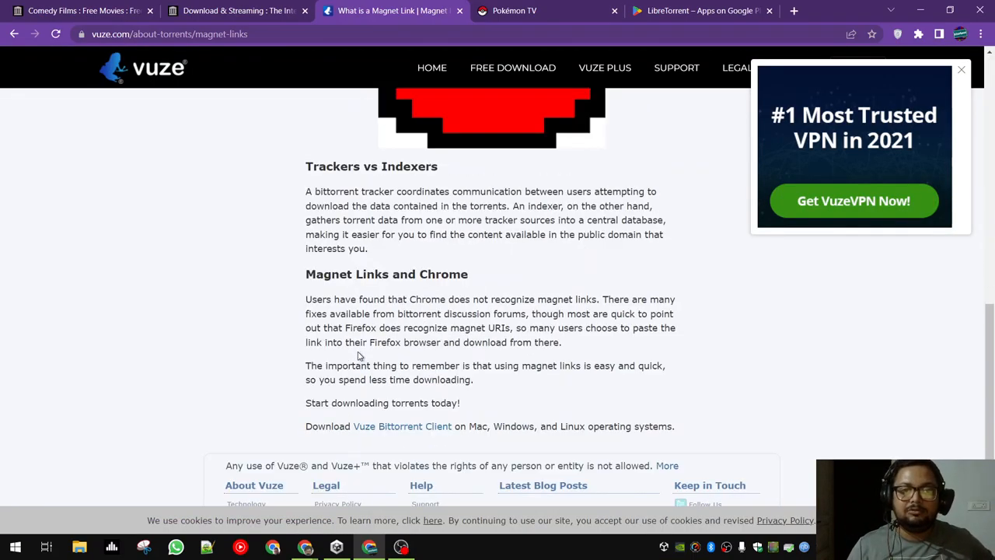
scroll("up", 3)
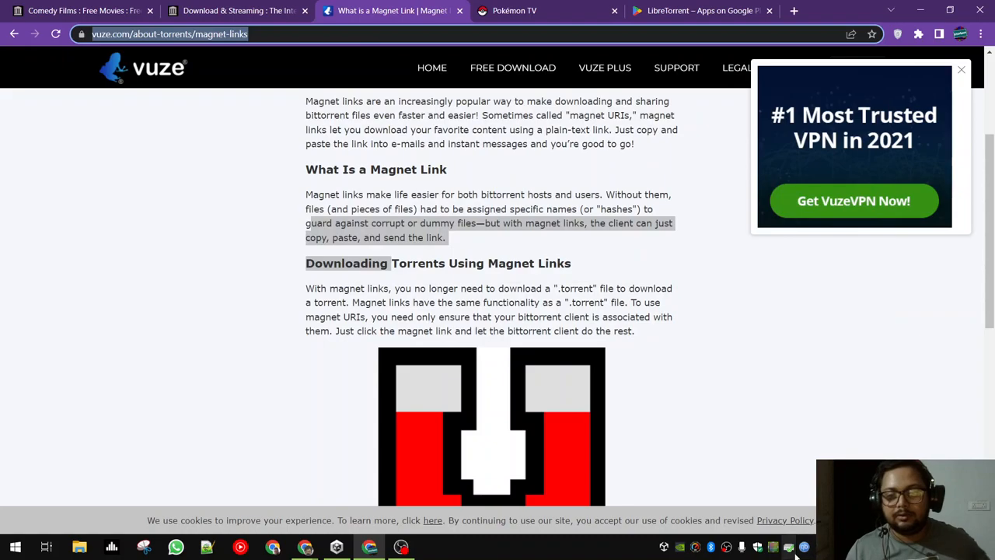
Show the context-menu actions for the seeding Once_Upon_a_Time.avi torrent.
right_click(63, 77)
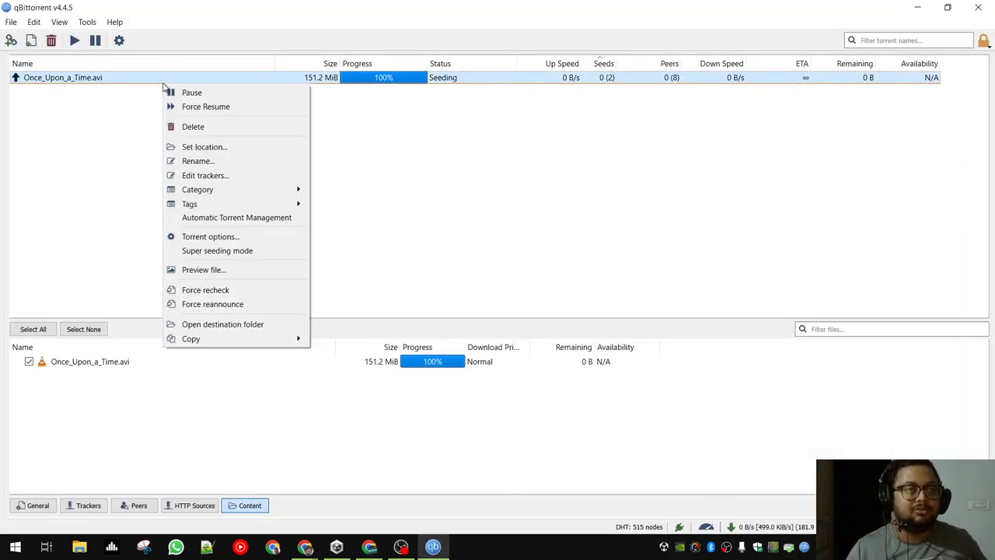
mouse_move(244, 325)
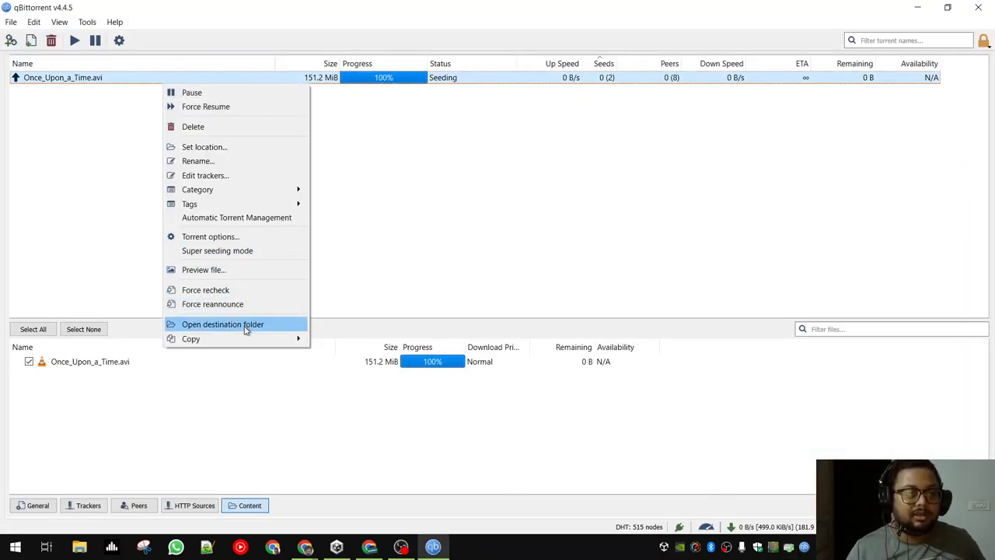
mouse_move(208, 133)
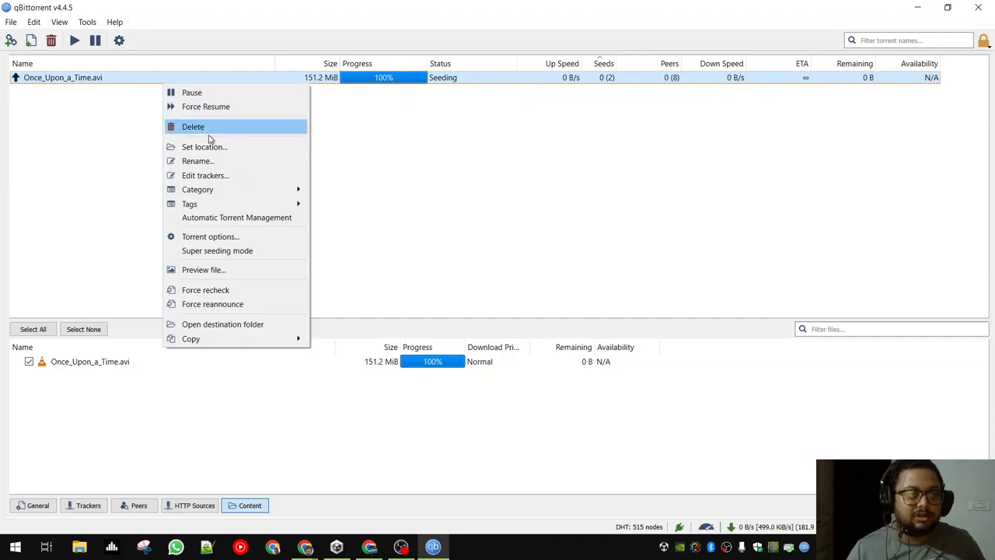
left_click(210, 236)
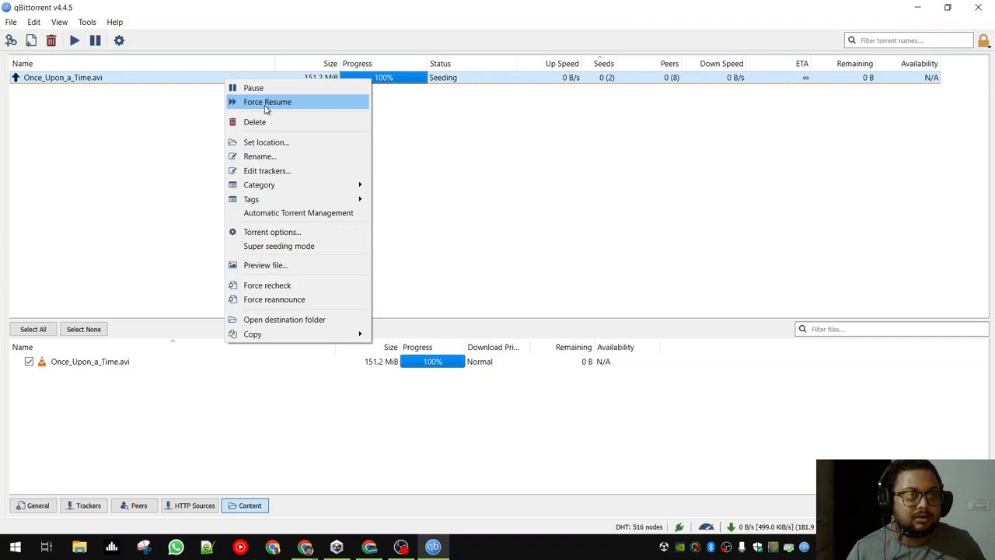
mouse_move(286, 265)
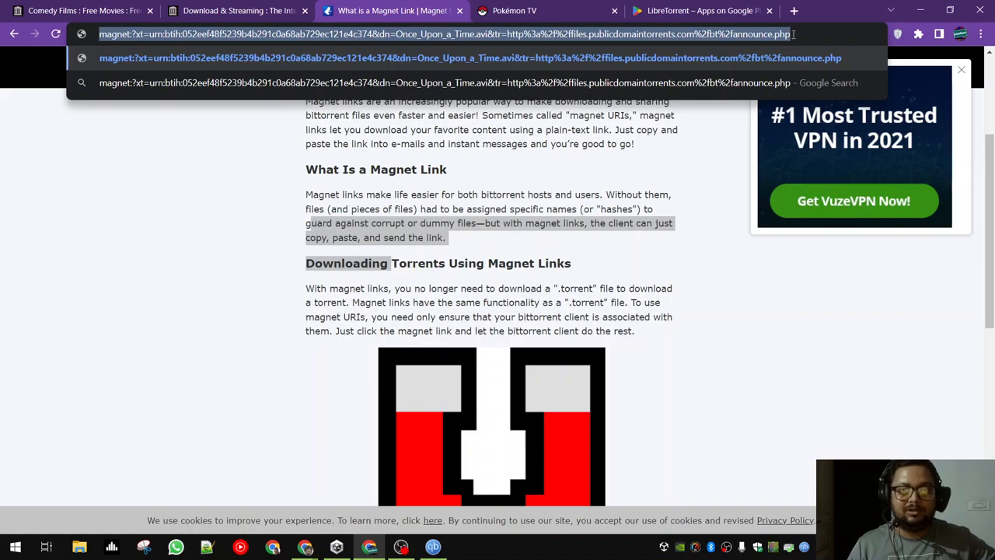
mouse_move(771, 34)
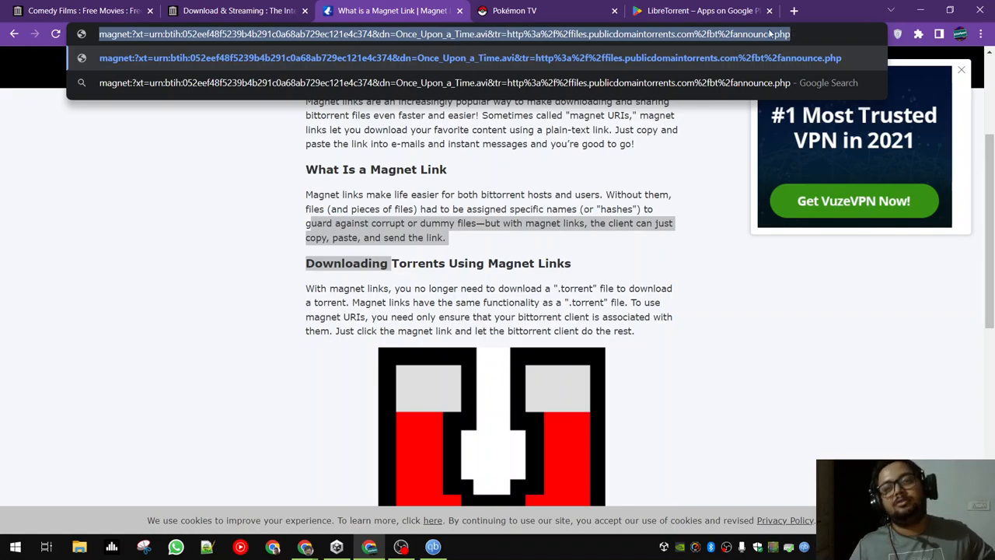
View the LibreTorrent Play Store listing, then the Pokémon TV unavailable-in-your-country page.
left_click(544, 9)
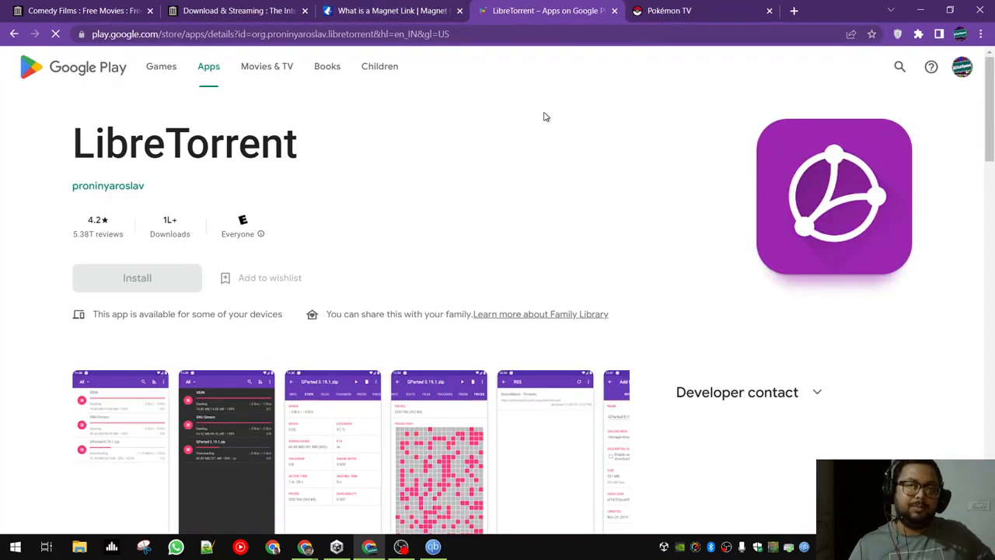
mouse_move(361, 143)
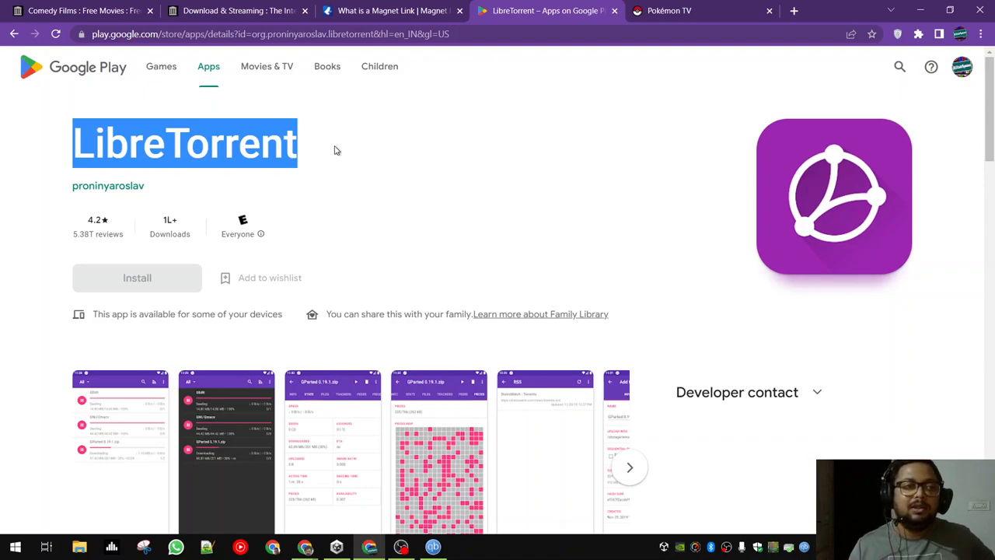
mouse_move(369, 143)
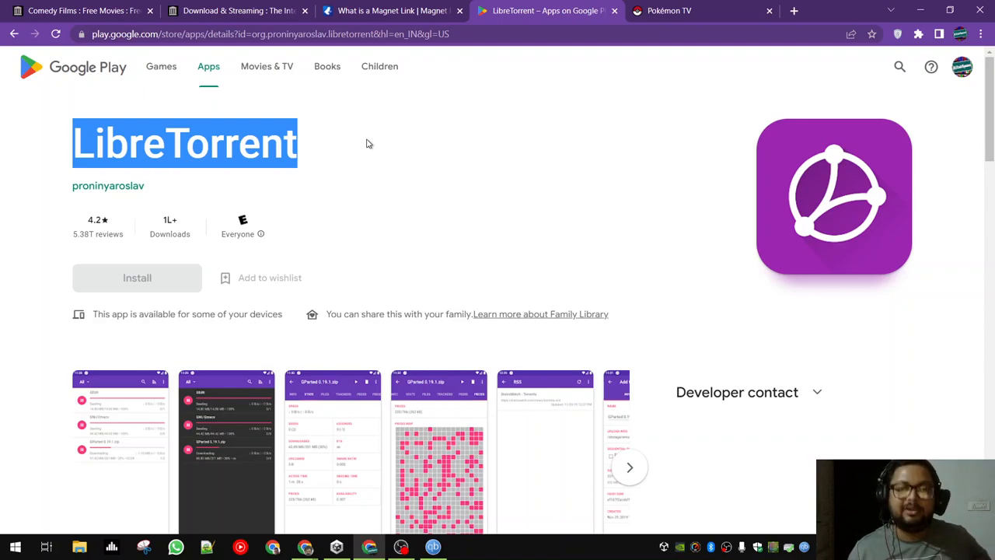
mouse_move(410, 130)
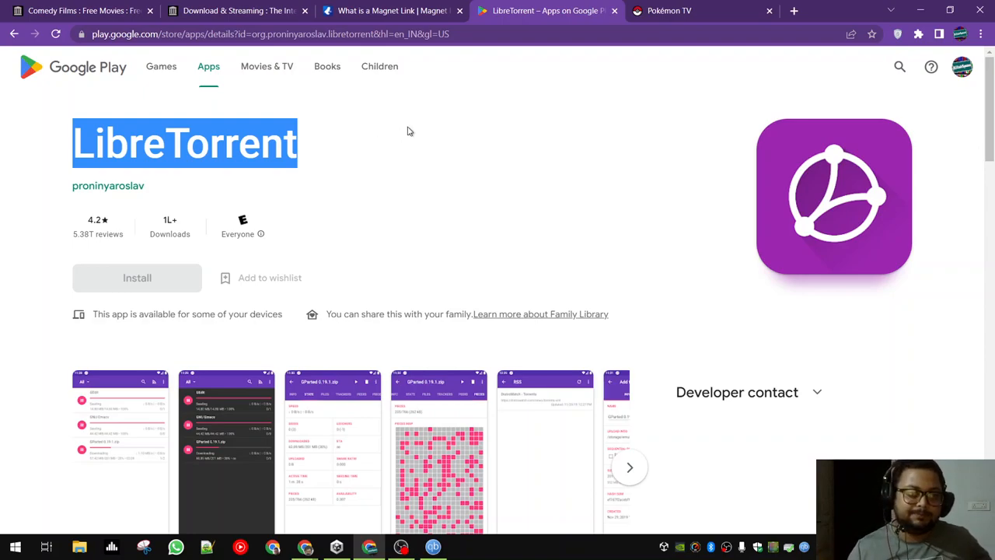
left_click(669, 11)
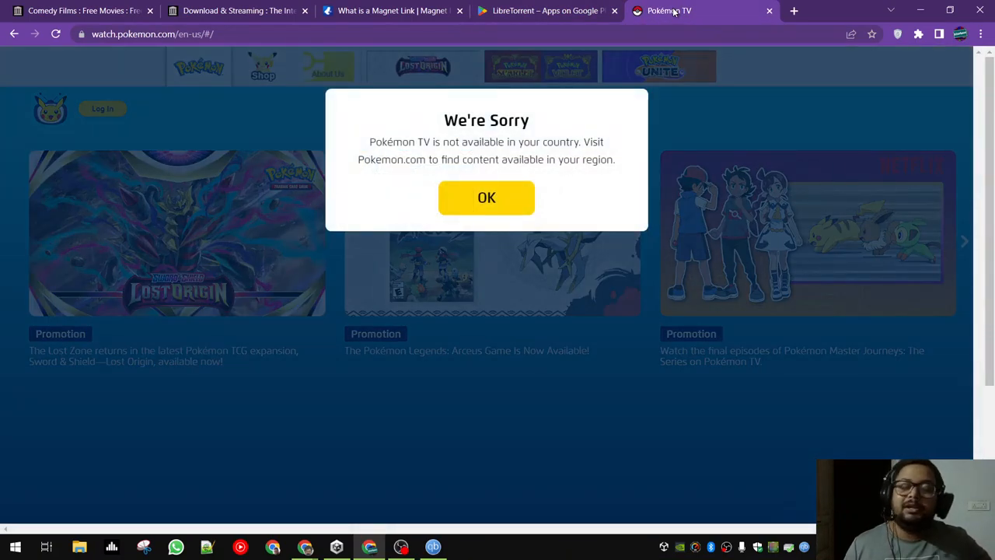
Open a Chrome Guest window, pick aliexpress.com from the Google results, then a blank new tab.
left_click(149, 9)
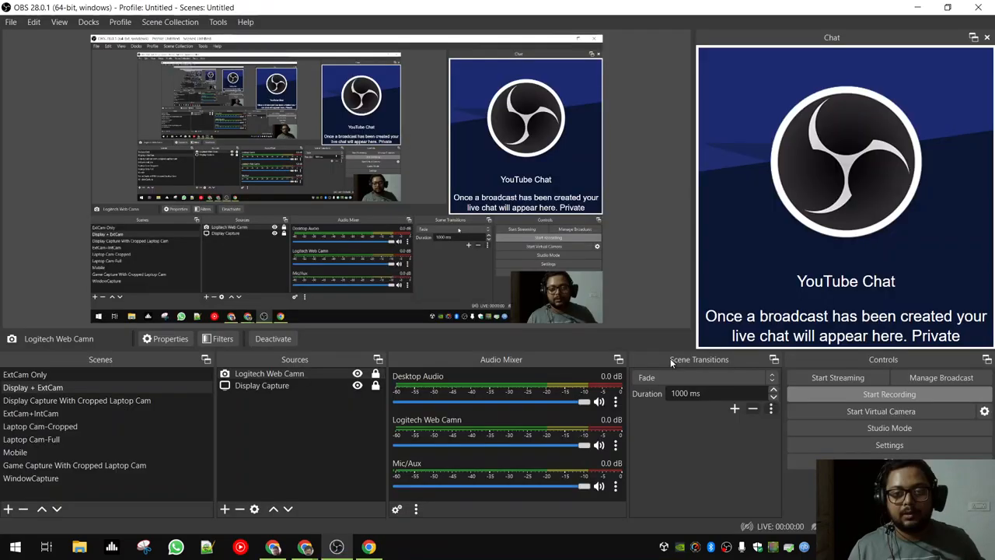
left_click(889, 395)
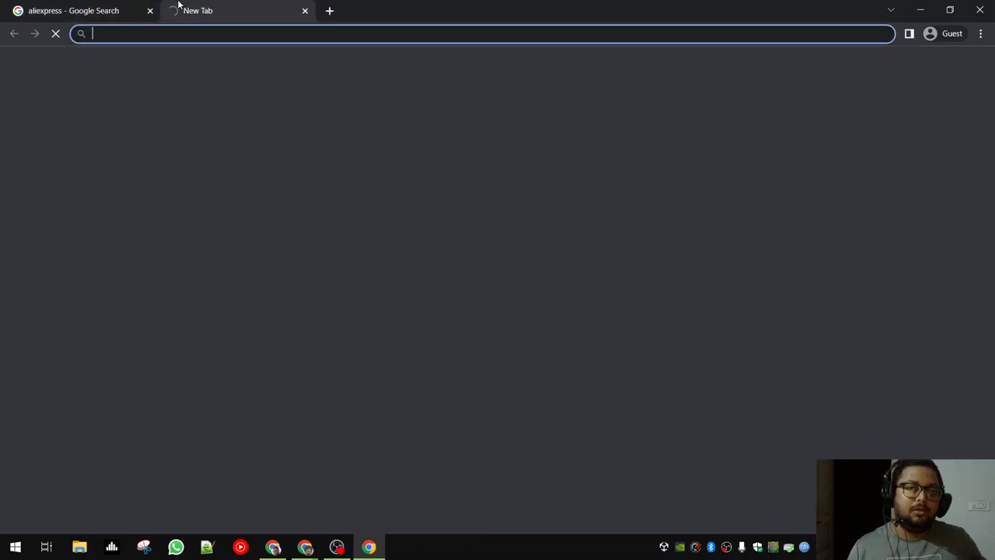
left_click(75, 9)
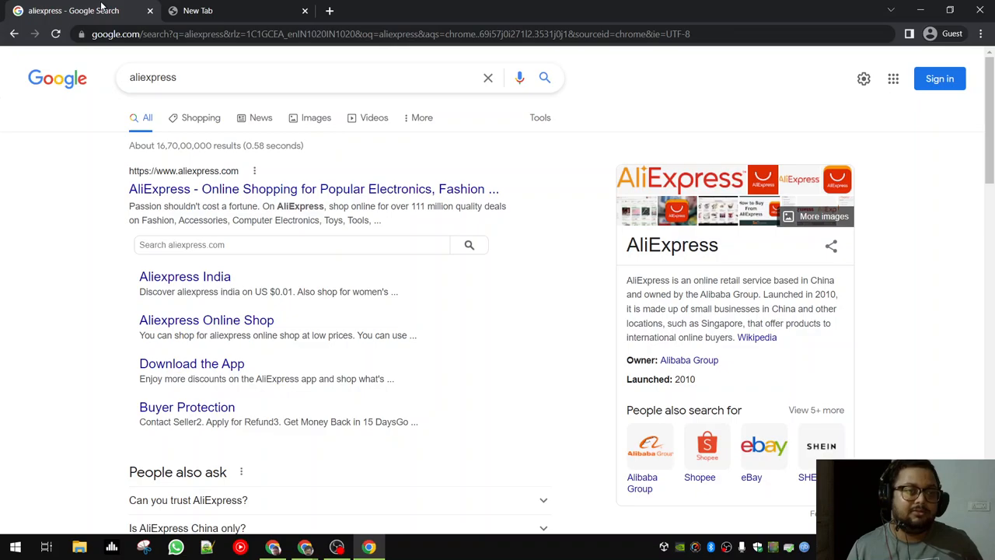
mouse_move(212, 199)
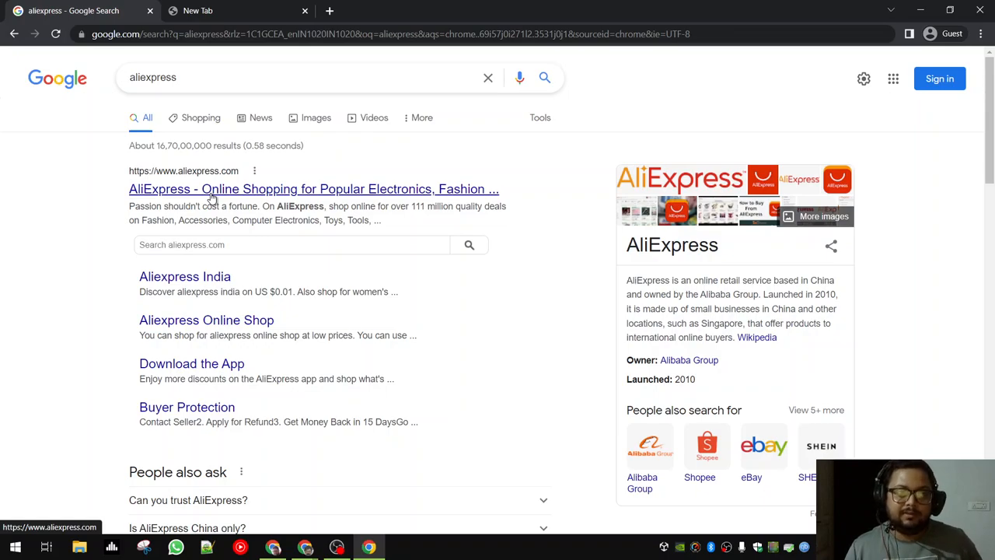
left_click(314, 190)
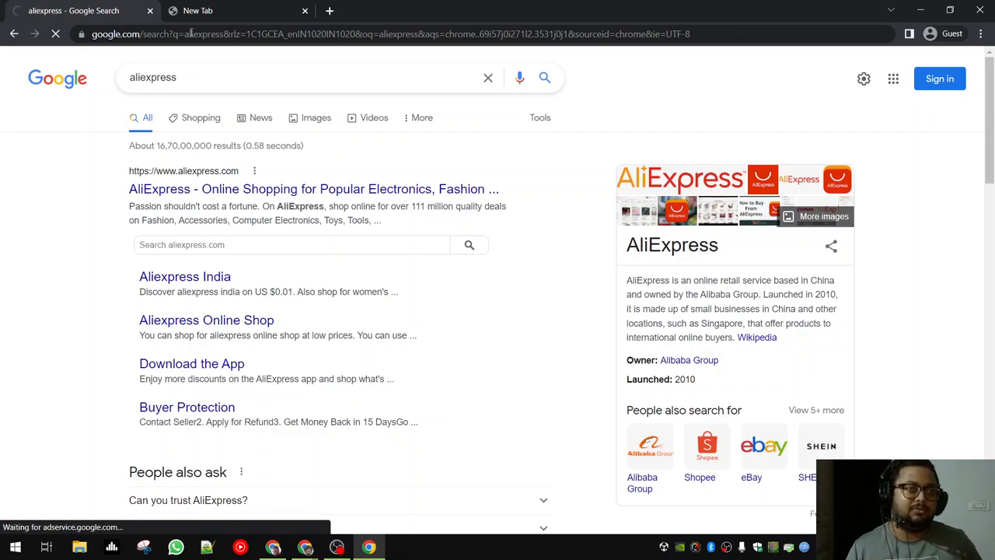
left_click(197, 9)
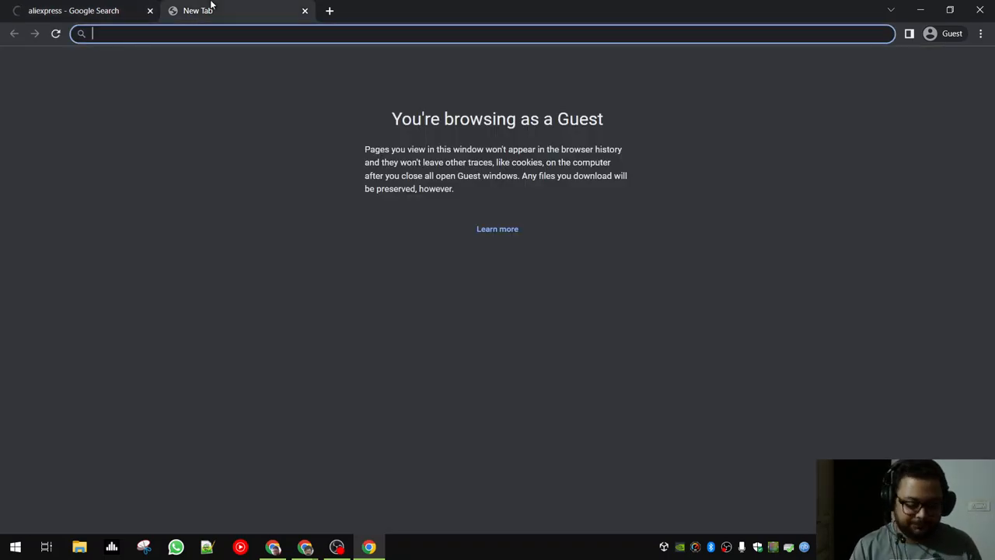
Search 'vpn chrom' and open the uVPN extension's Web Store page.
type("vpn chrom")
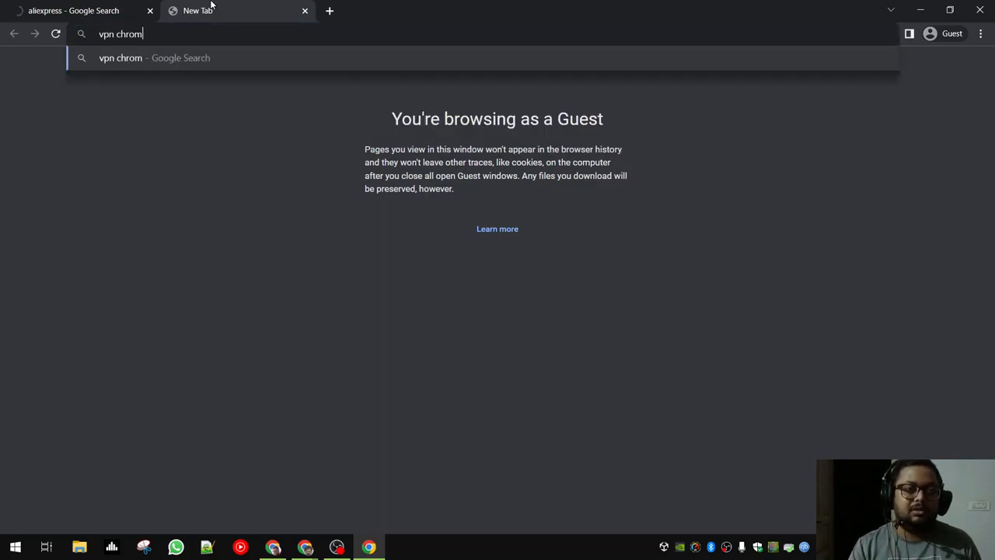
key("Return")
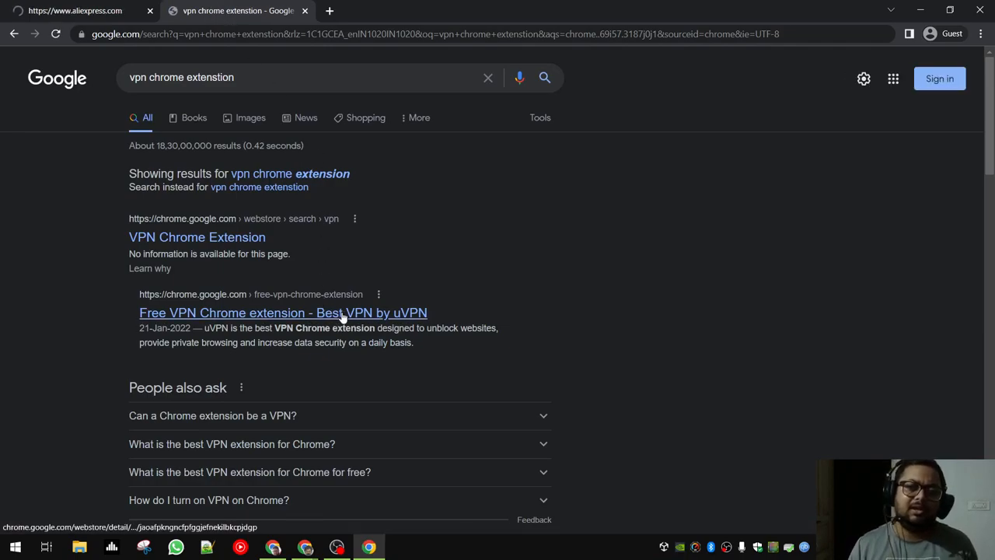
left_click(283, 312)
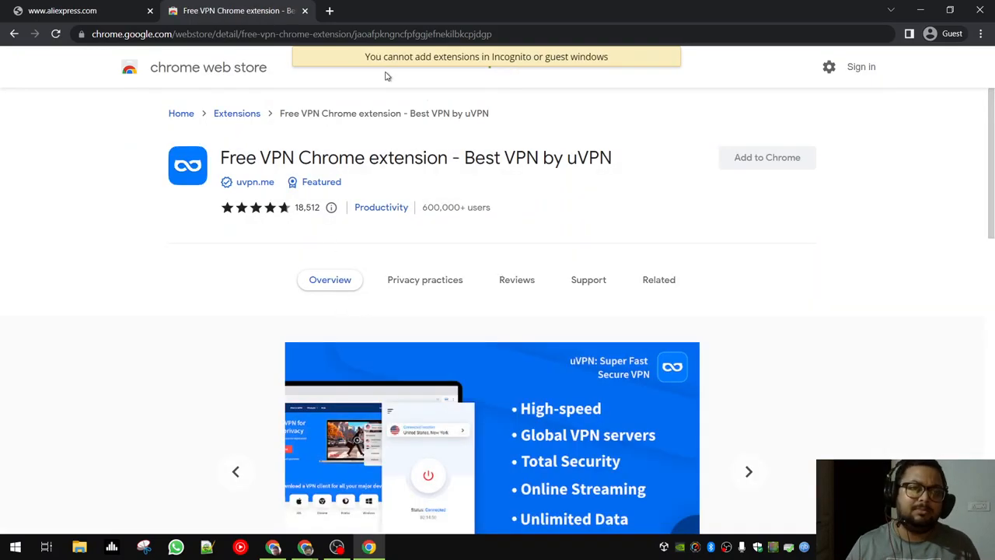
Search 'veepn chrome extention', open VeePN's store page, then return to the regular Chrome window.
type("veepn")
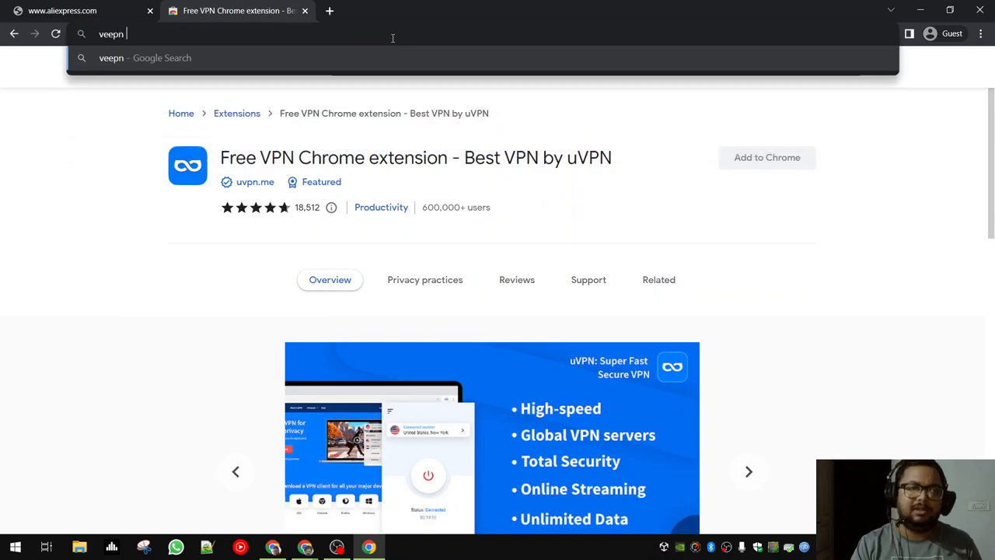
type("chrome extention")
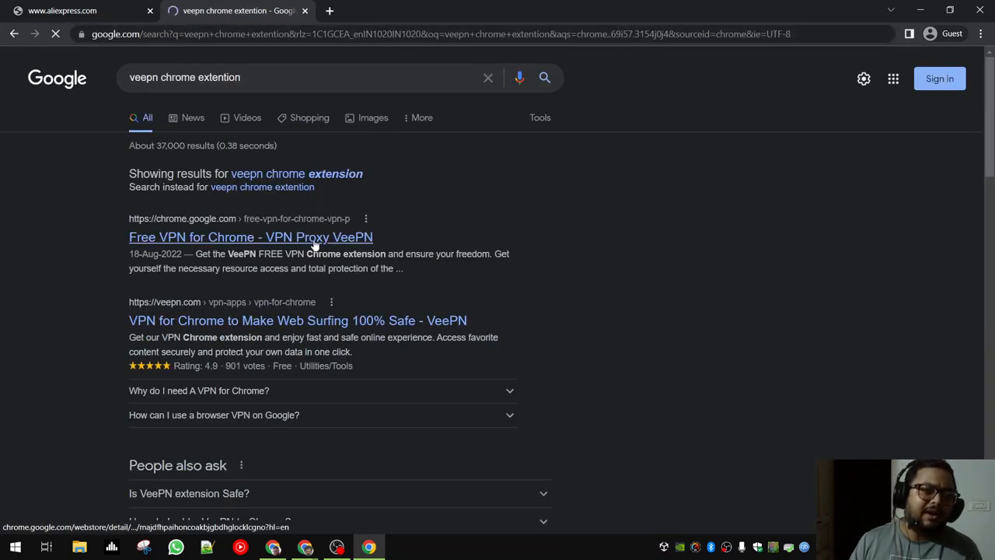
left_click(250, 236)
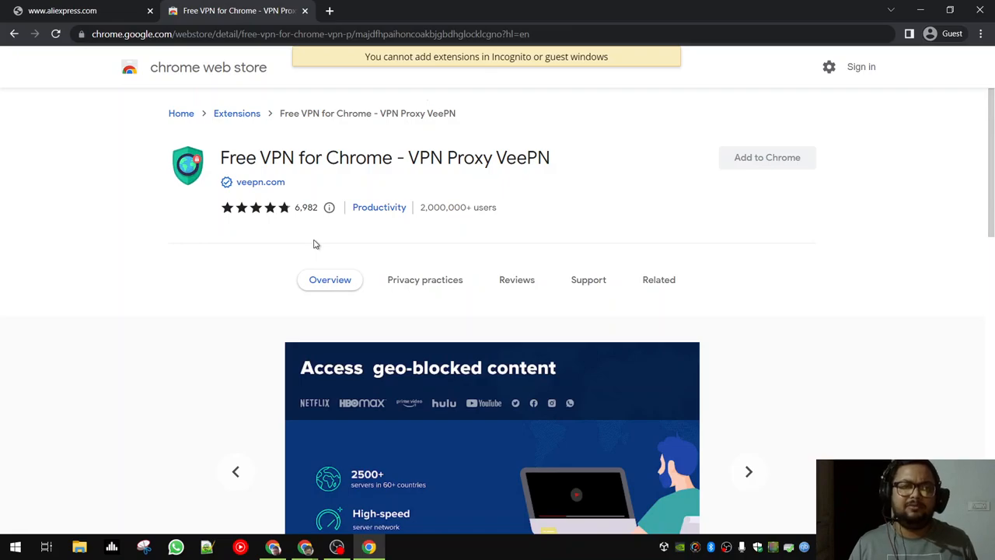
mouse_move(783, 165)
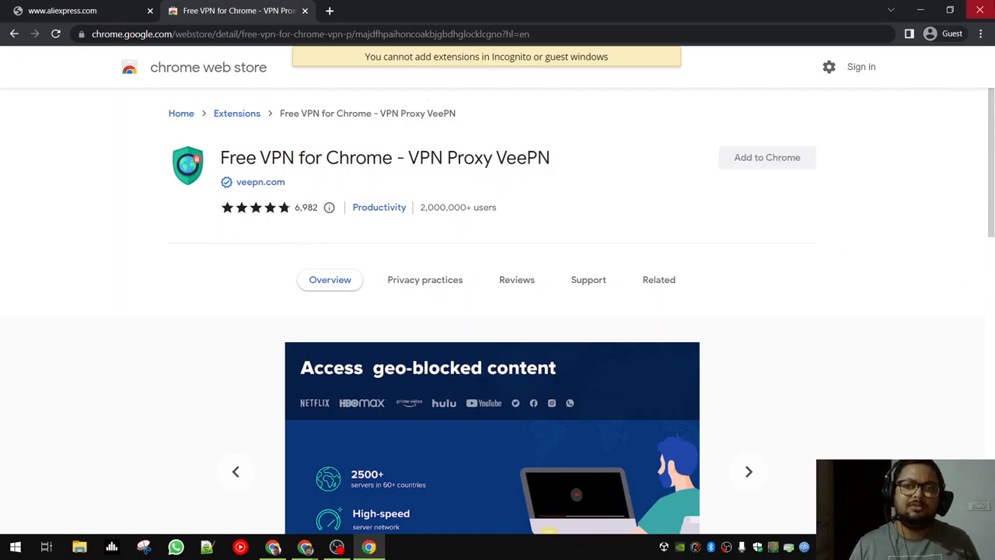
left_click(81, 9)
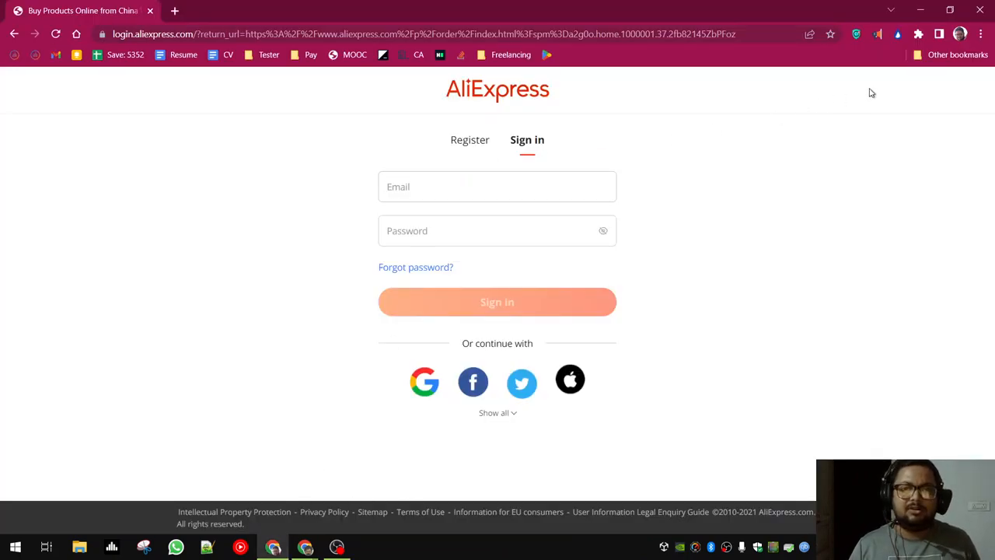
Confirm the VPN is set to the USA Virginia location.
left_click(855, 34)
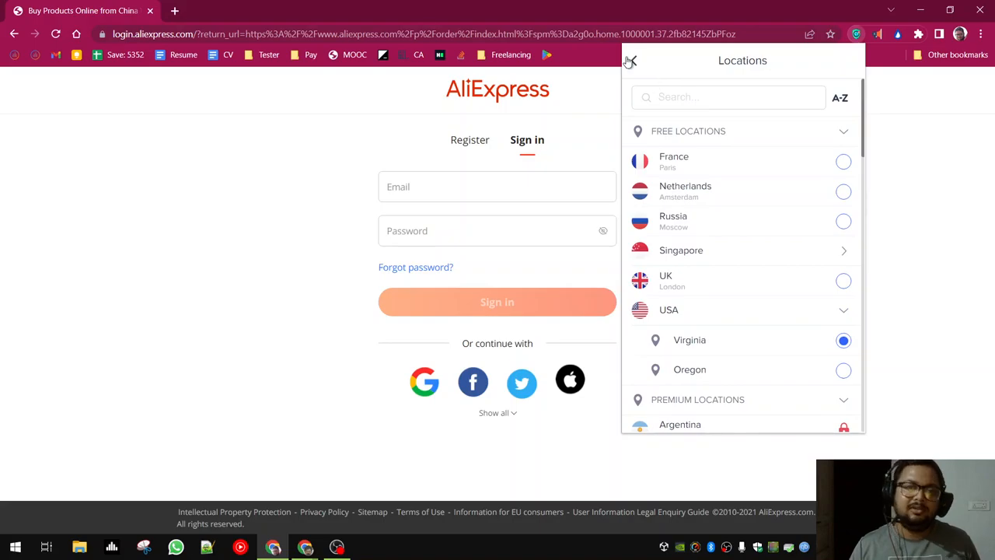
left_click(629, 60)
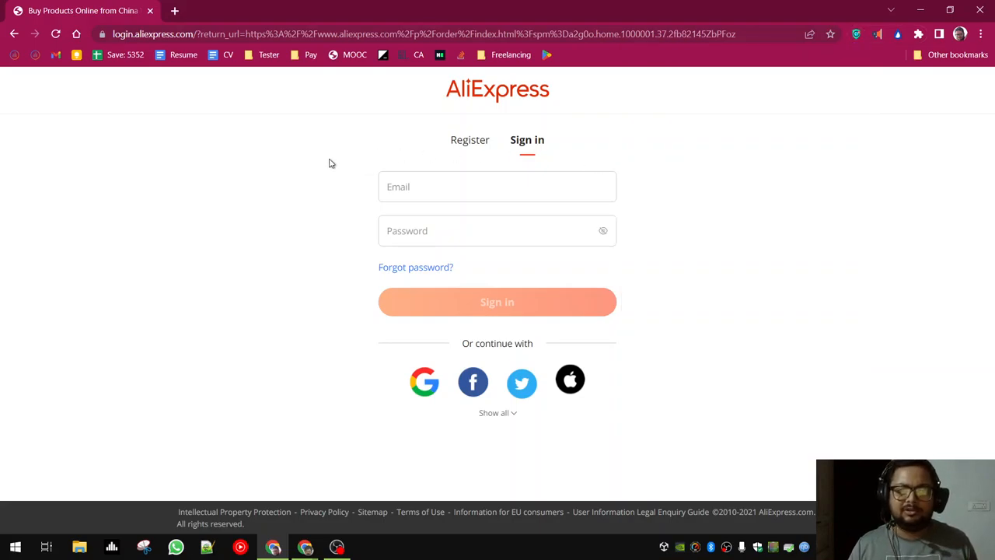
mouse_move(381, 345)
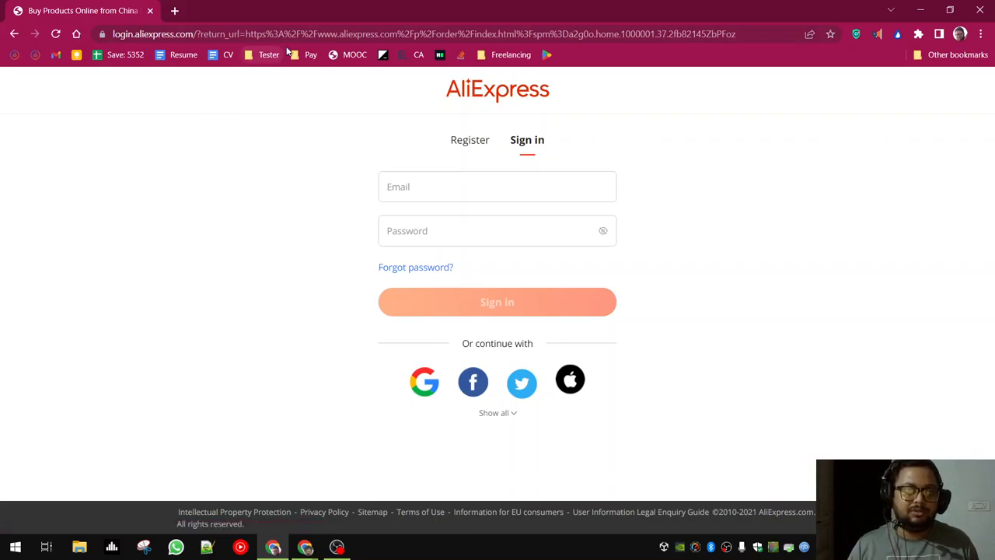
Load aliexpress.com and go to My Orders from the Account menu.
type("aliexpress.us/?gatewayAdapt=glo2usa&_randl_shipto=US")
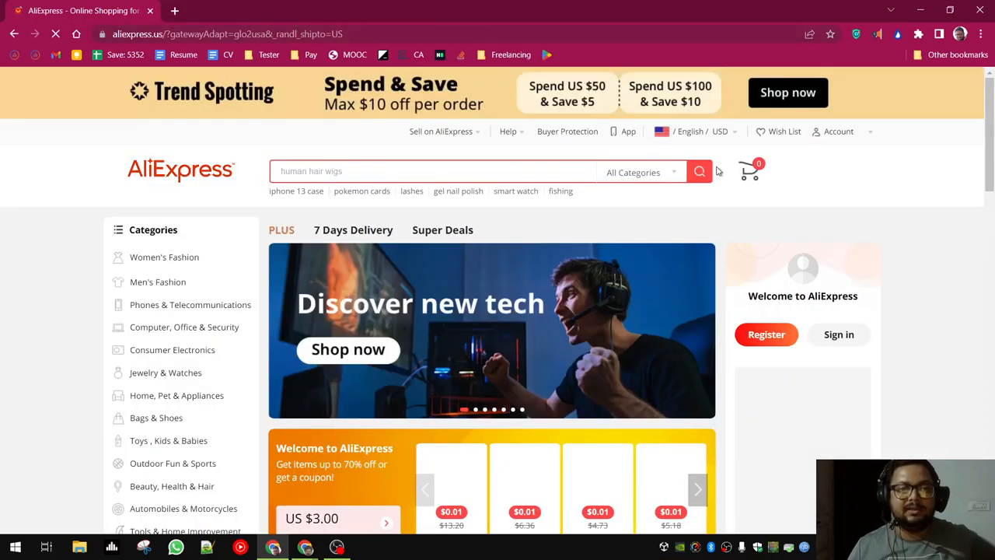
left_click(837, 131)
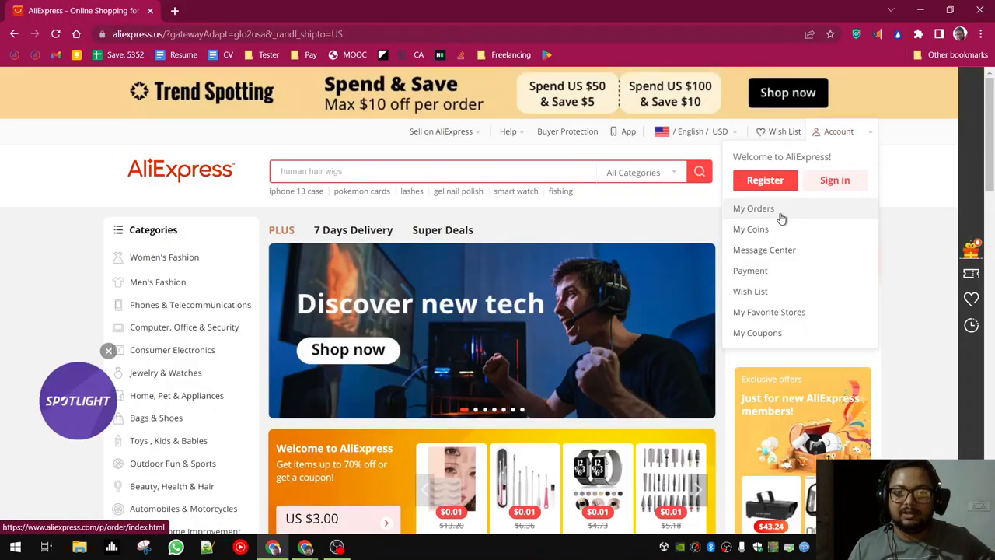
left_click(752, 208)
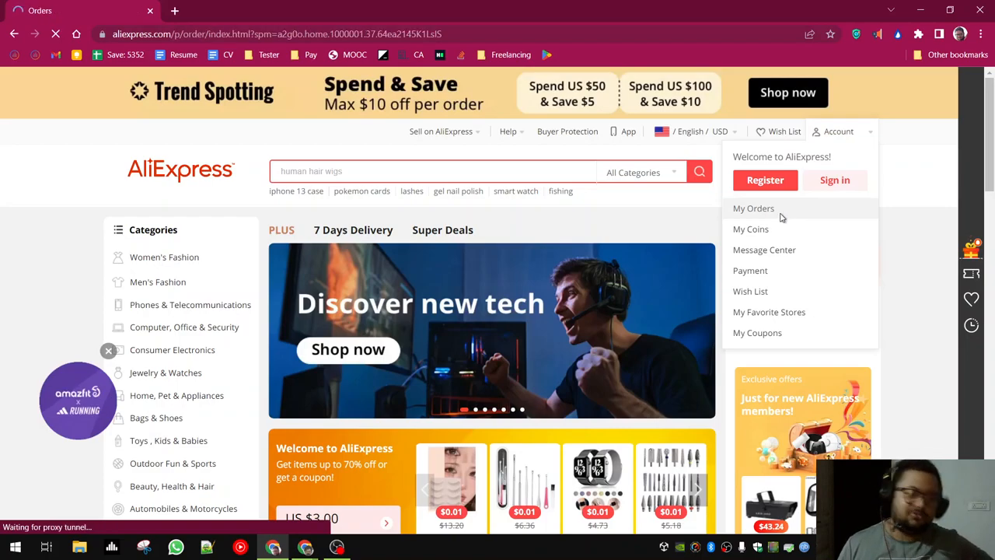